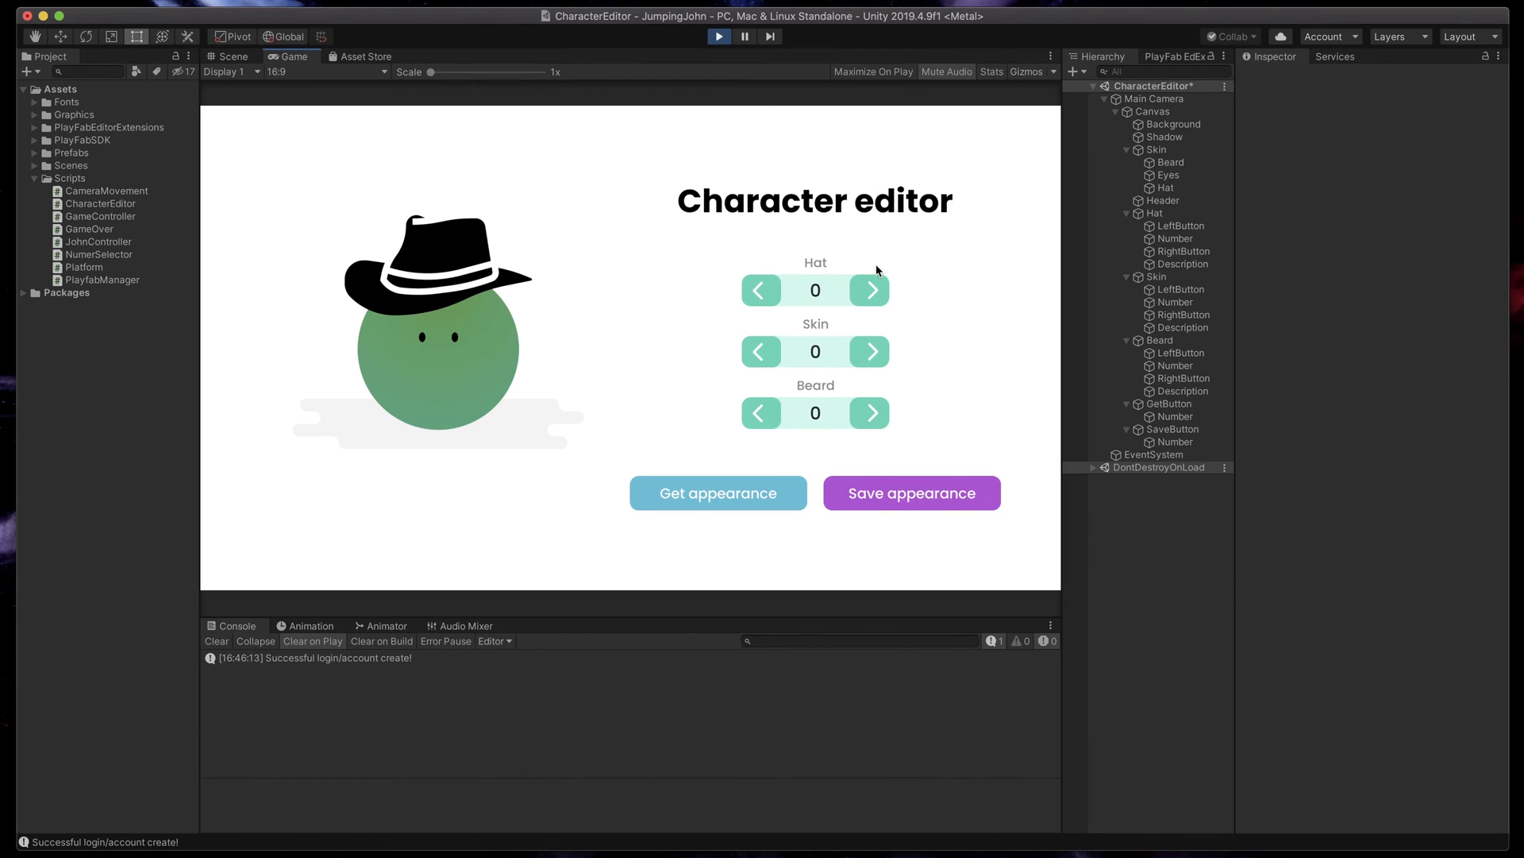
Give the character the chef hat and orange skin, then advance to the next beard style.
click(871, 290)
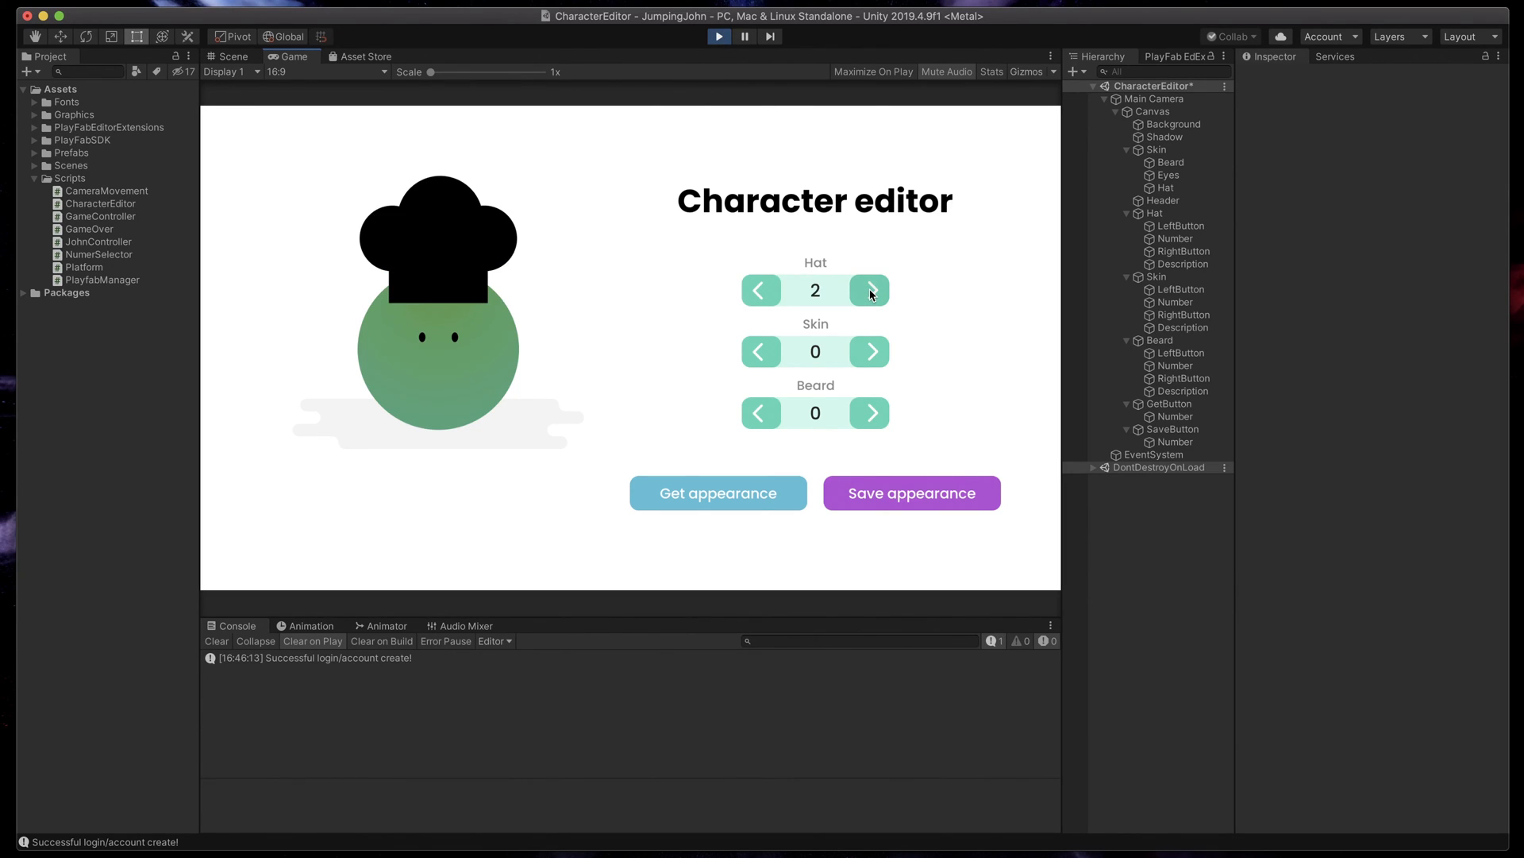
click(869, 351)
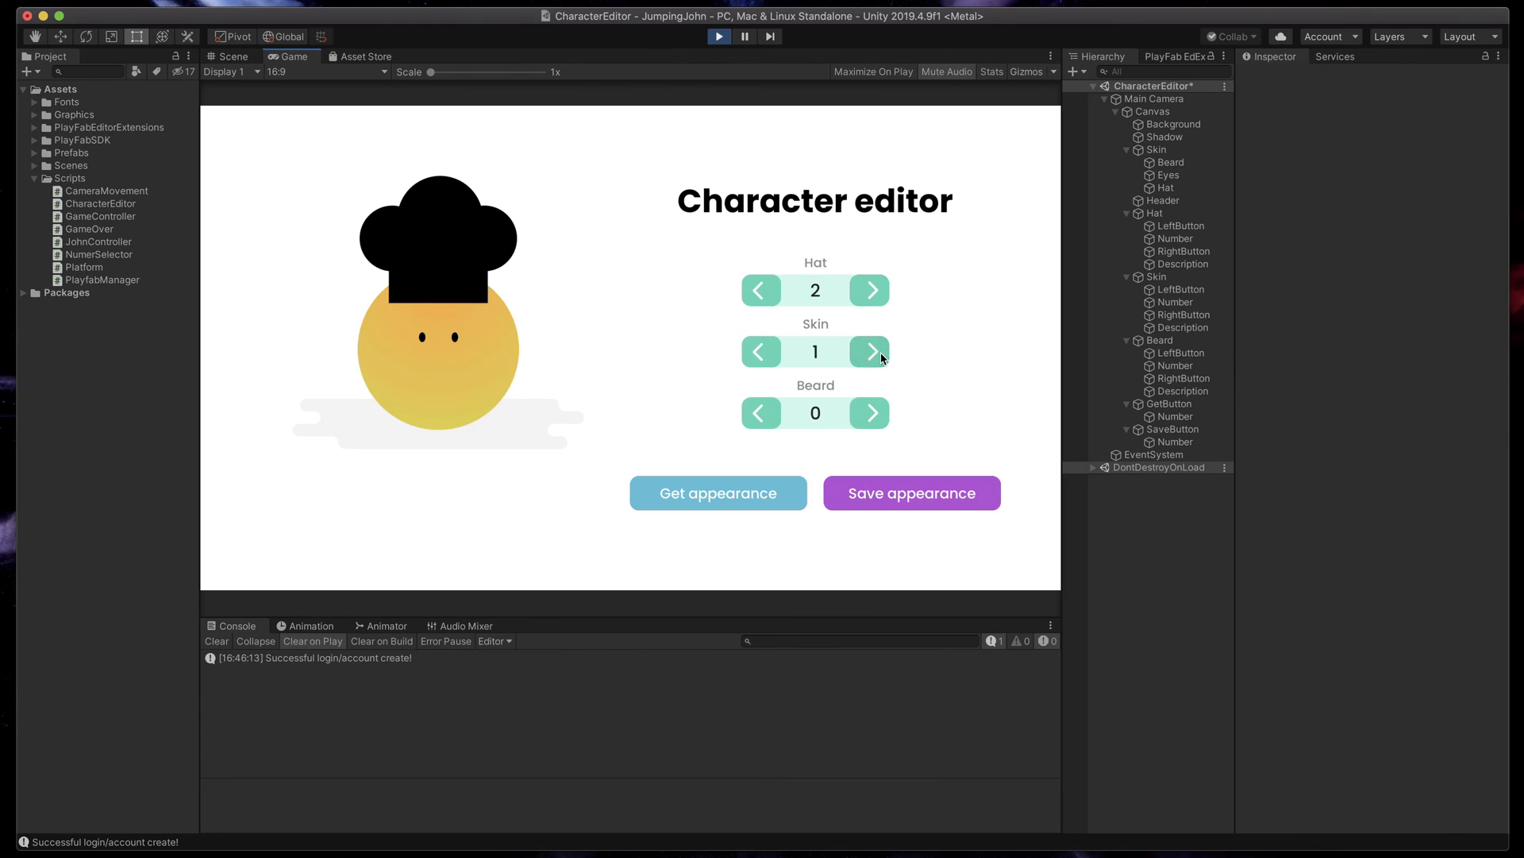
click(870, 351)
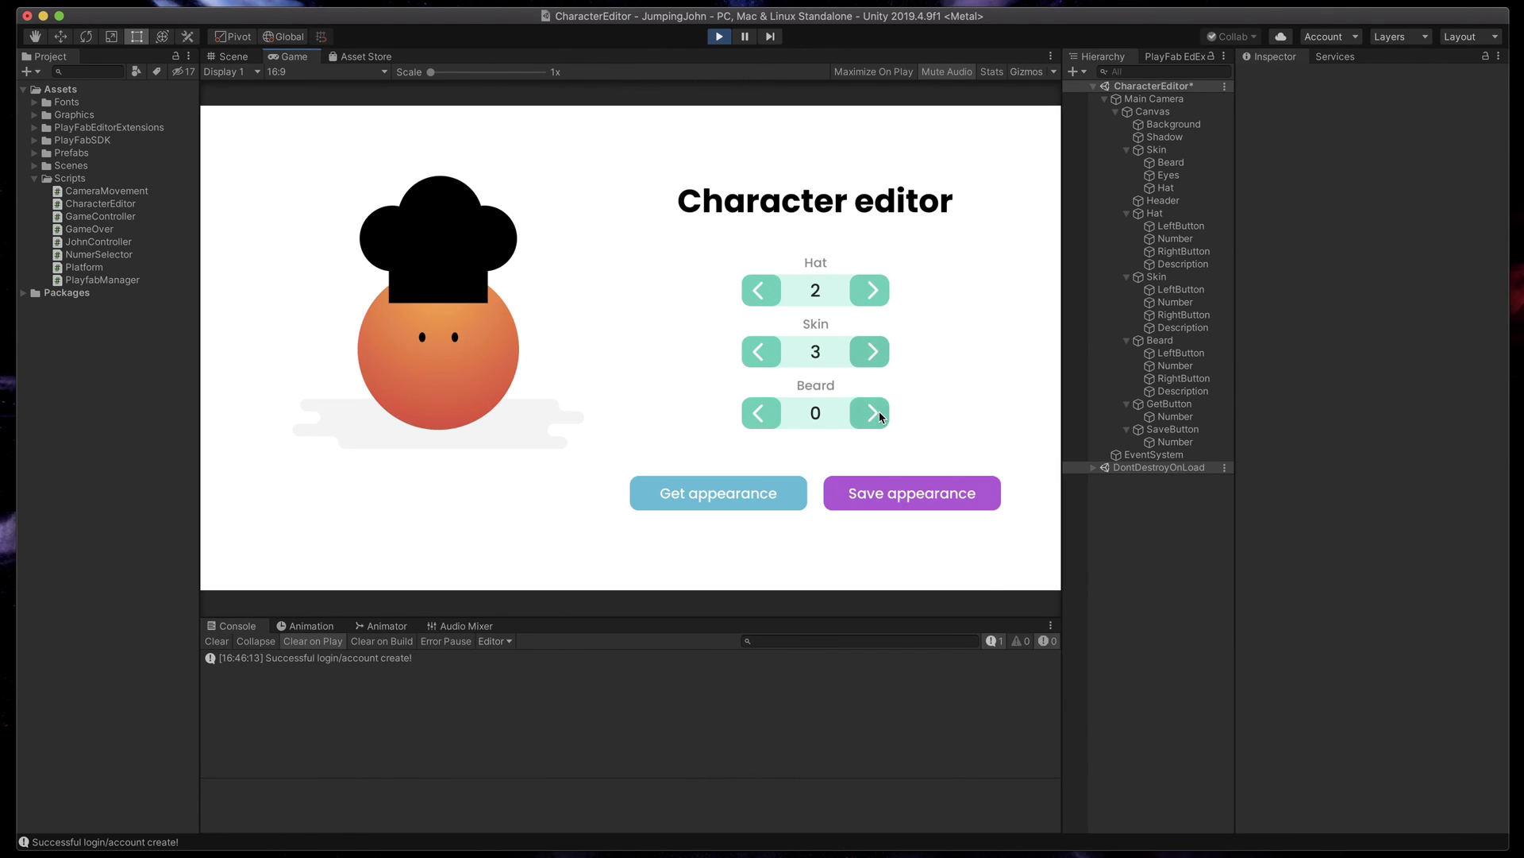
click(870, 412)
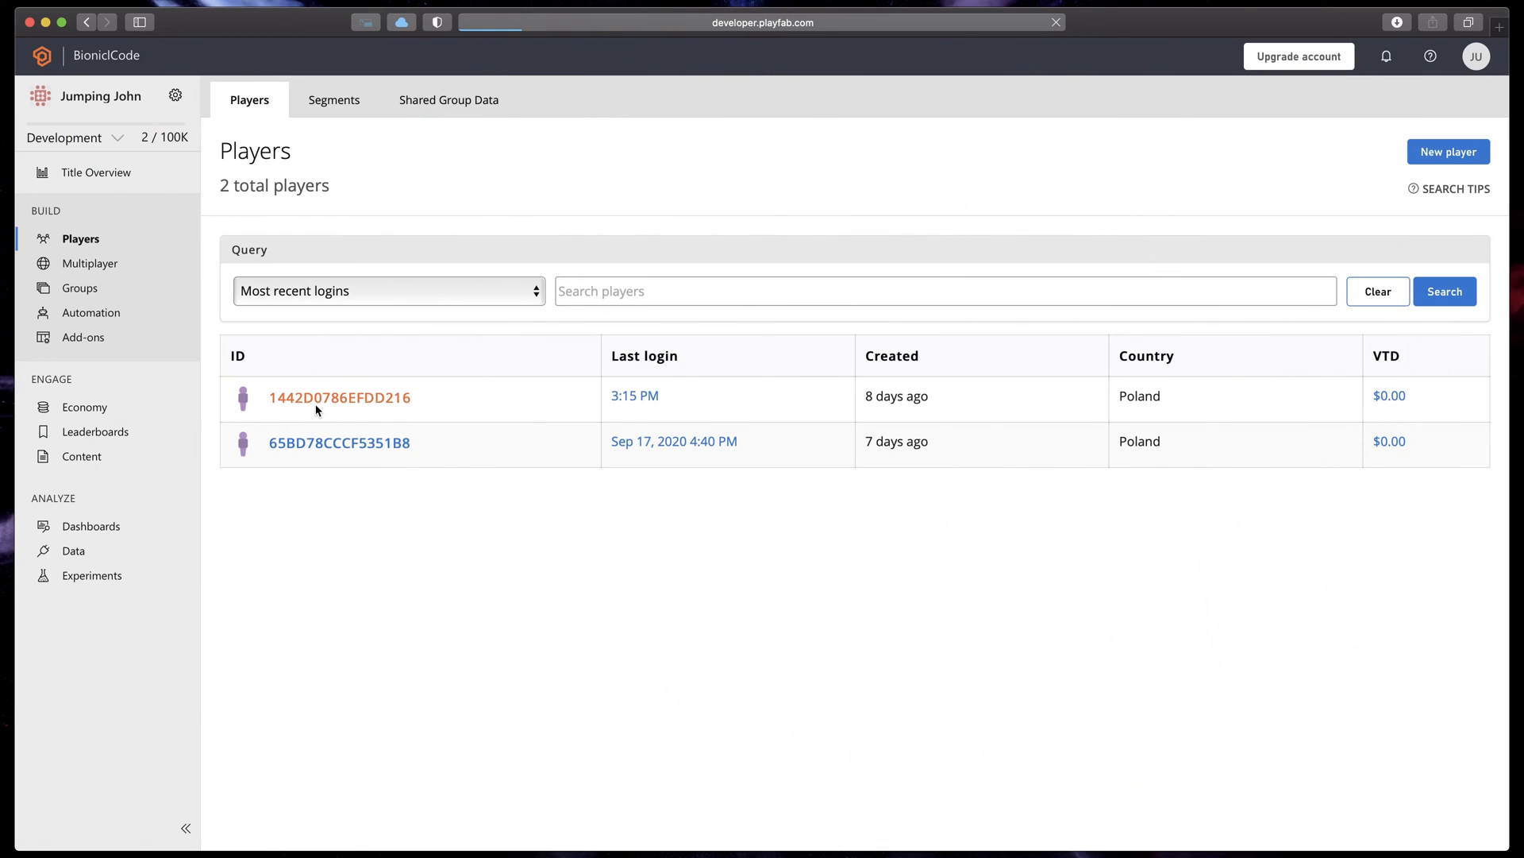
mouse_move(1205, 703)
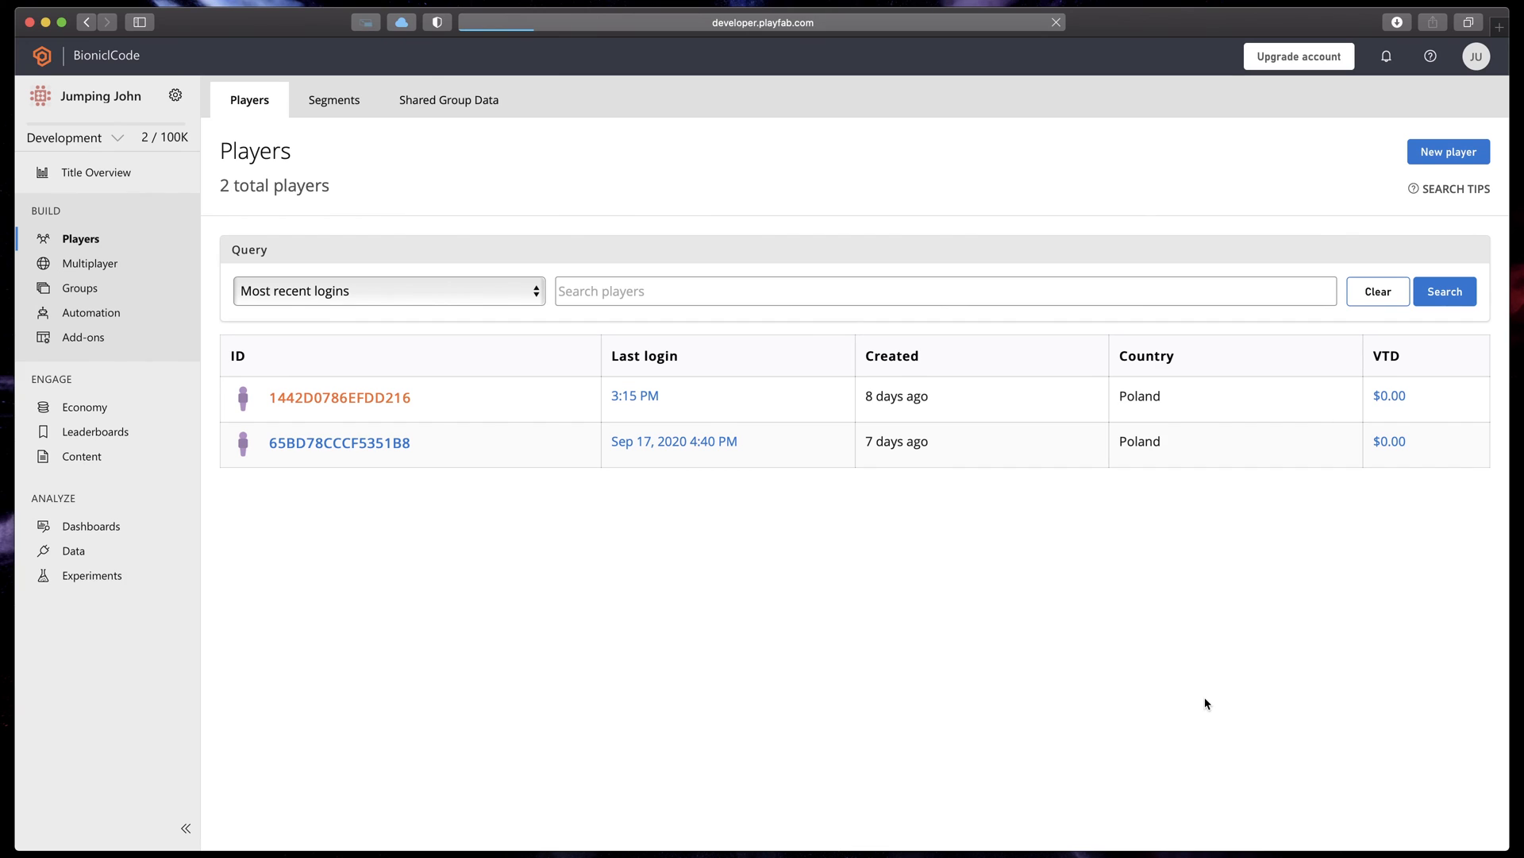
Open the top player's account and view its Player Data (Title) entries, Key and Key 2.
click(339, 397)
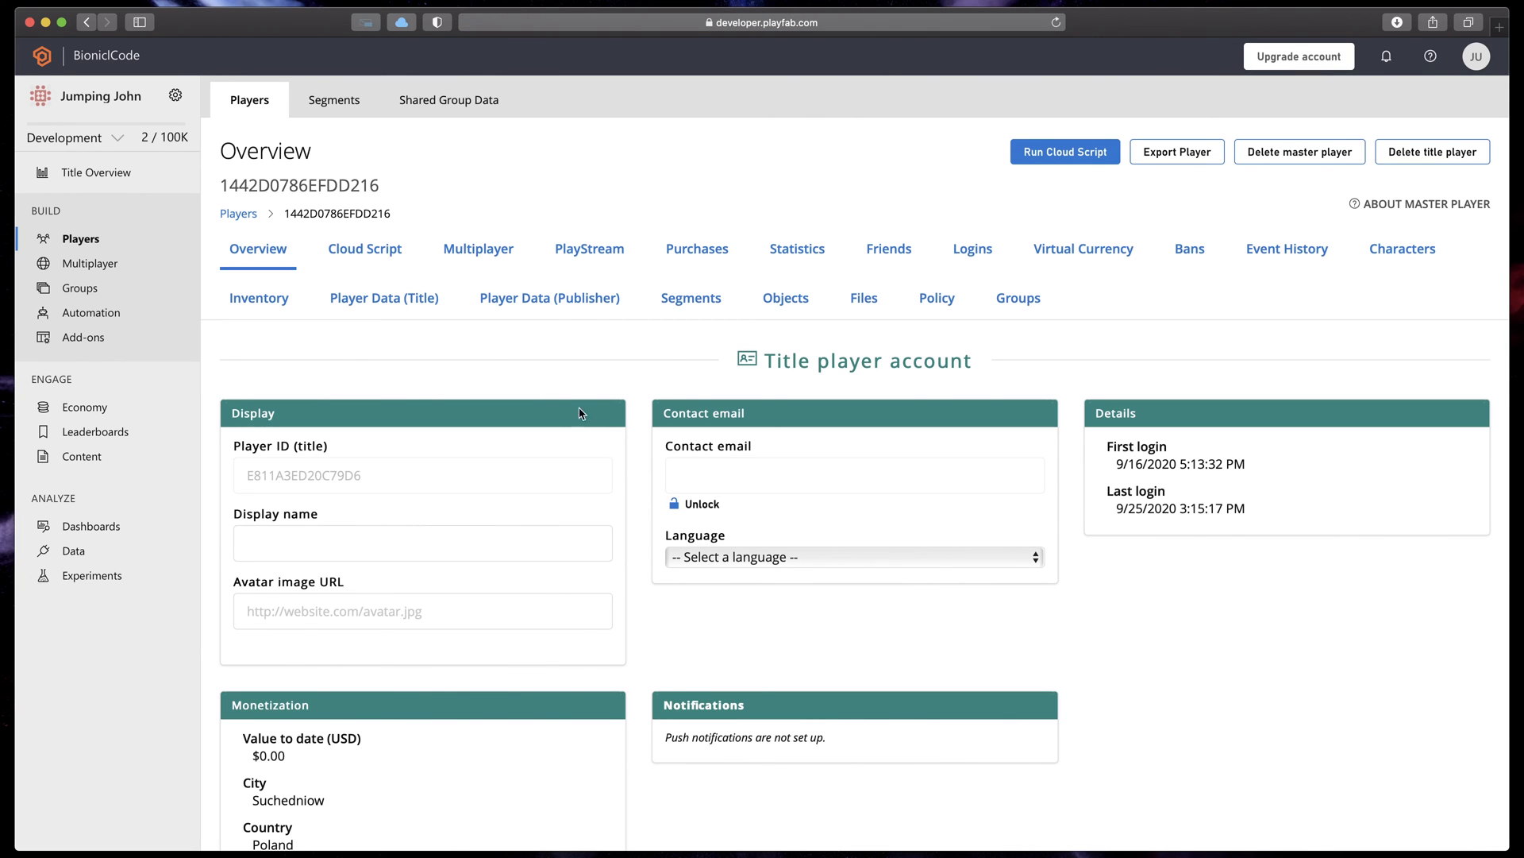
click(382, 298)
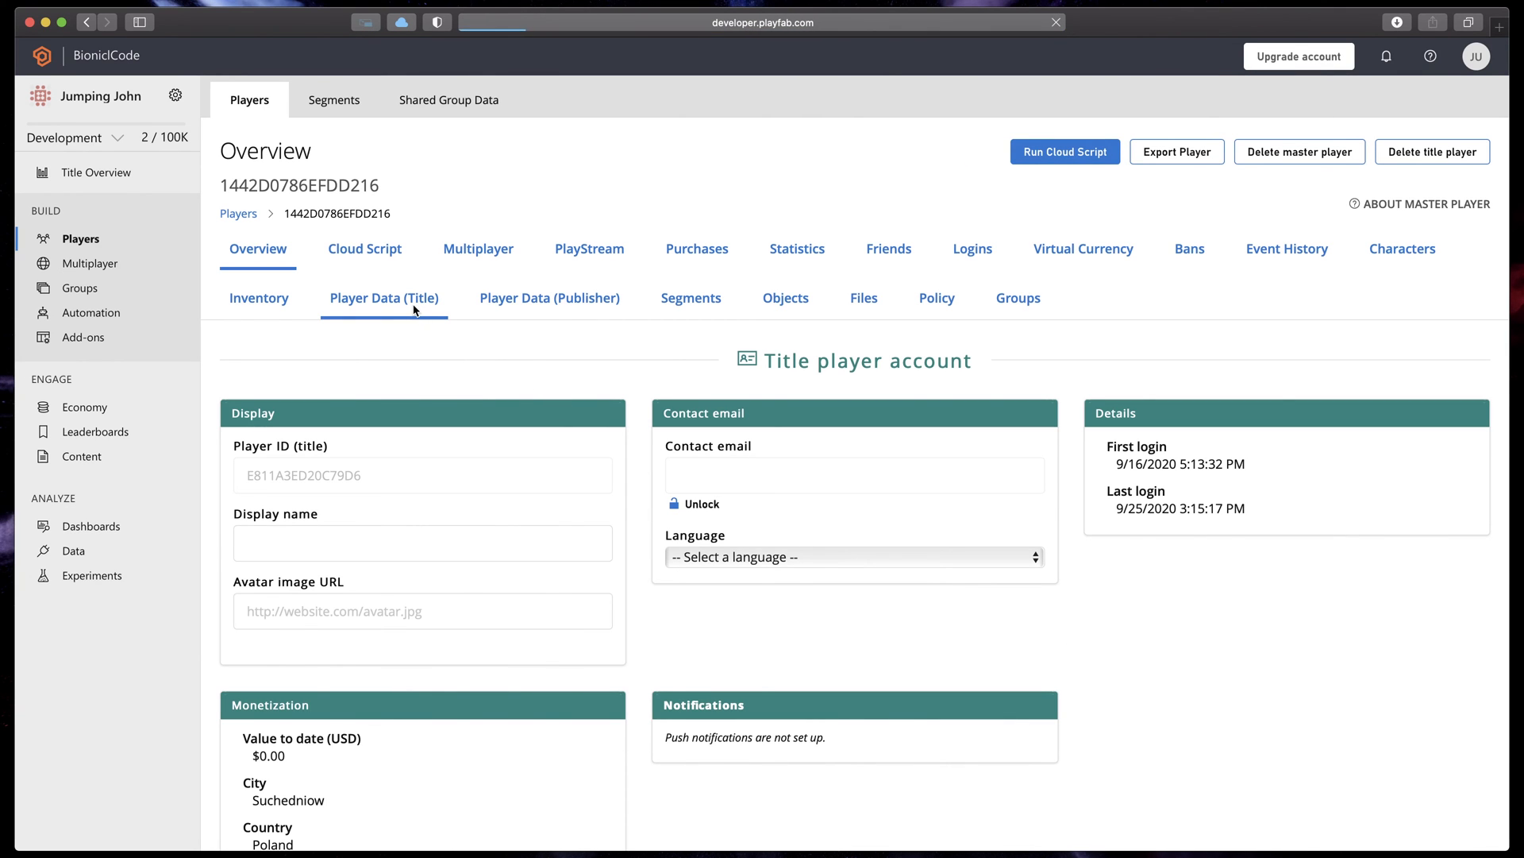
click(383, 298)
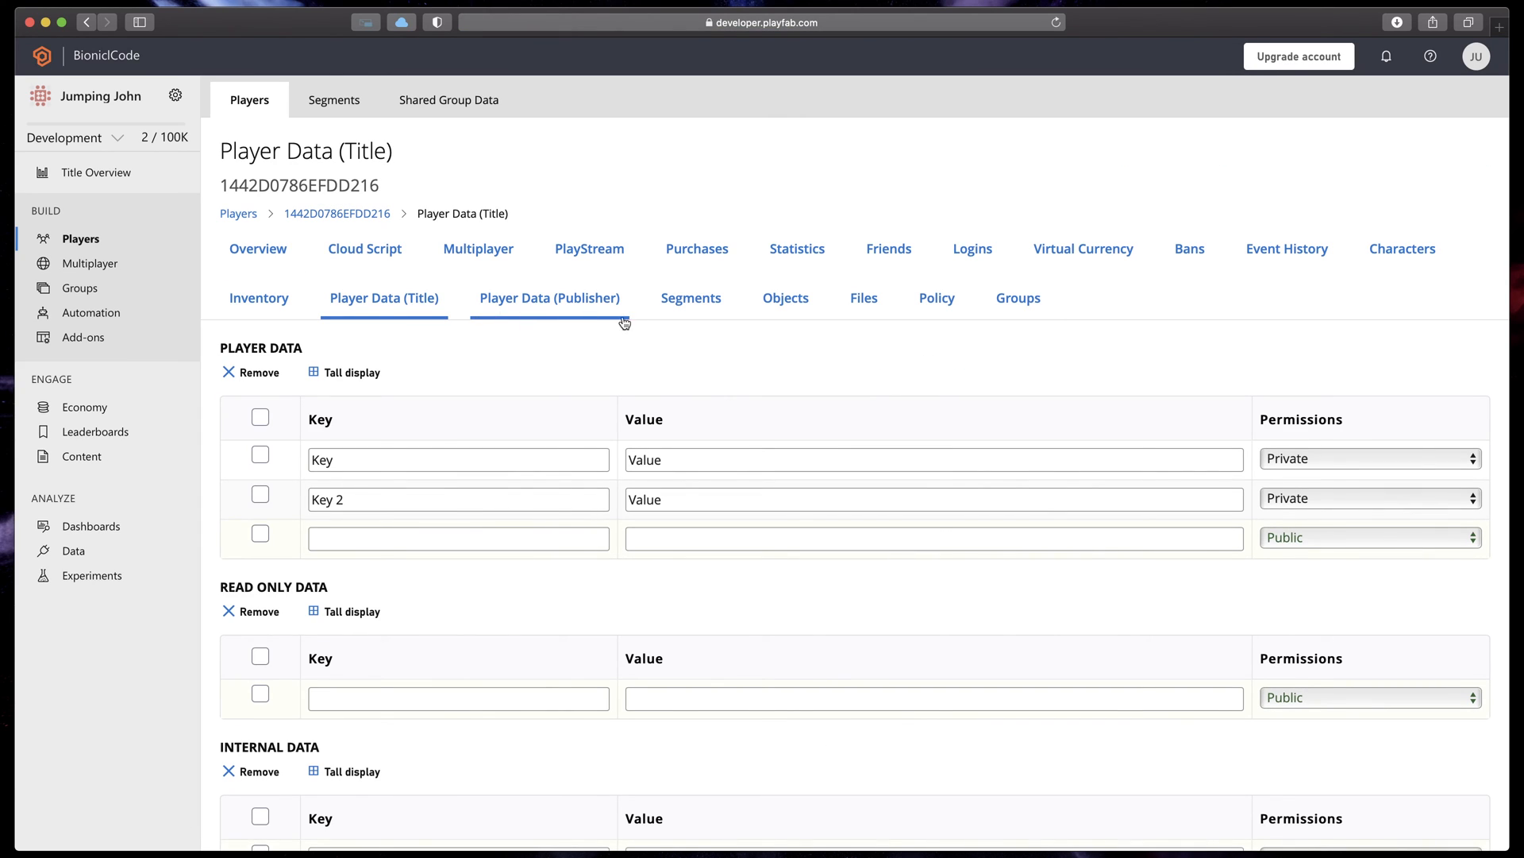
mouse_move(1364, 351)
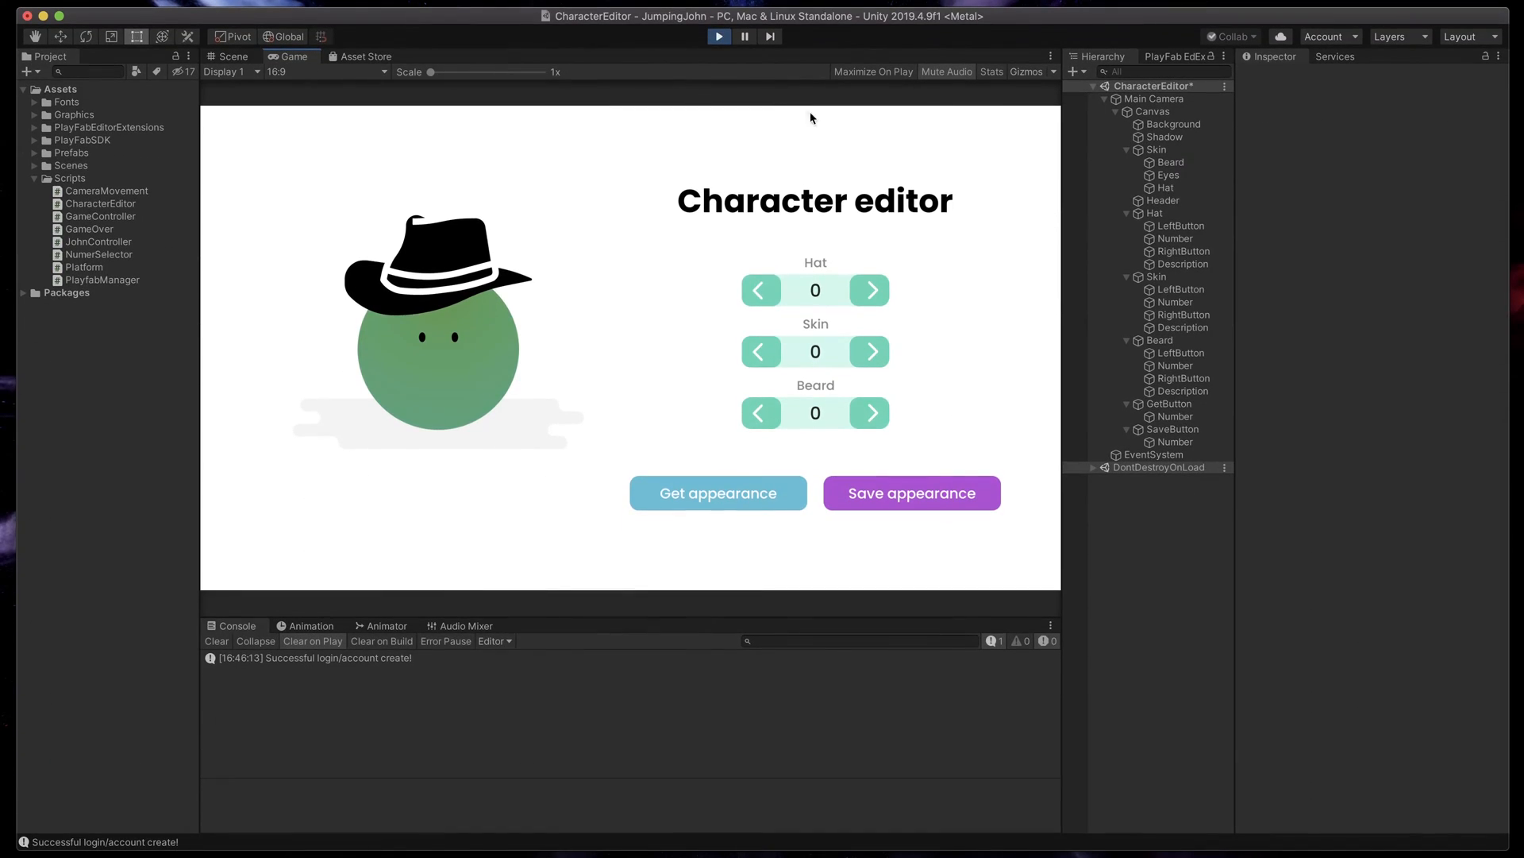
Try the chef hat and beret, a new skin colour, and bushier beard styles.
click(871, 291)
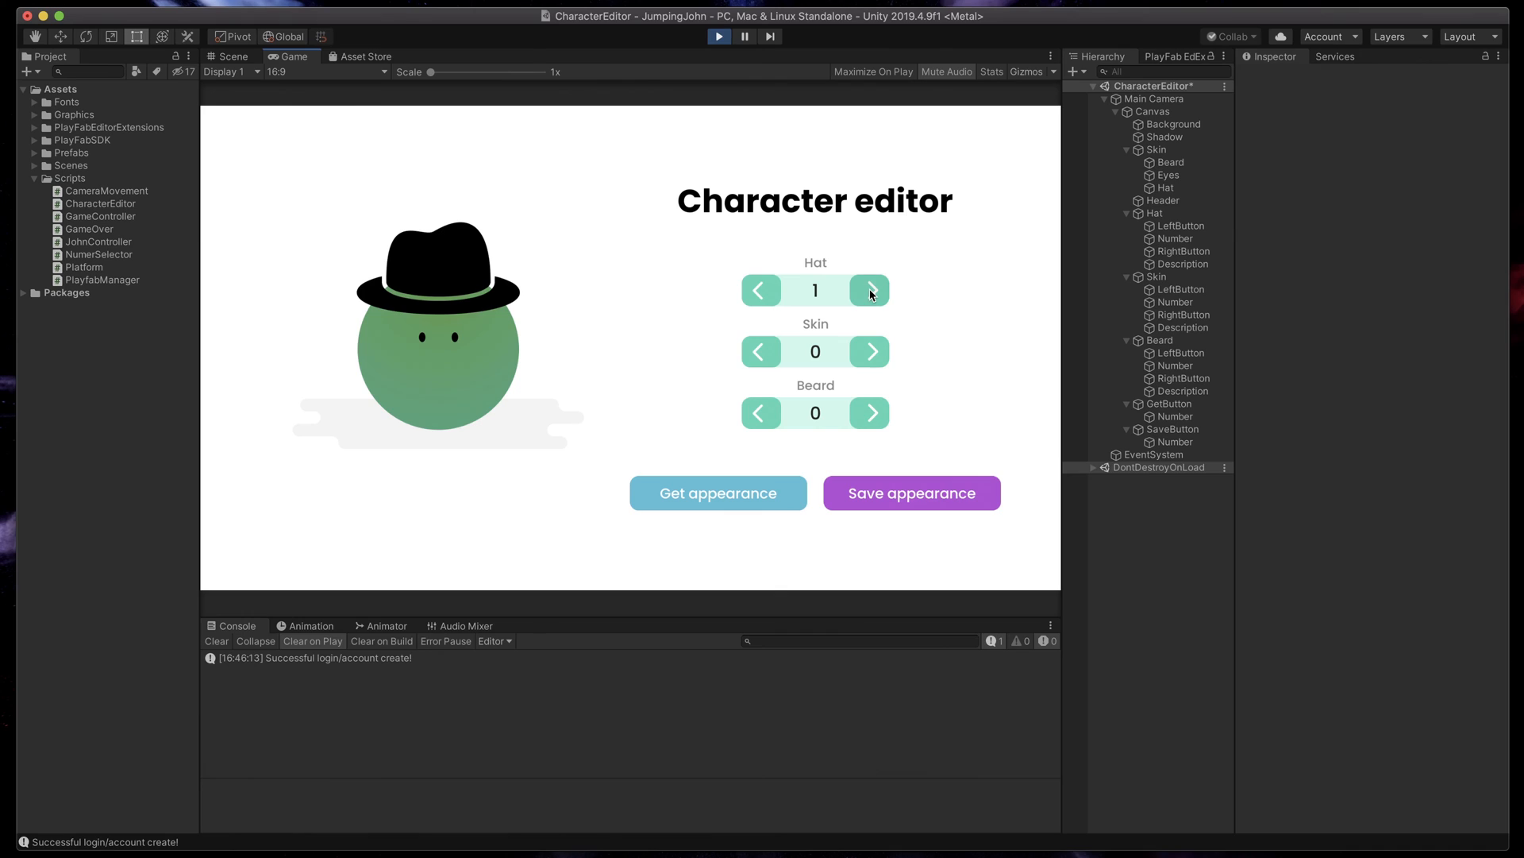
click(869, 291)
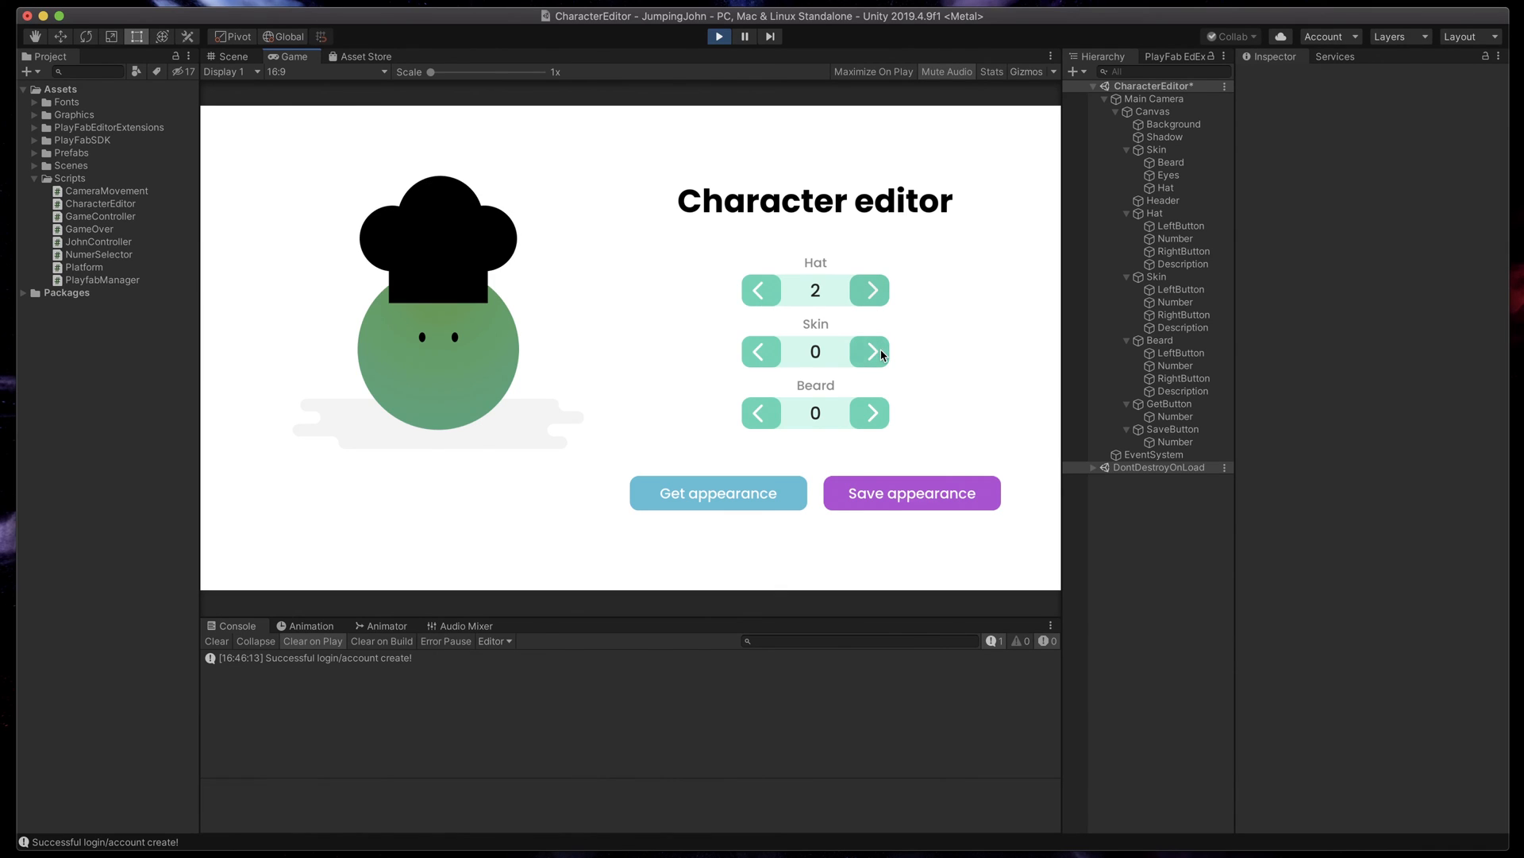
click(870, 351)
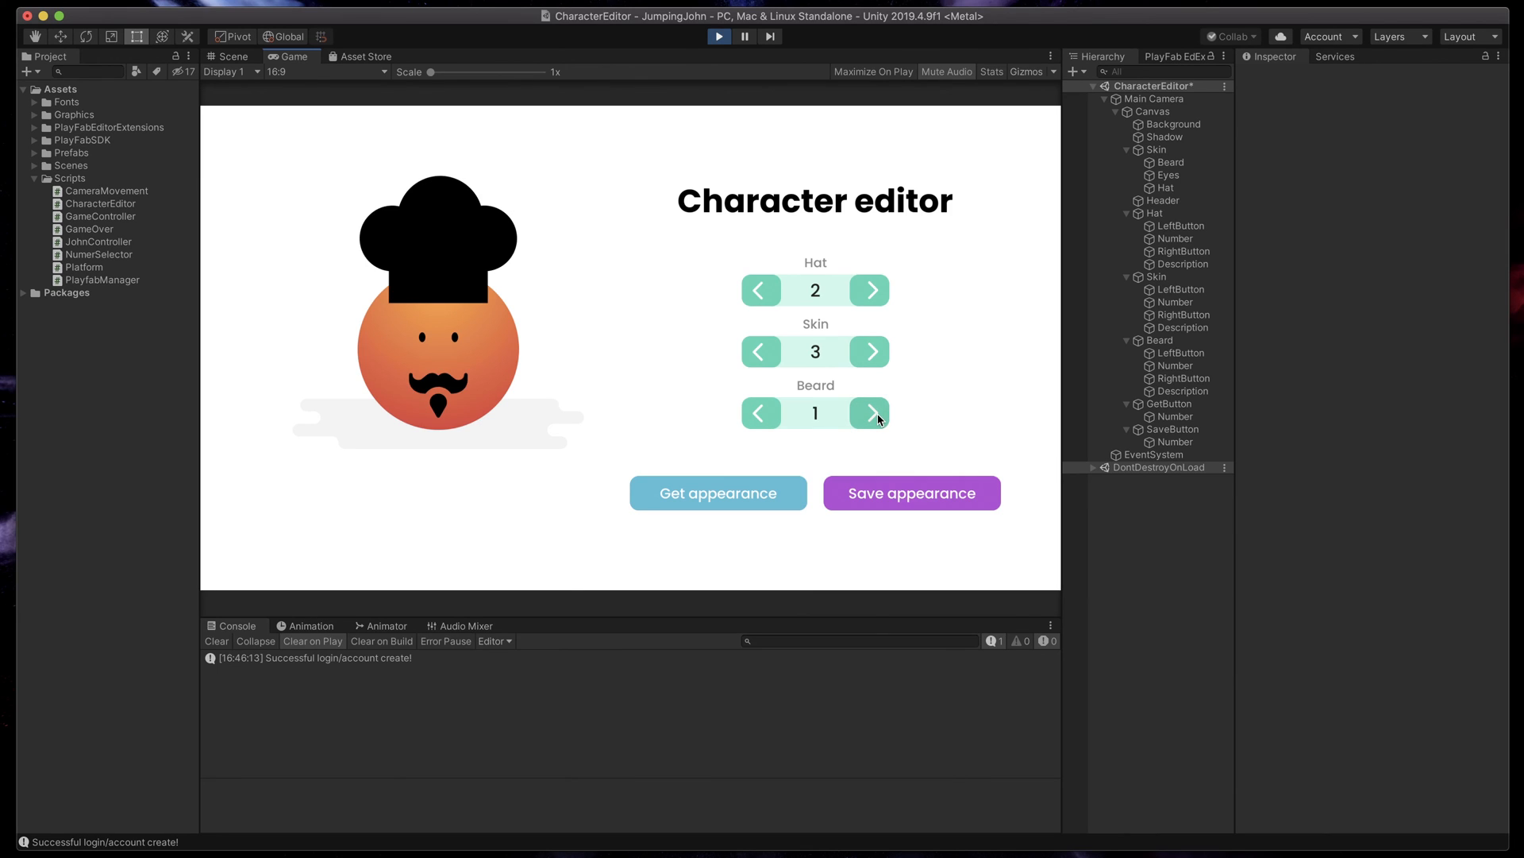
click(869, 412)
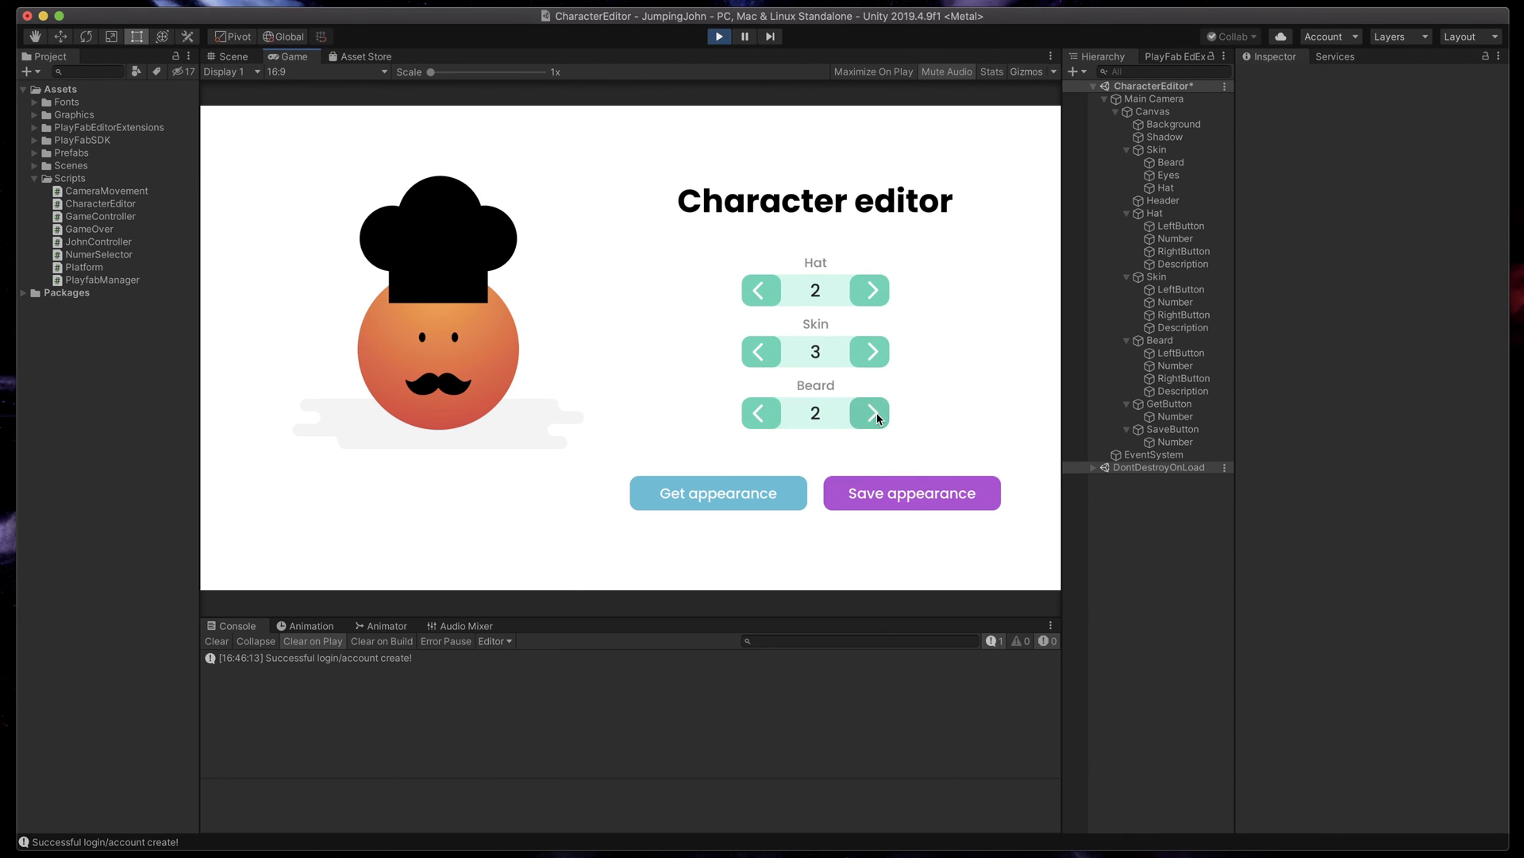
click(870, 290)
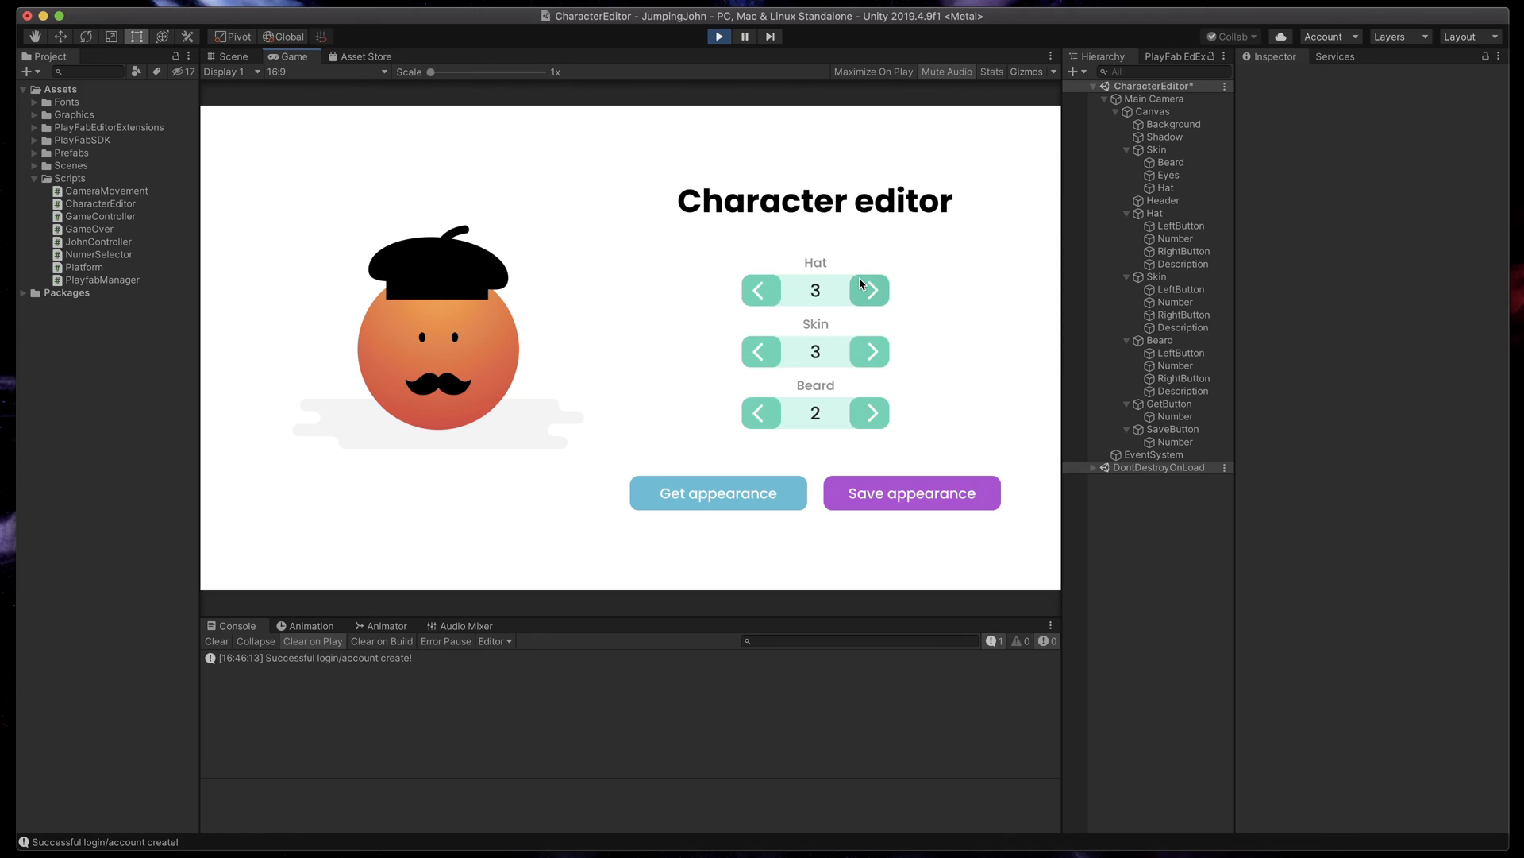
click(870, 413)
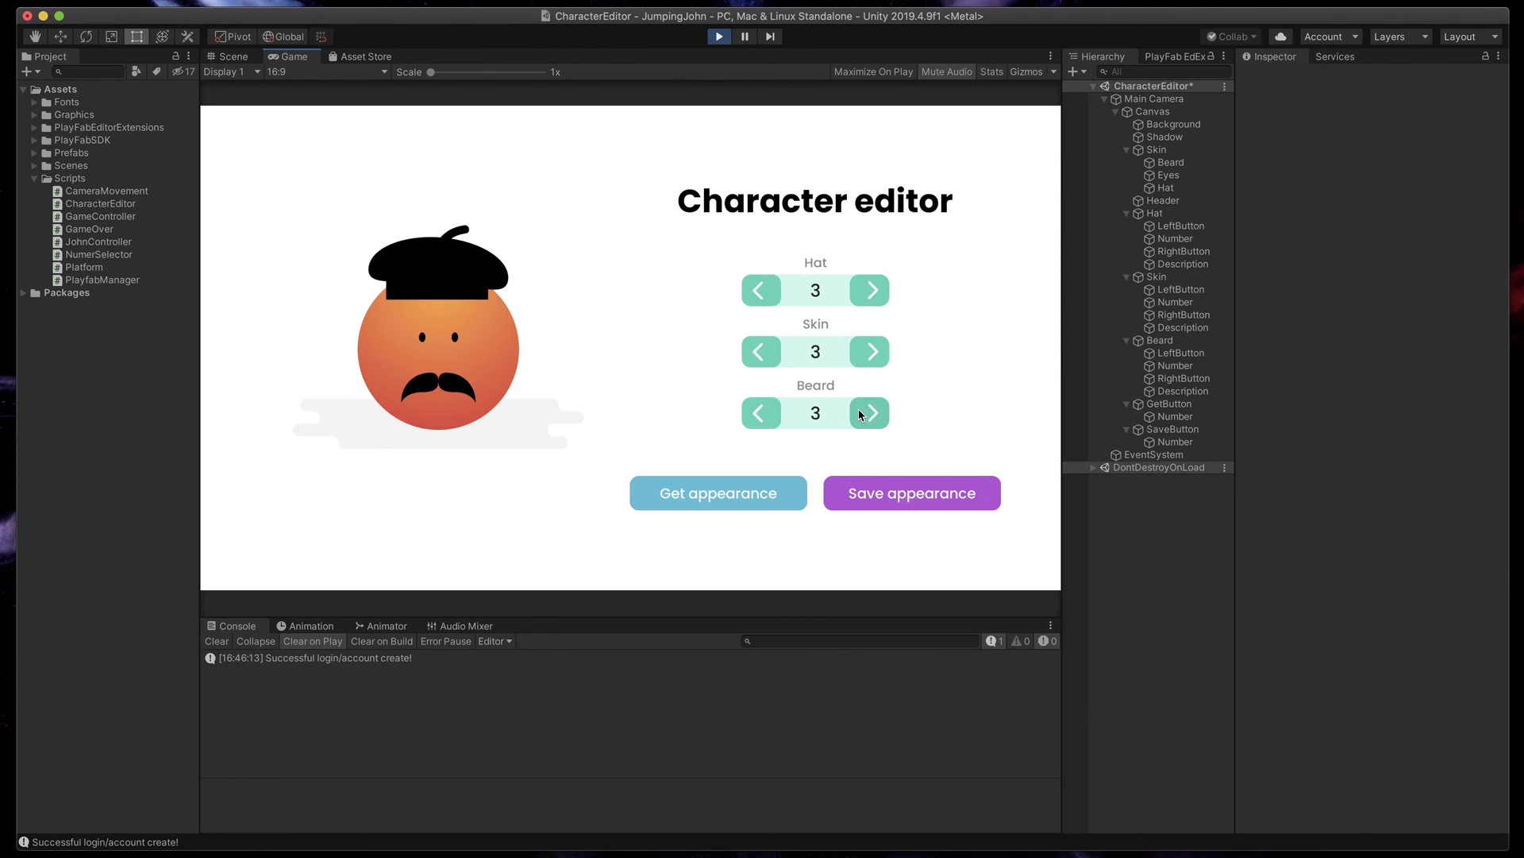
Cycle skin through blue and green, hats to witch and cowboy, then purple skin and previous beard.
click(870, 351)
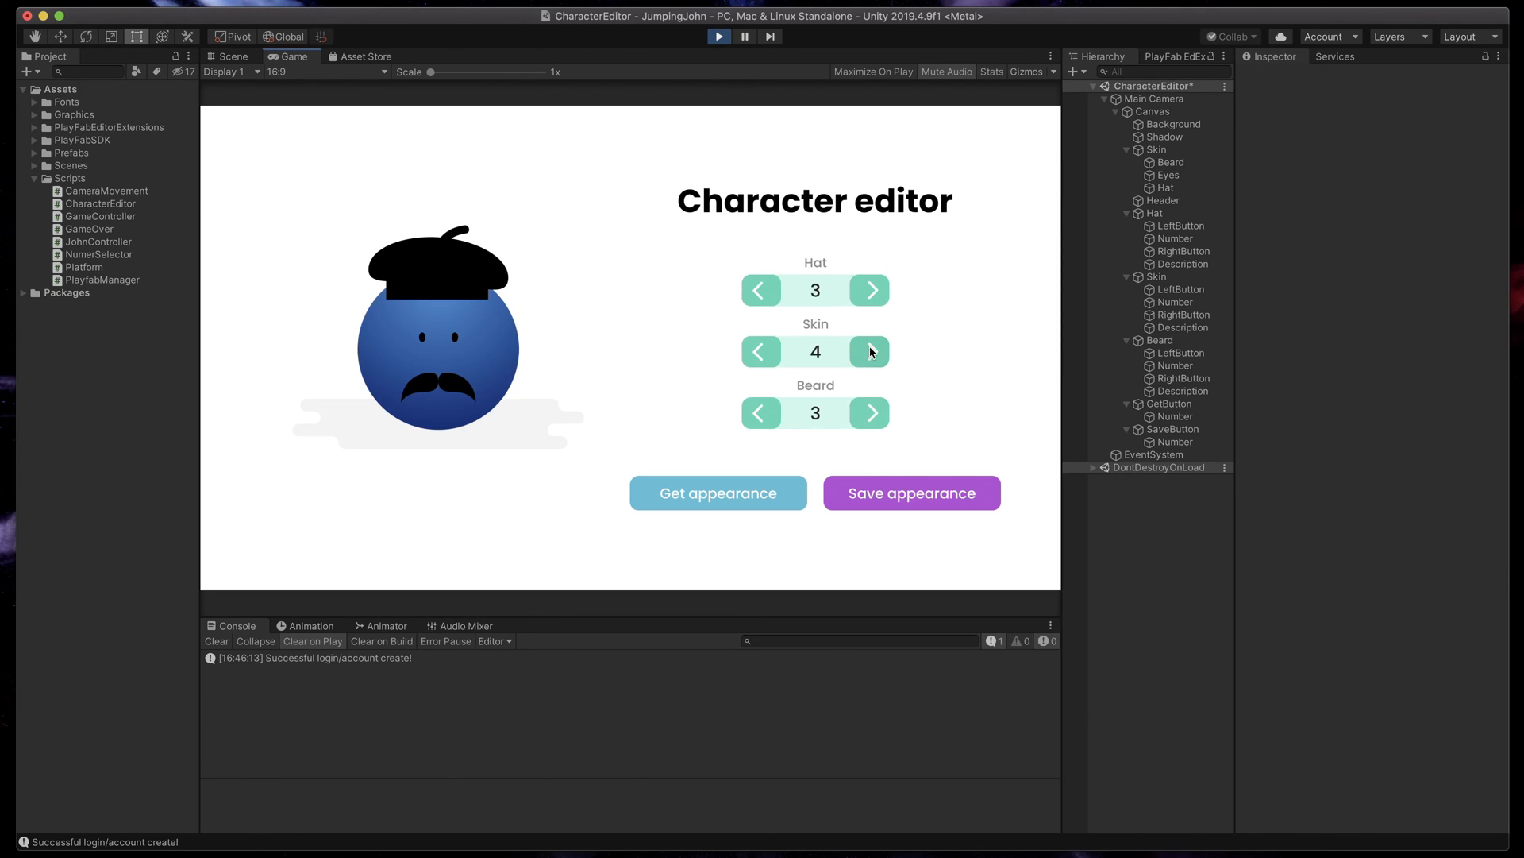
click(870, 351)
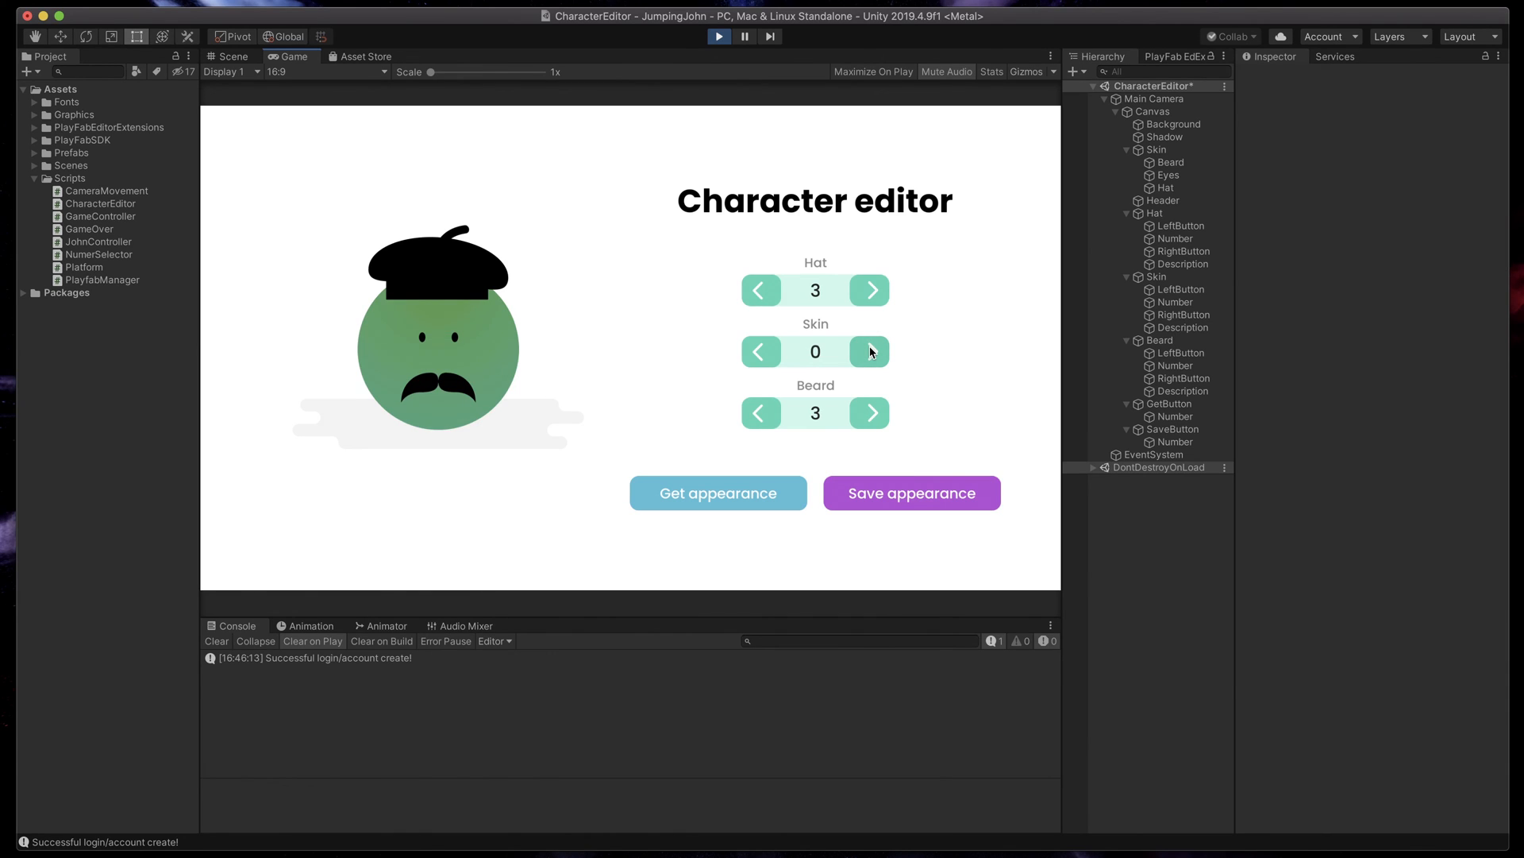
mouse_move(871, 290)
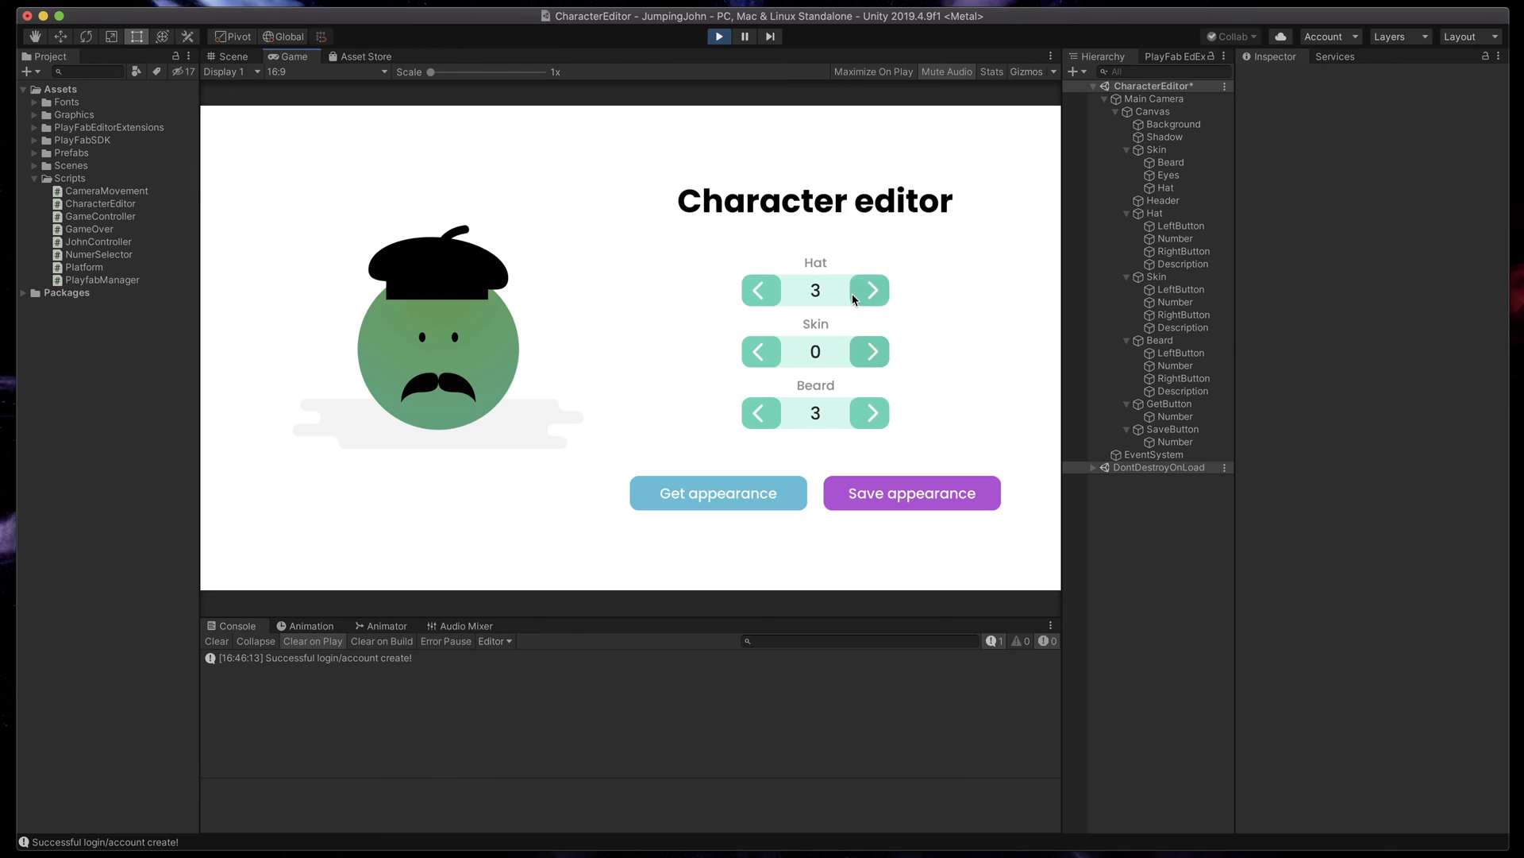
click(871, 290)
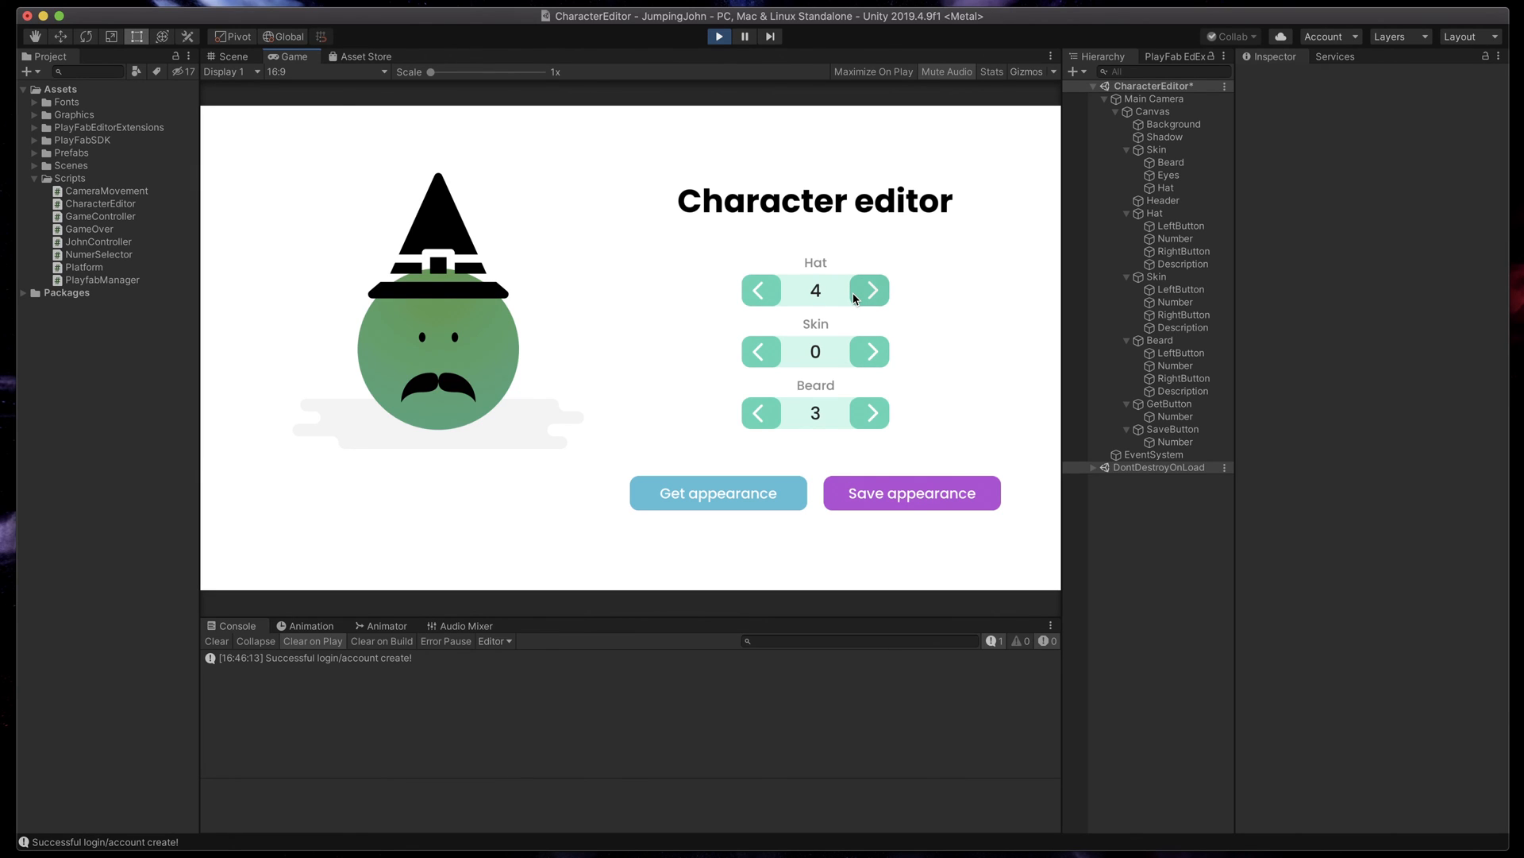
click(870, 289)
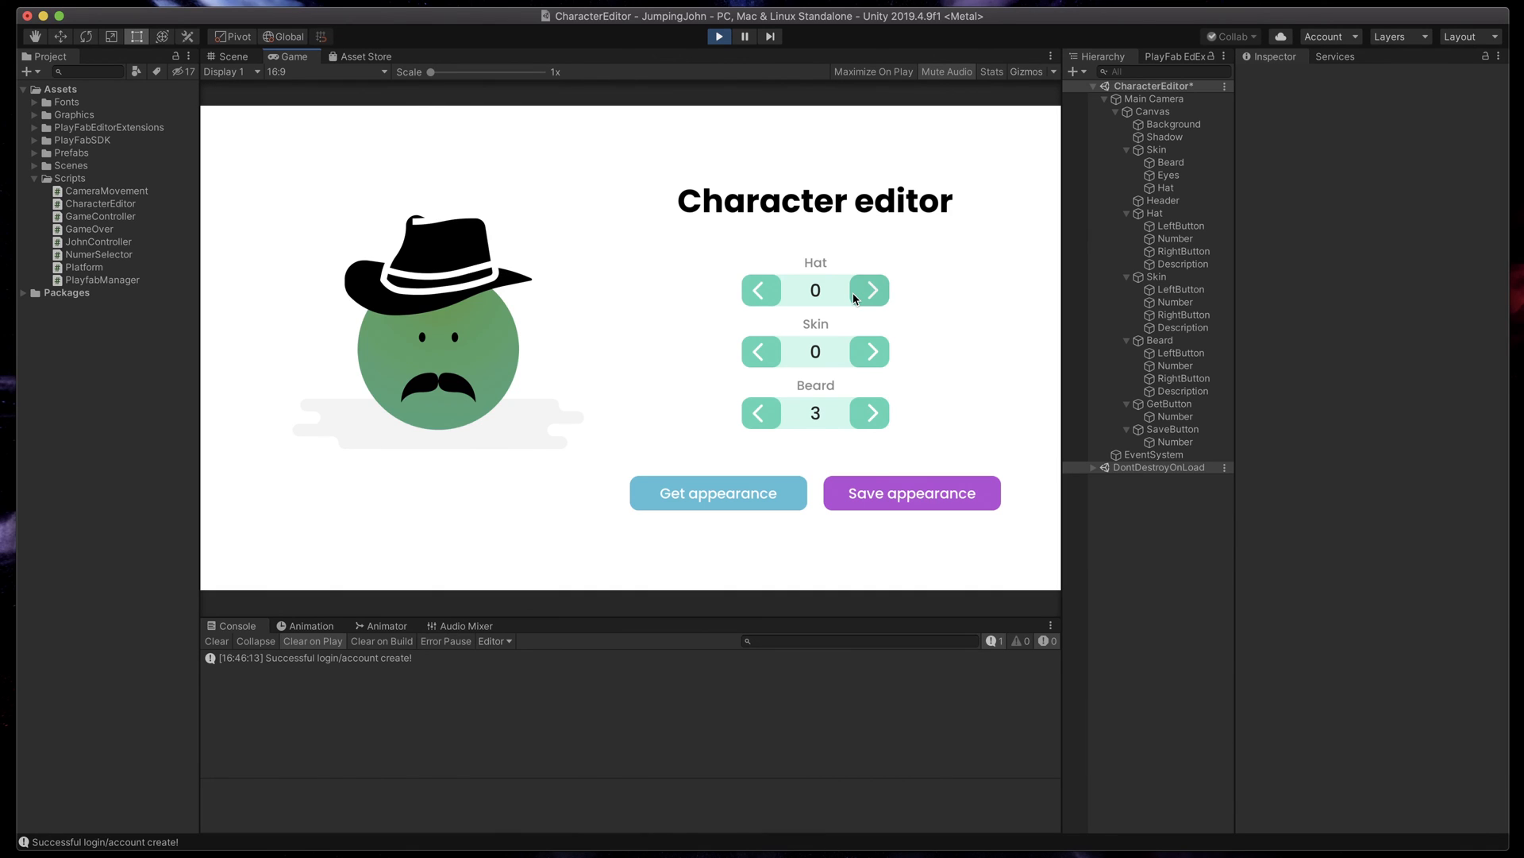
click(870, 351)
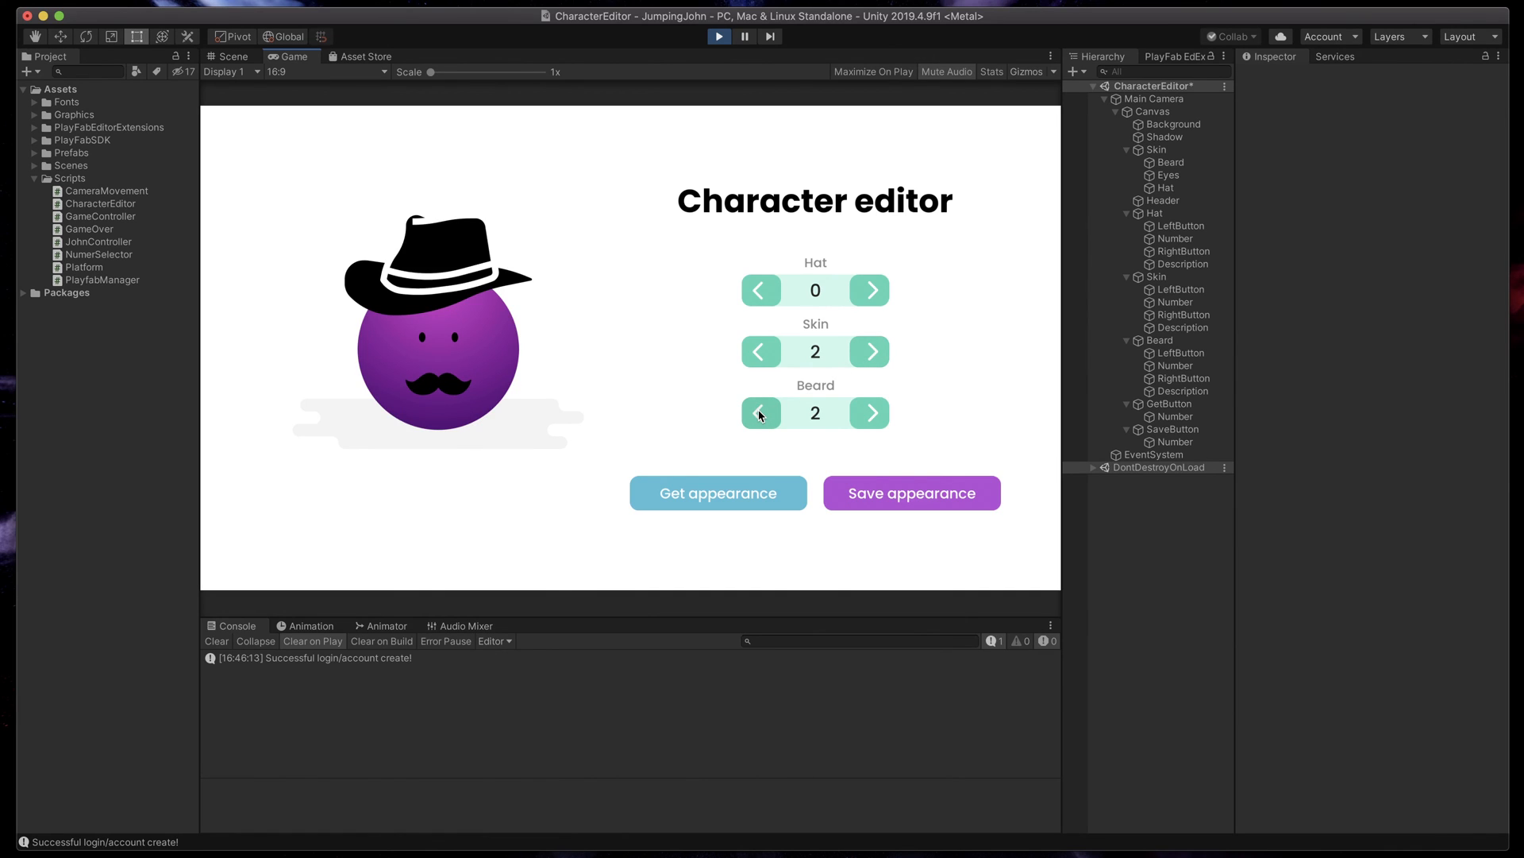
click(761, 412)
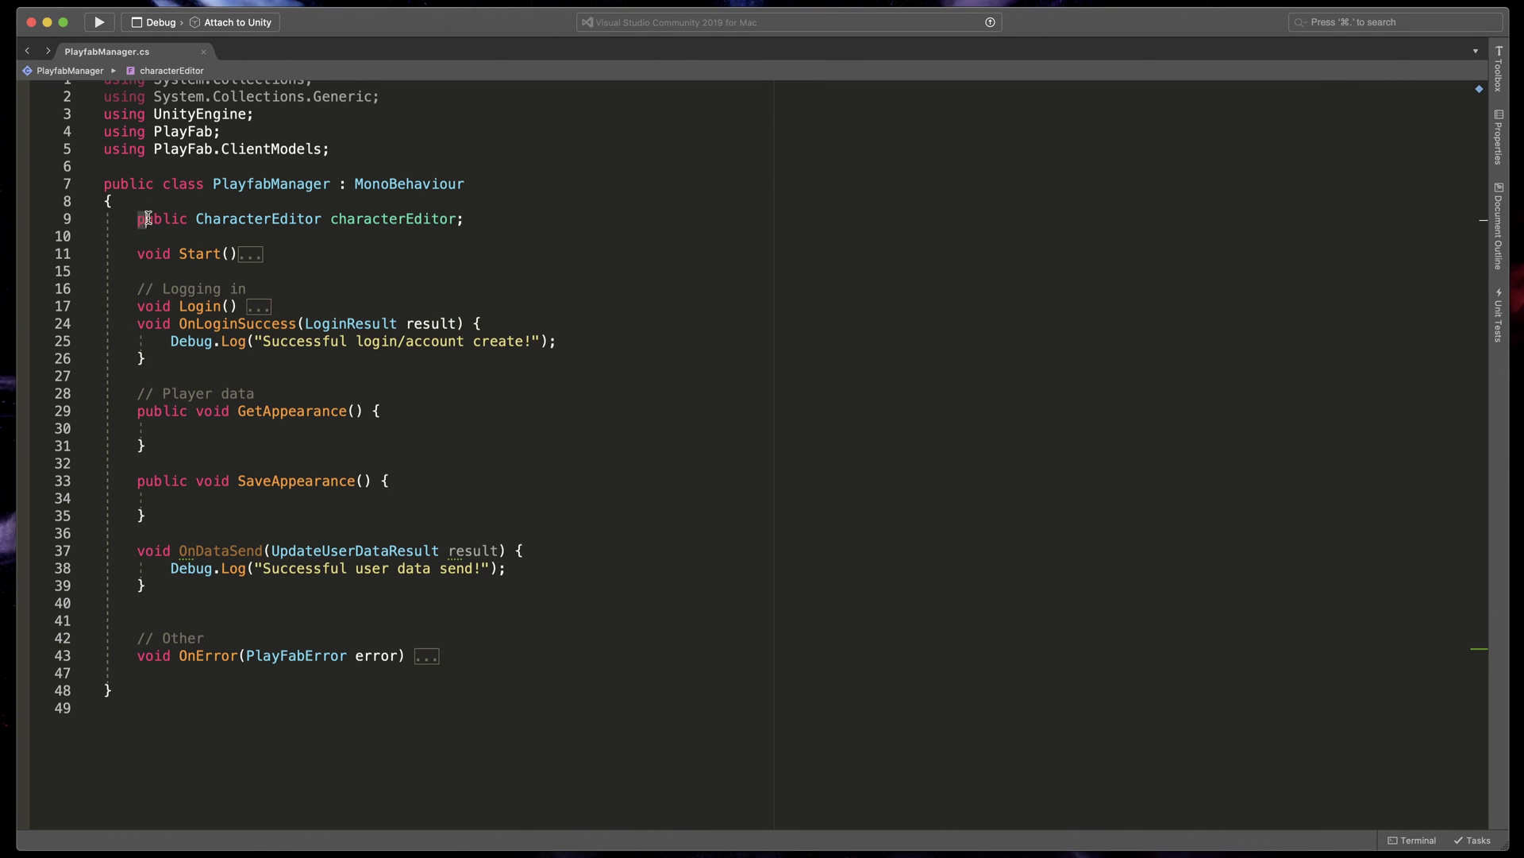
Select the characterEditor field declaration line in PlayfabManager.cs.
triple_click(291, 217)
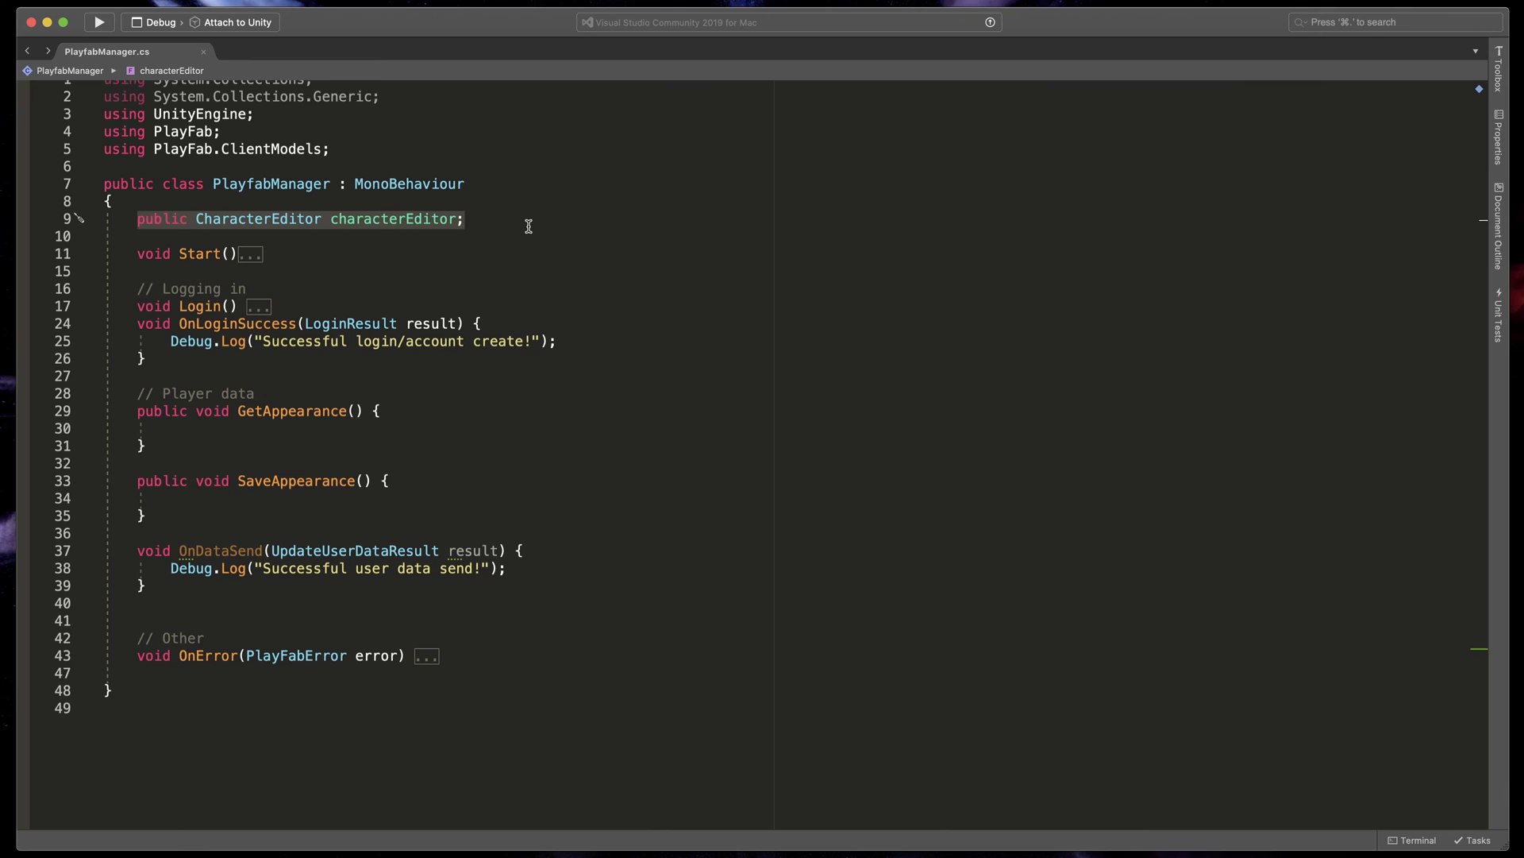
mouse_move(139, 410)
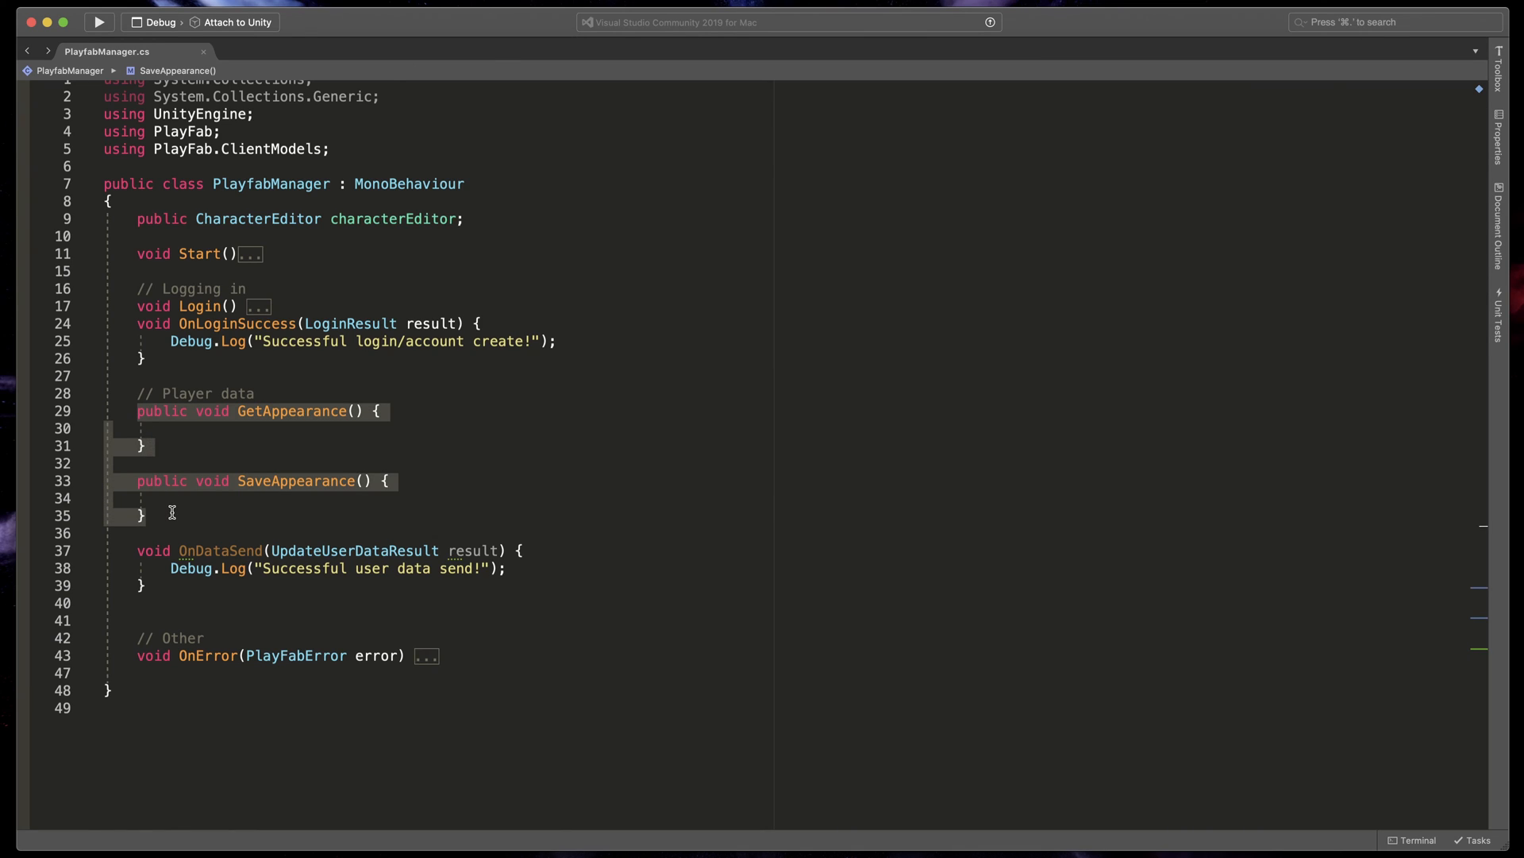
mouse_move(328, 502)
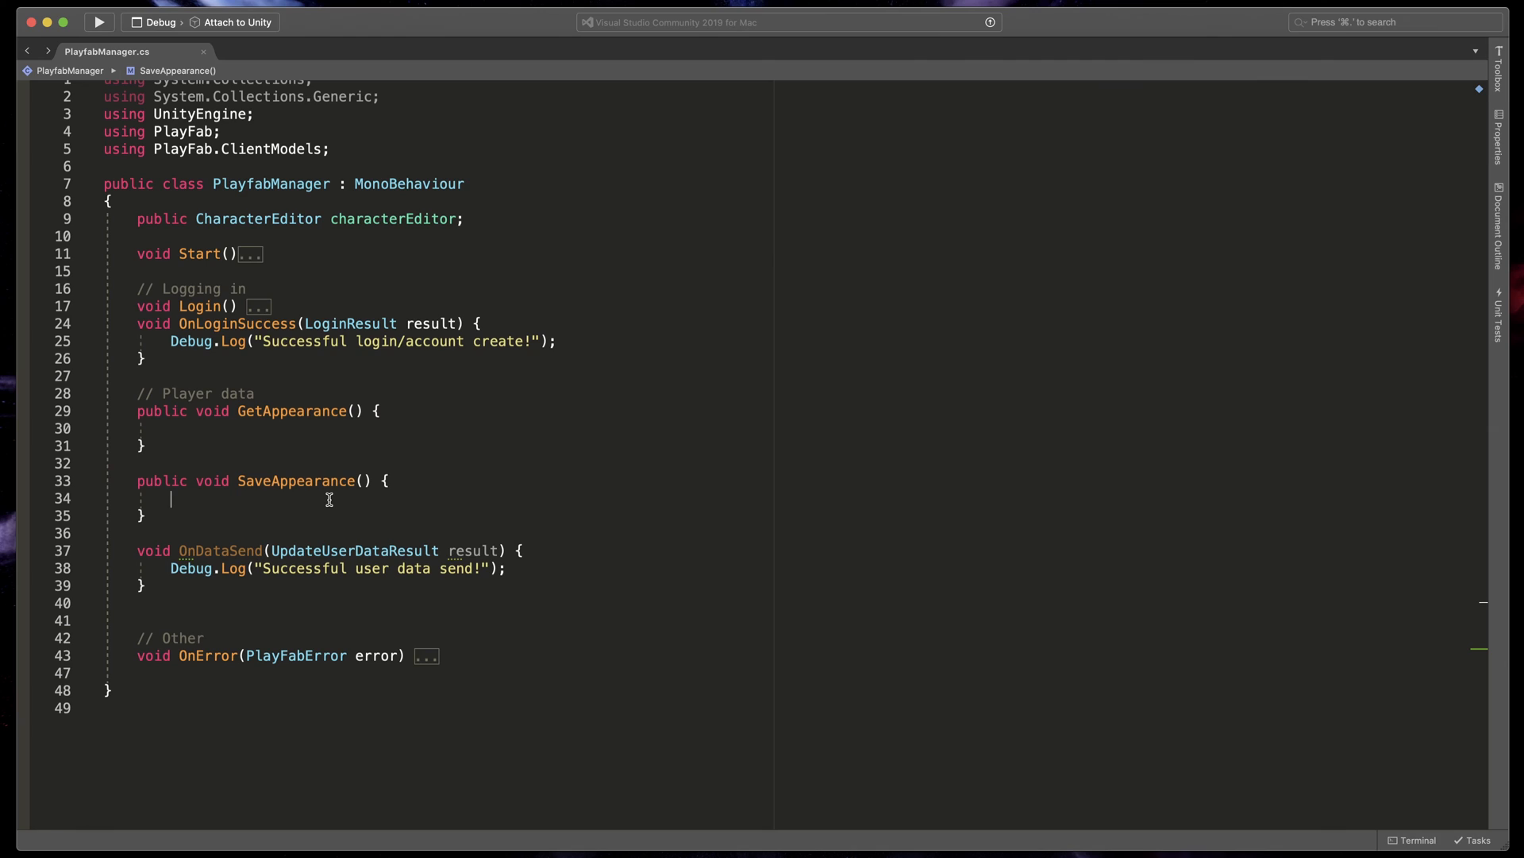
mouse_move(1029, 555)
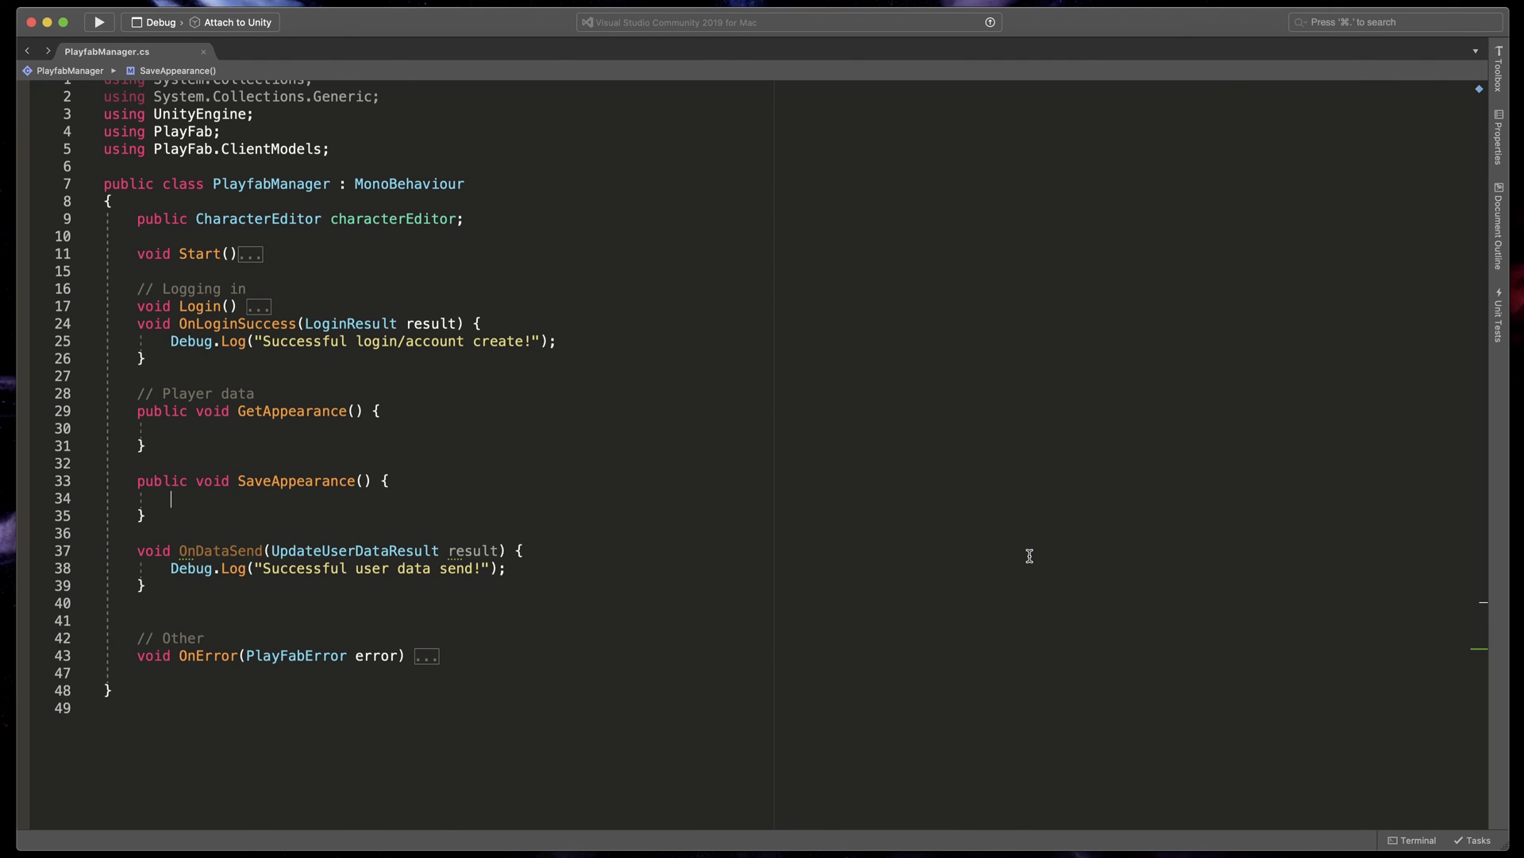
Write var request = new UpdateUserDataRequest with Data = new dictionary of Hat, Skin, Beard.
text(var re)
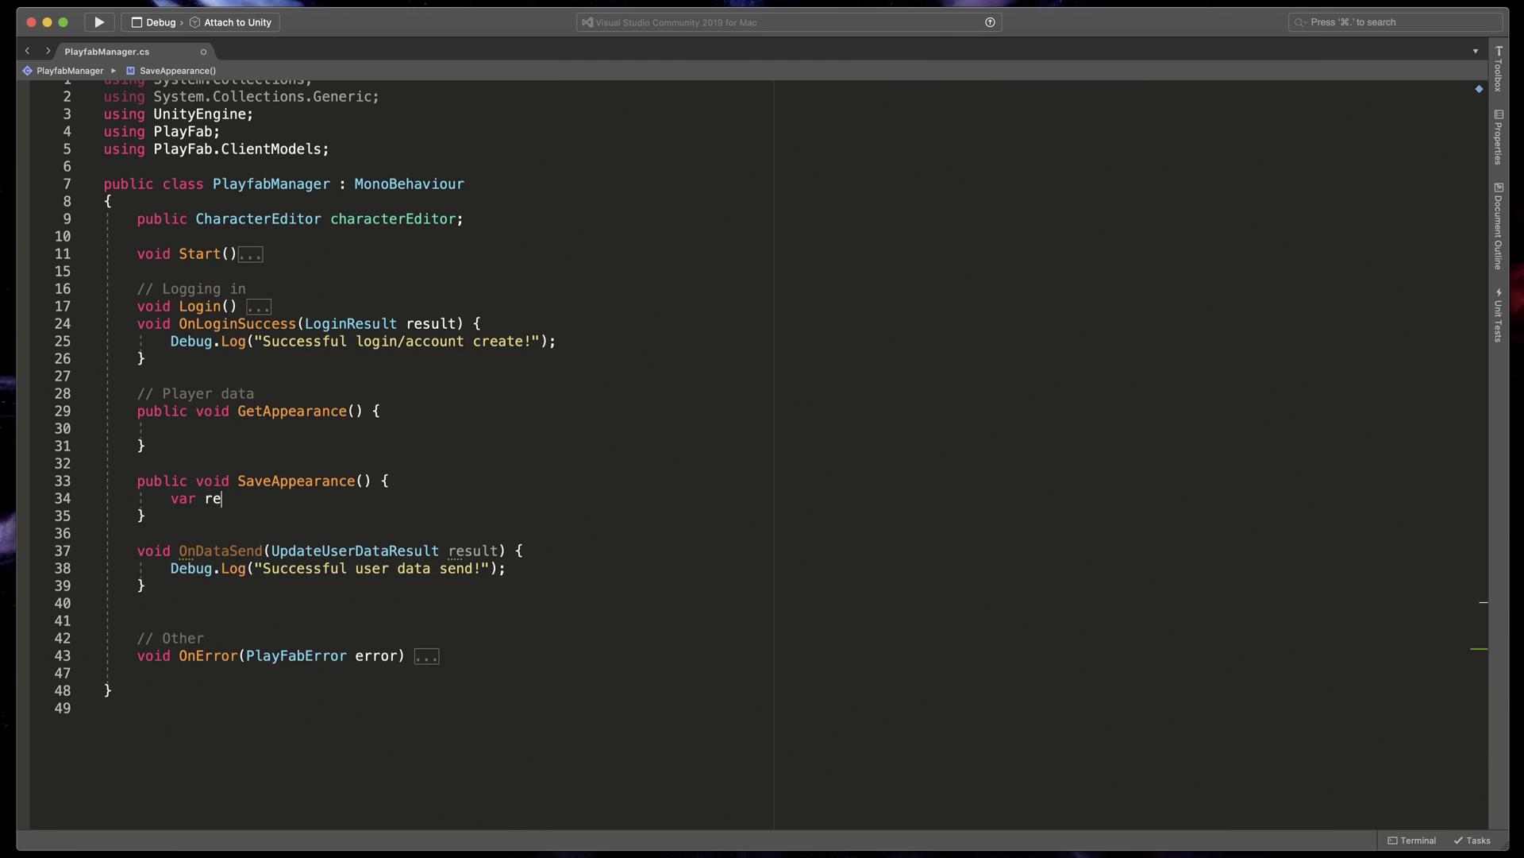
text(quest =)
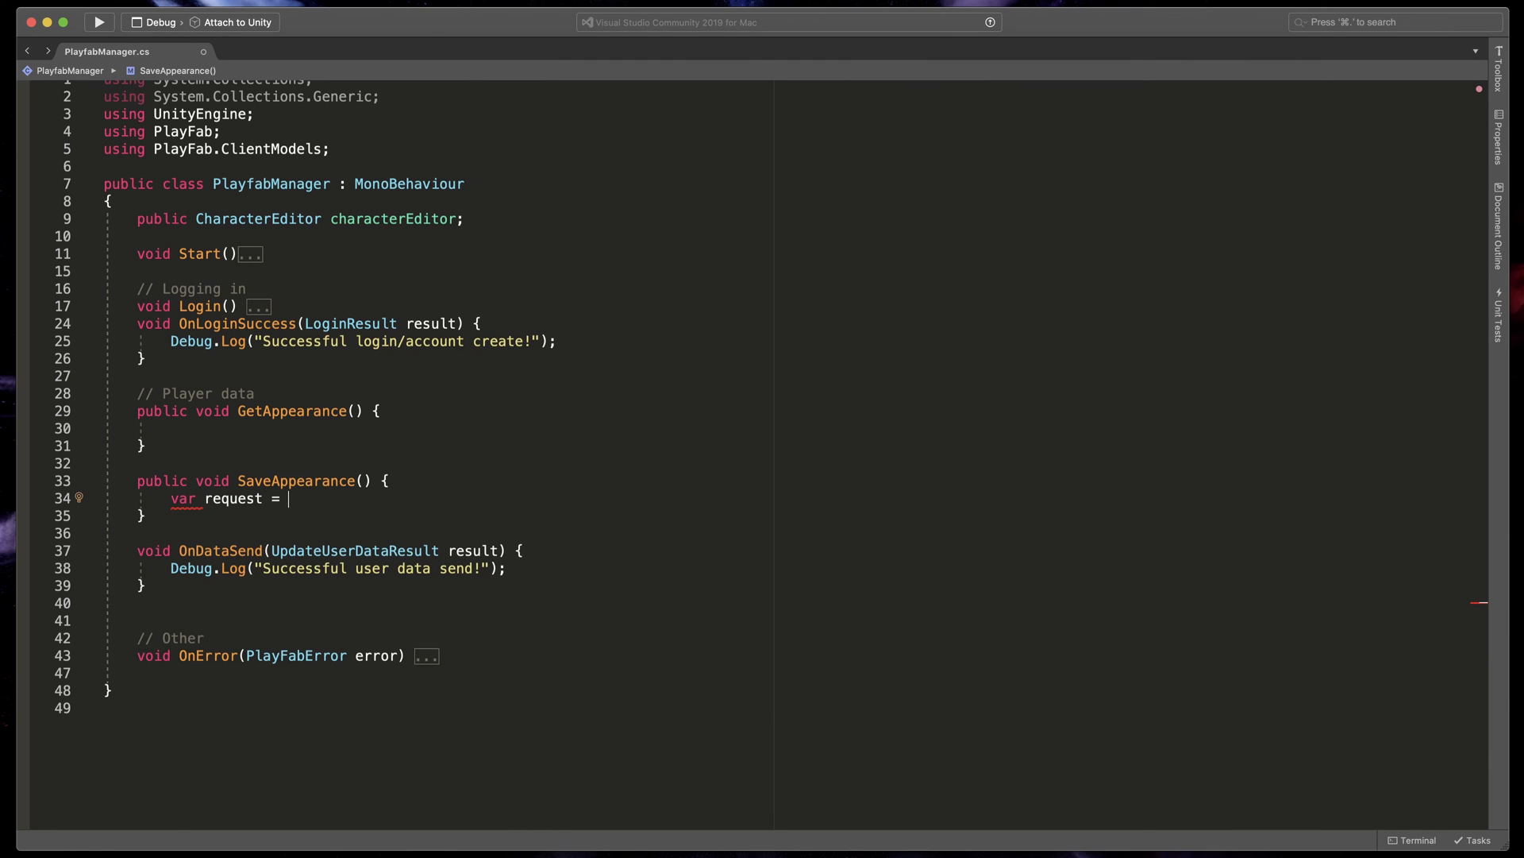
text(new up)
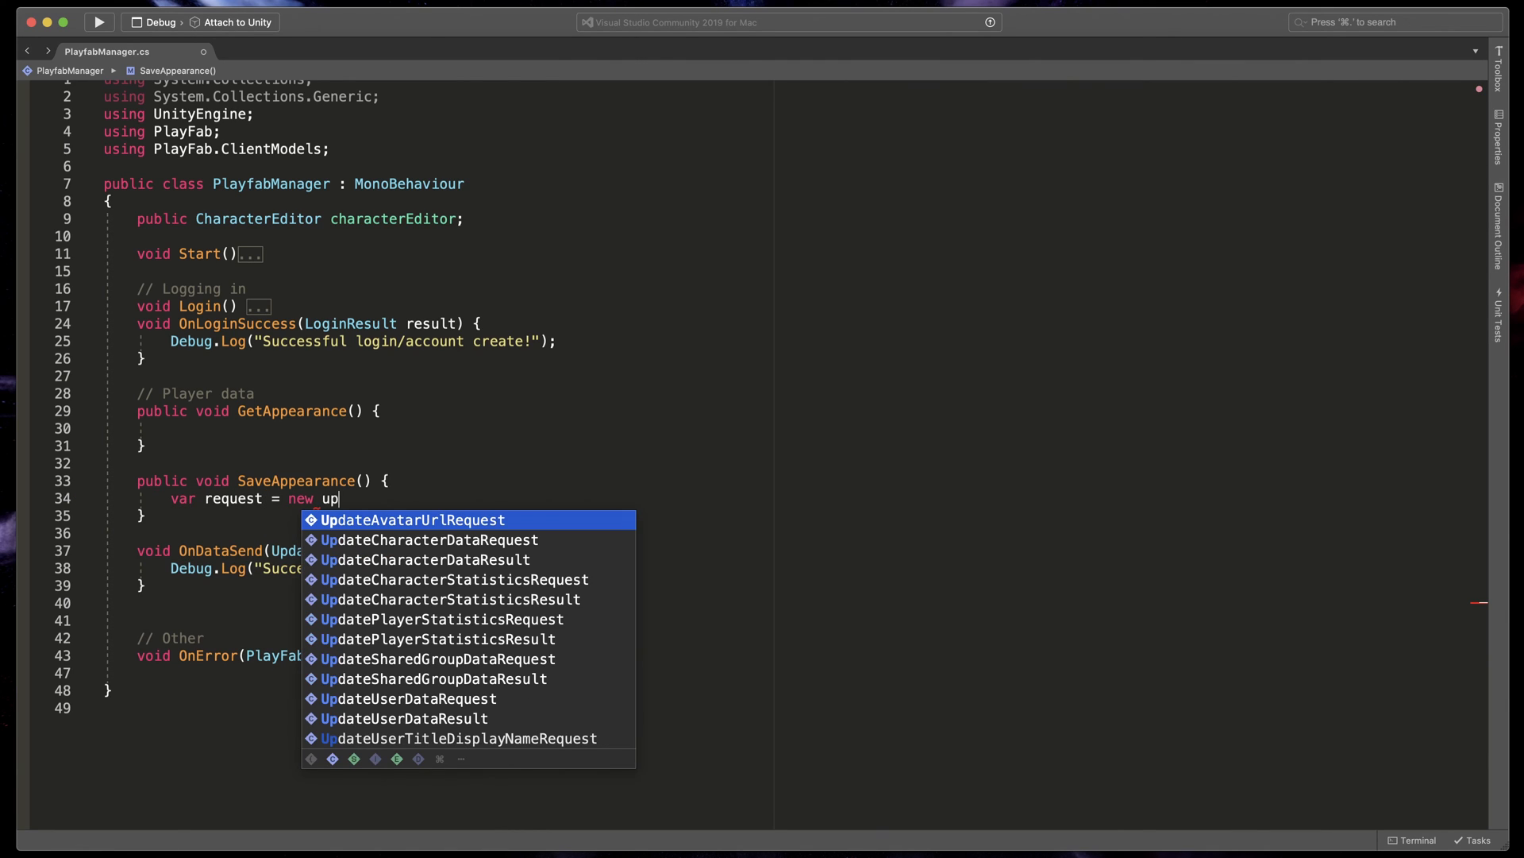
text(dateuserDataRequest {)
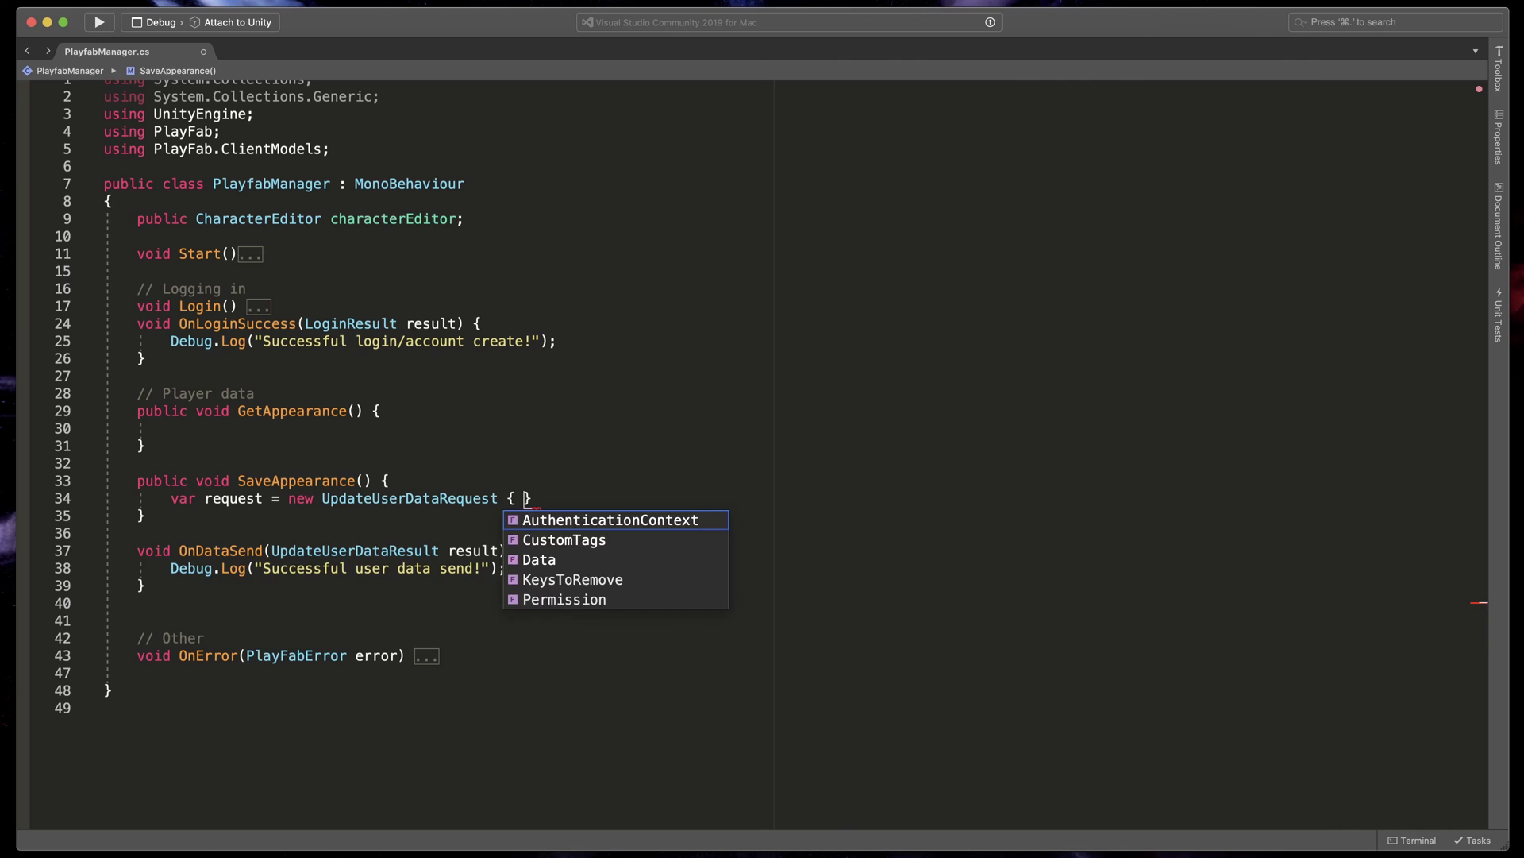
text(Data = n)
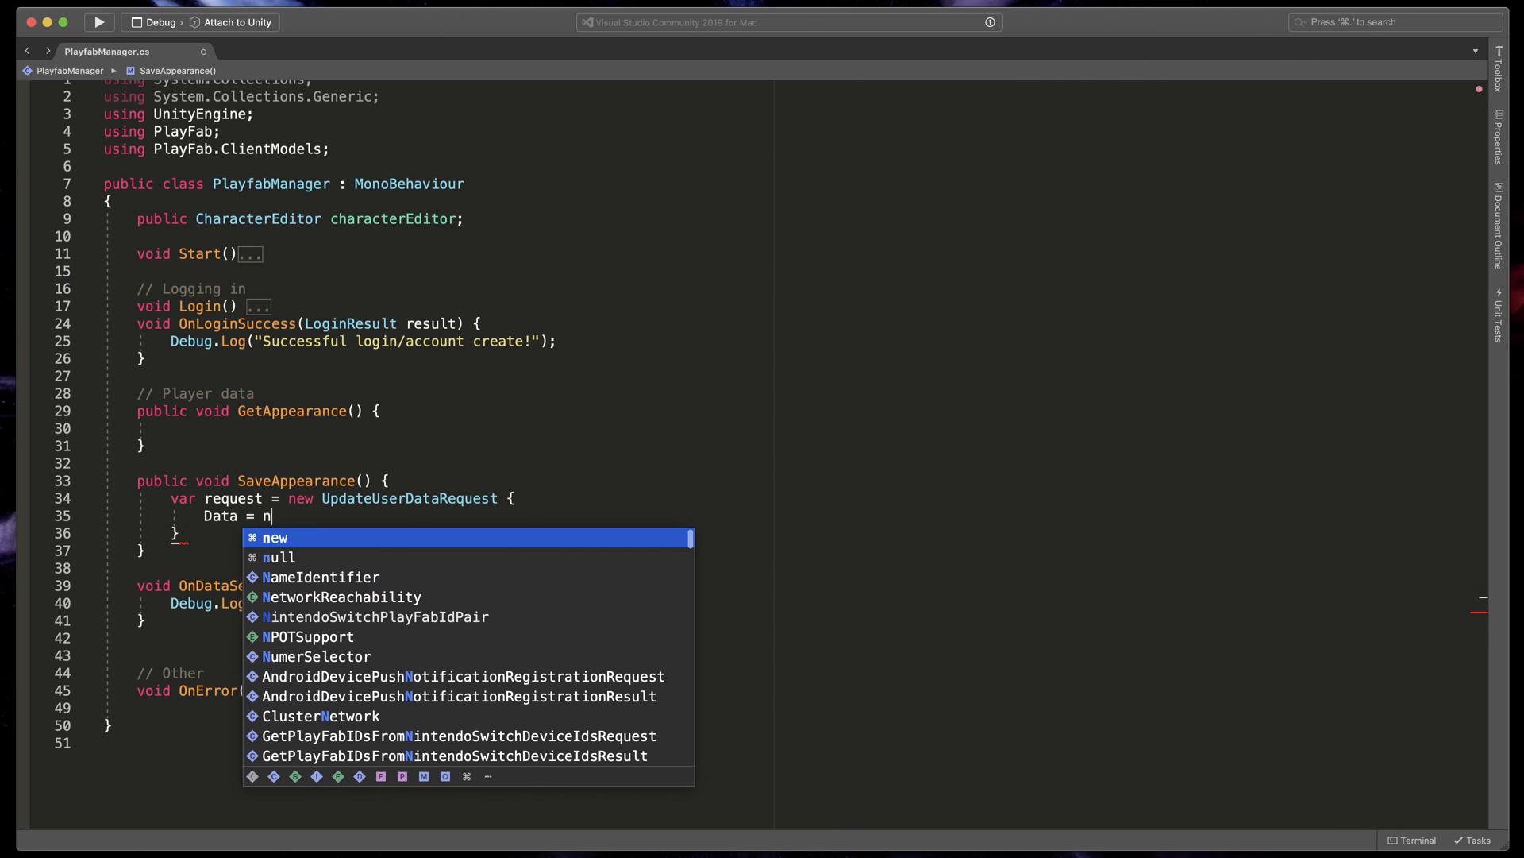
text(ew Dictionary<string, string> {)
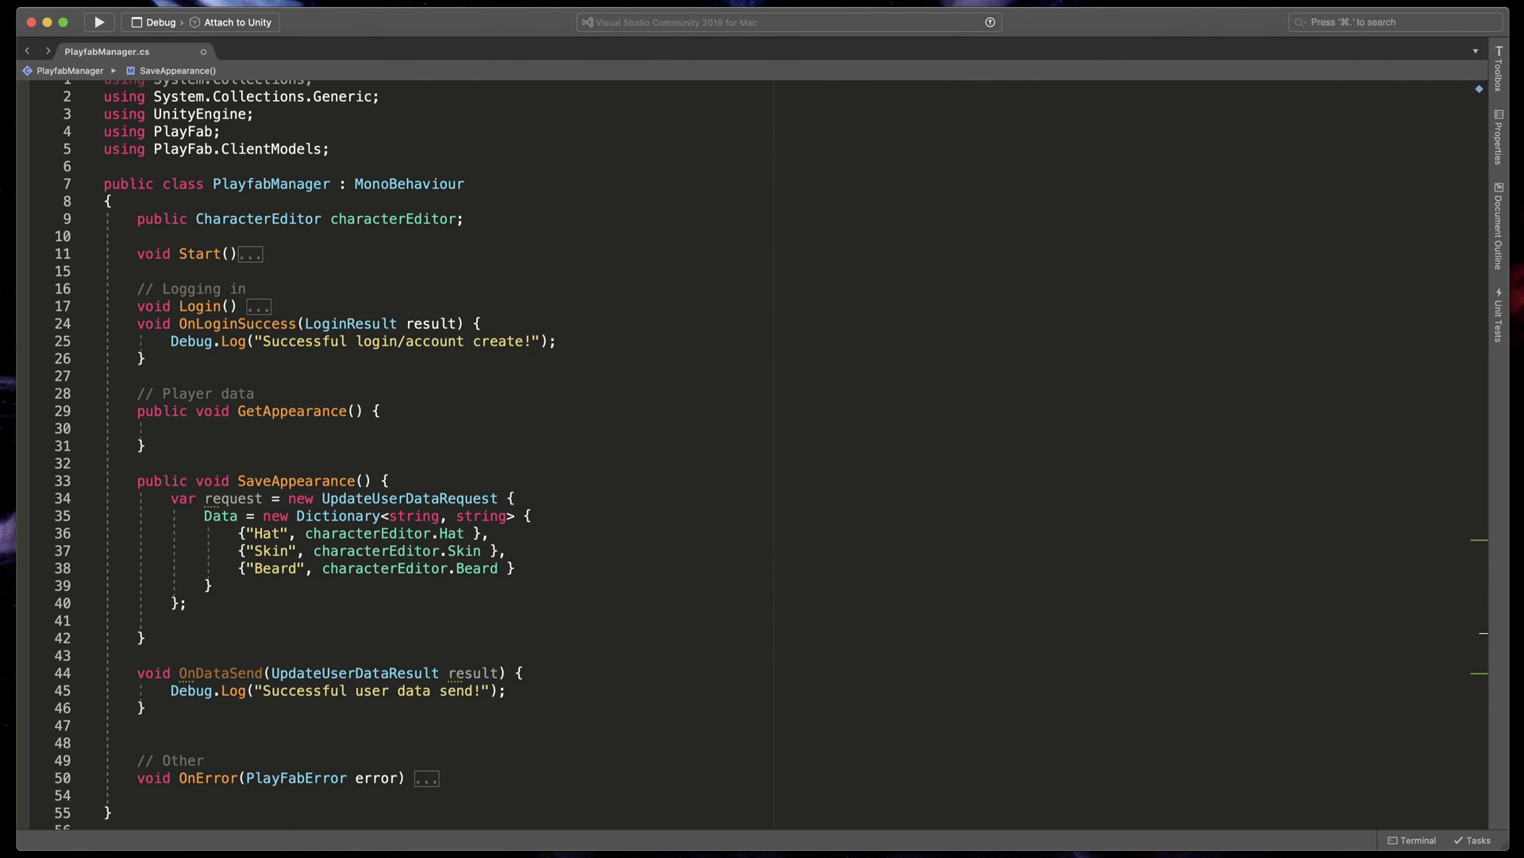
Add PlayFabClientAPI.UpdateUserData(request, OnDataSend, OnError) below the request in SaveAppearance.
text(playfa)
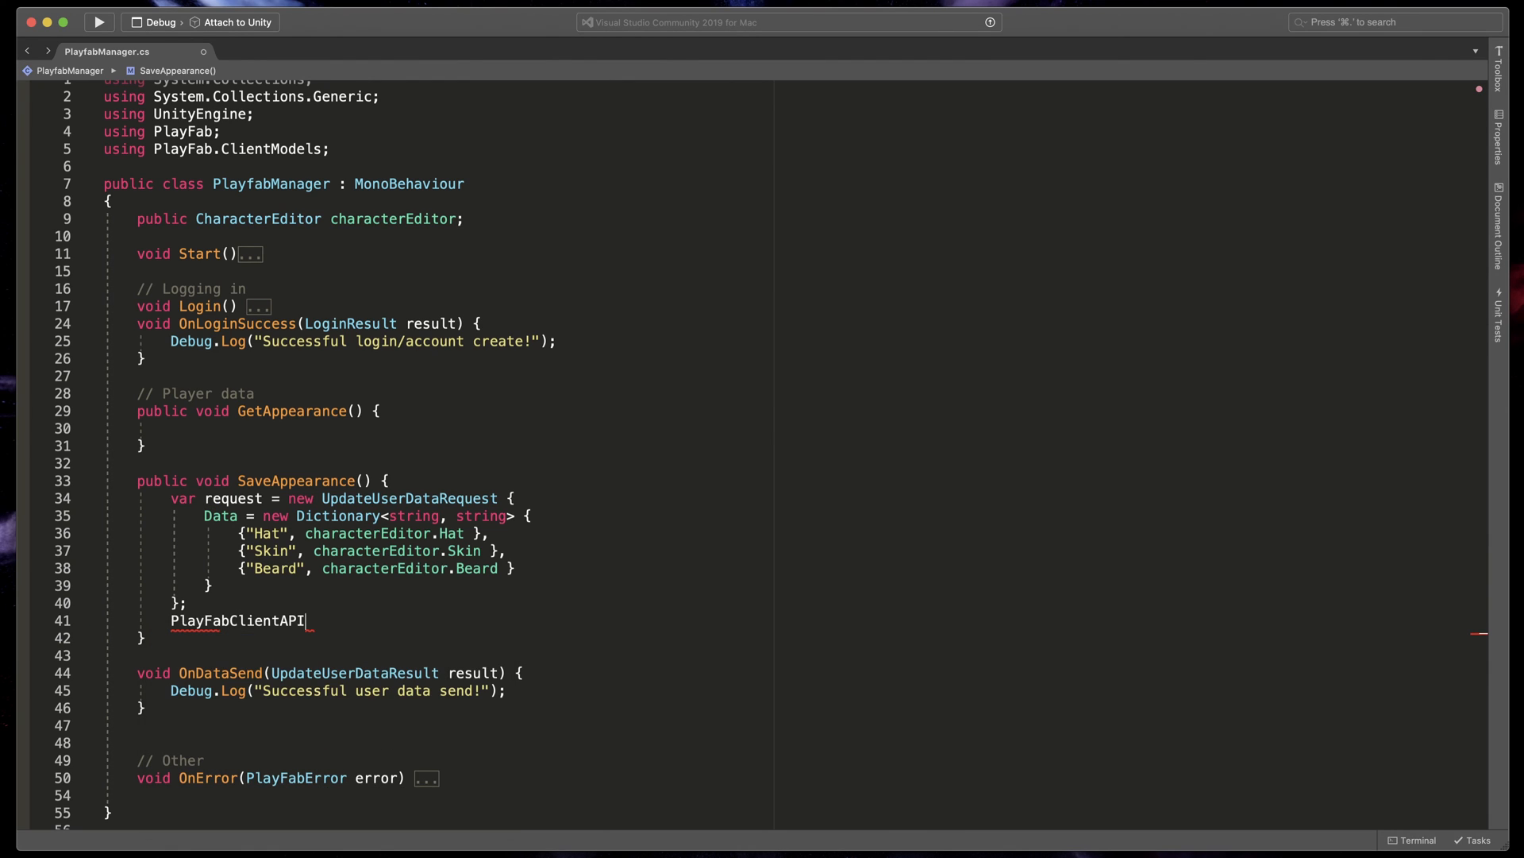
text(.update)
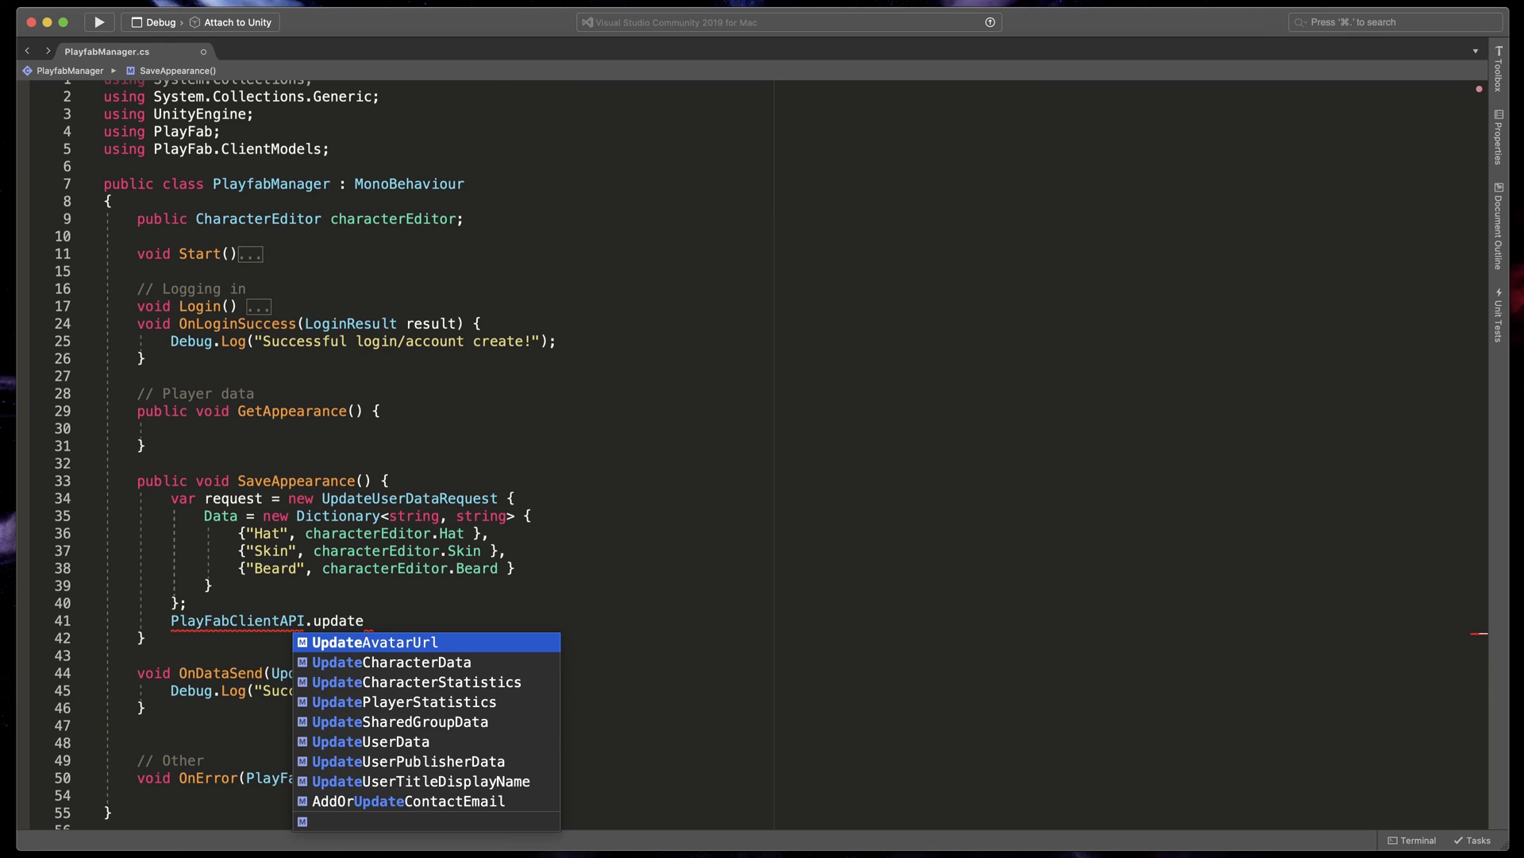
text(use)
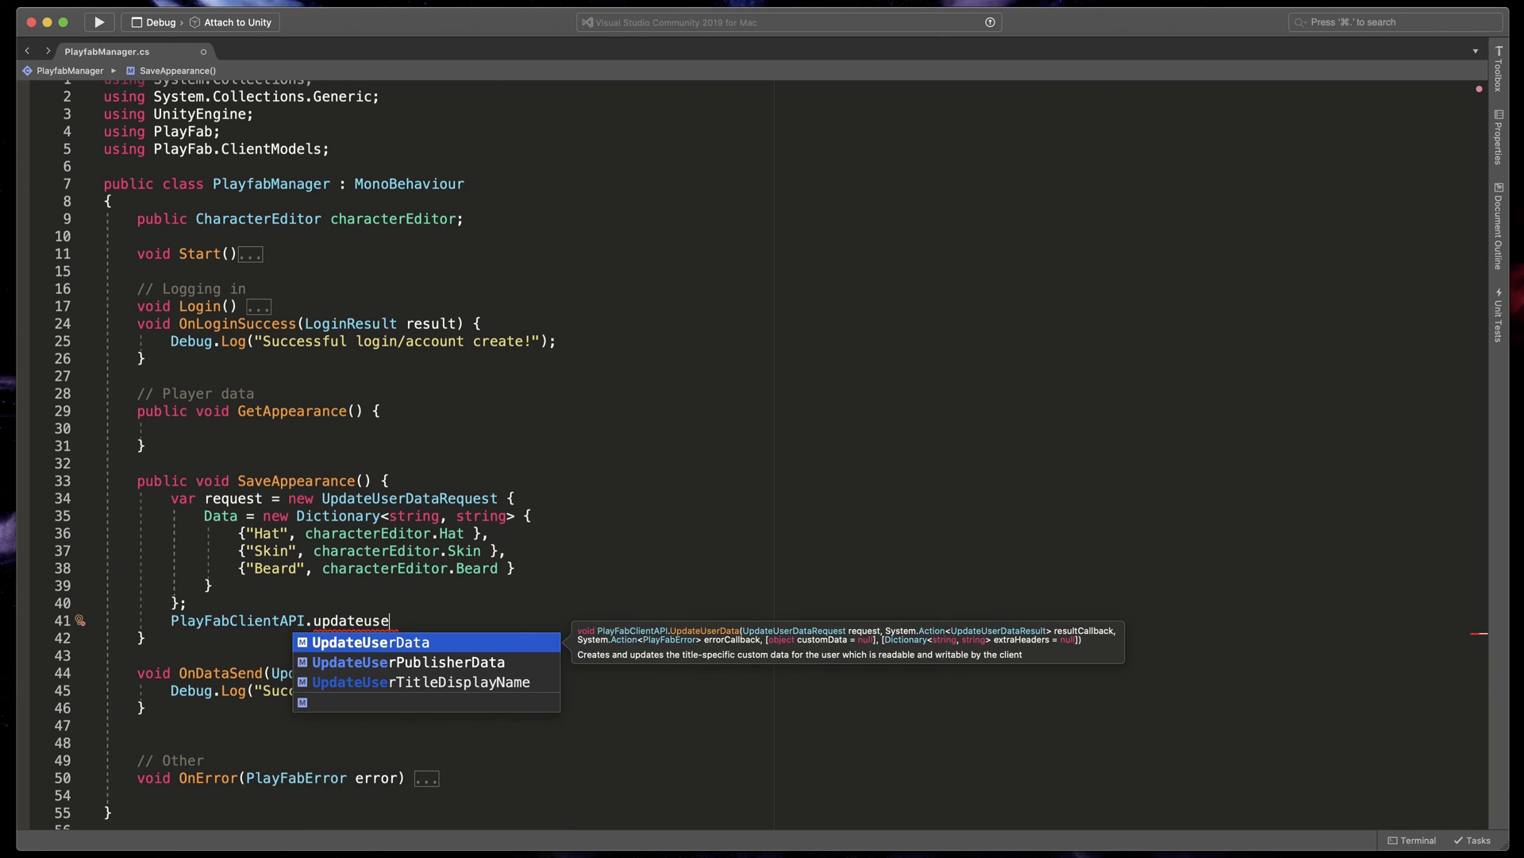
text(Data(request)
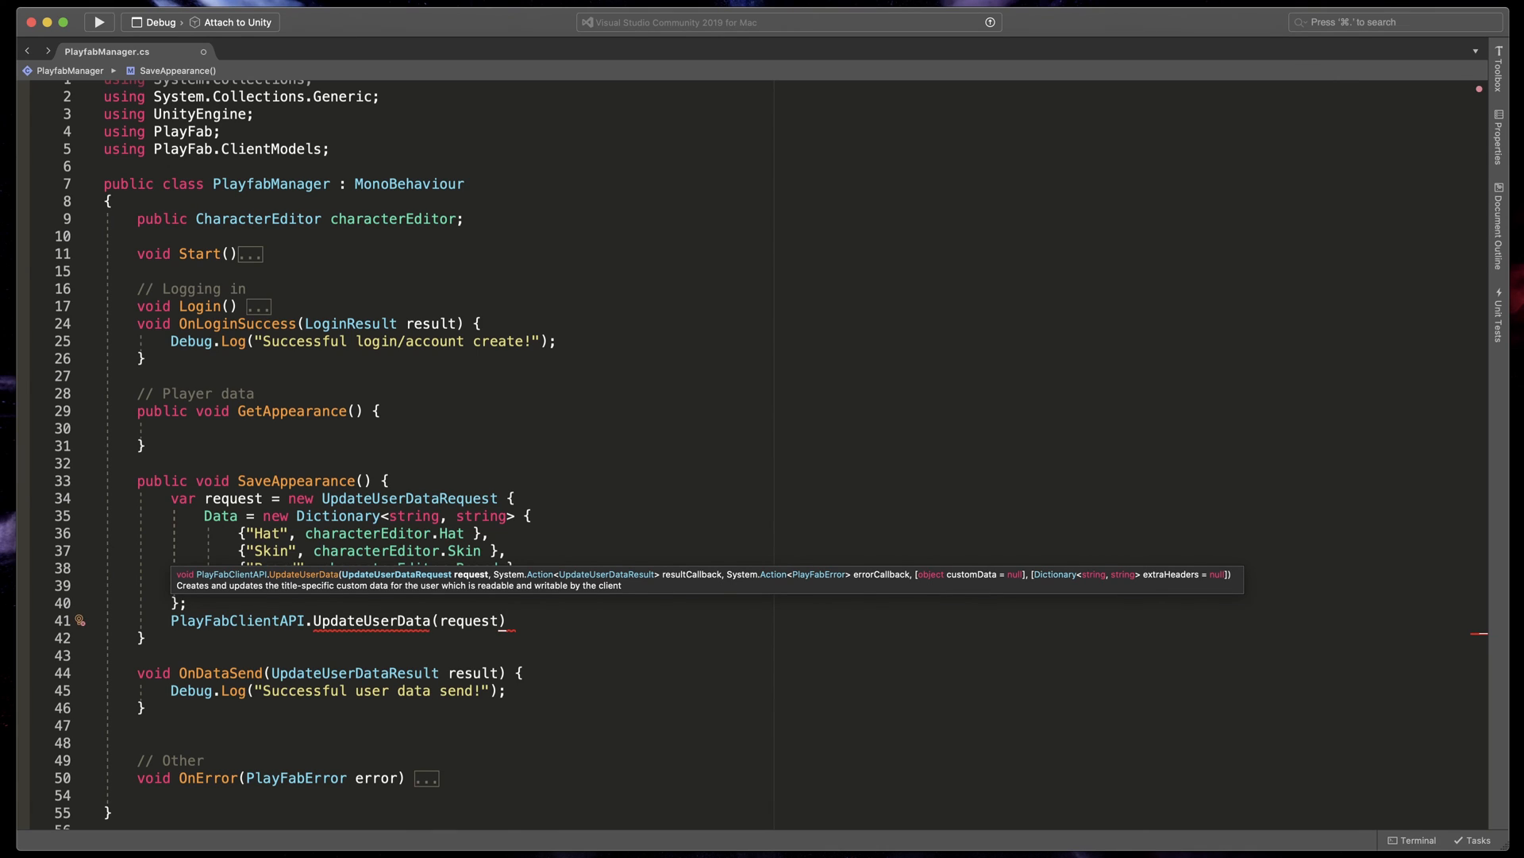
text(,)
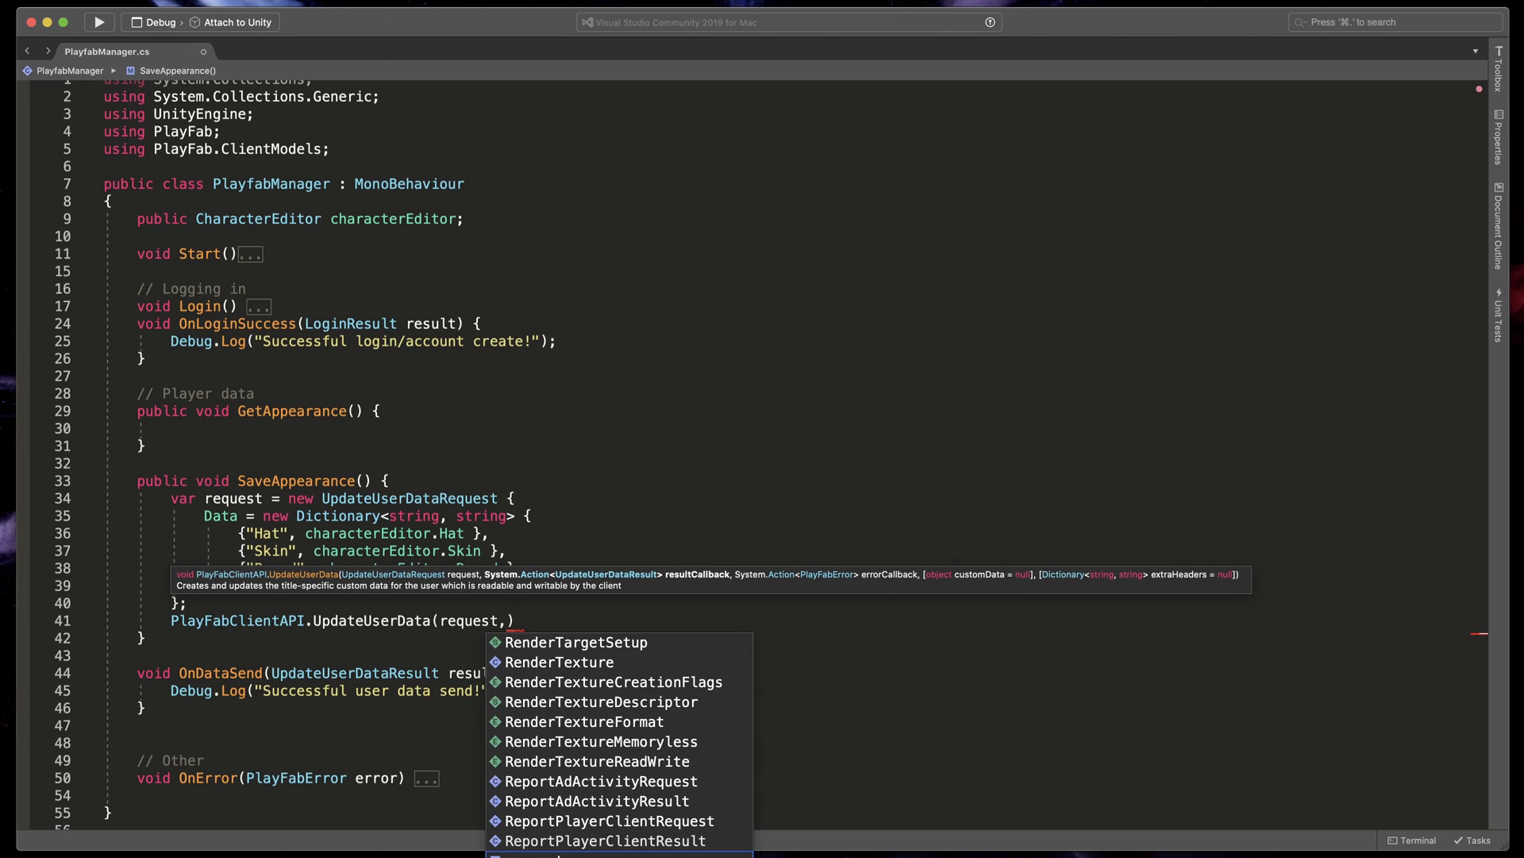
text(onda)
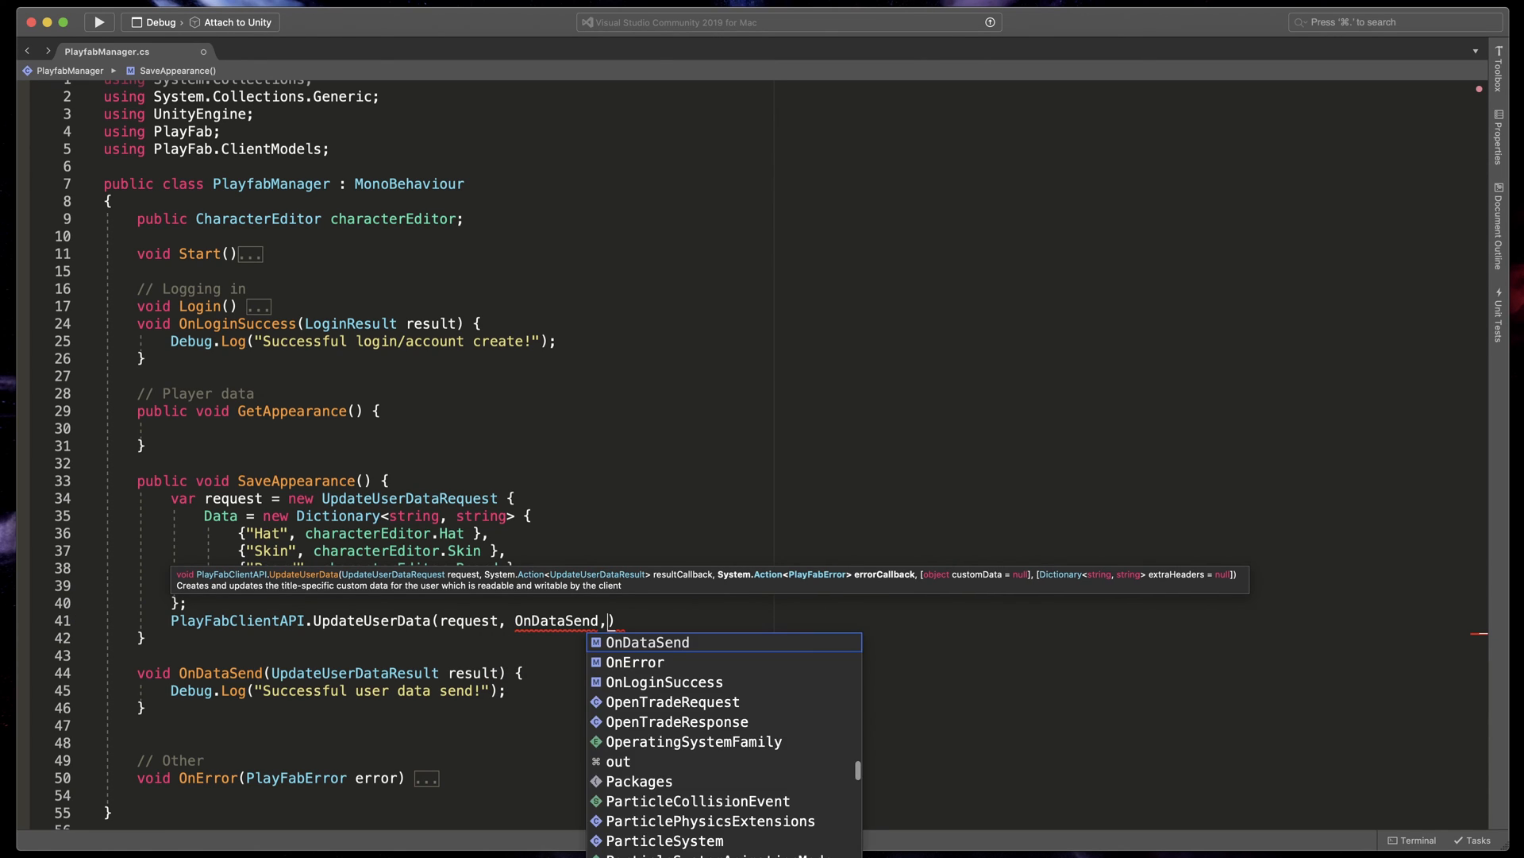
text(one)
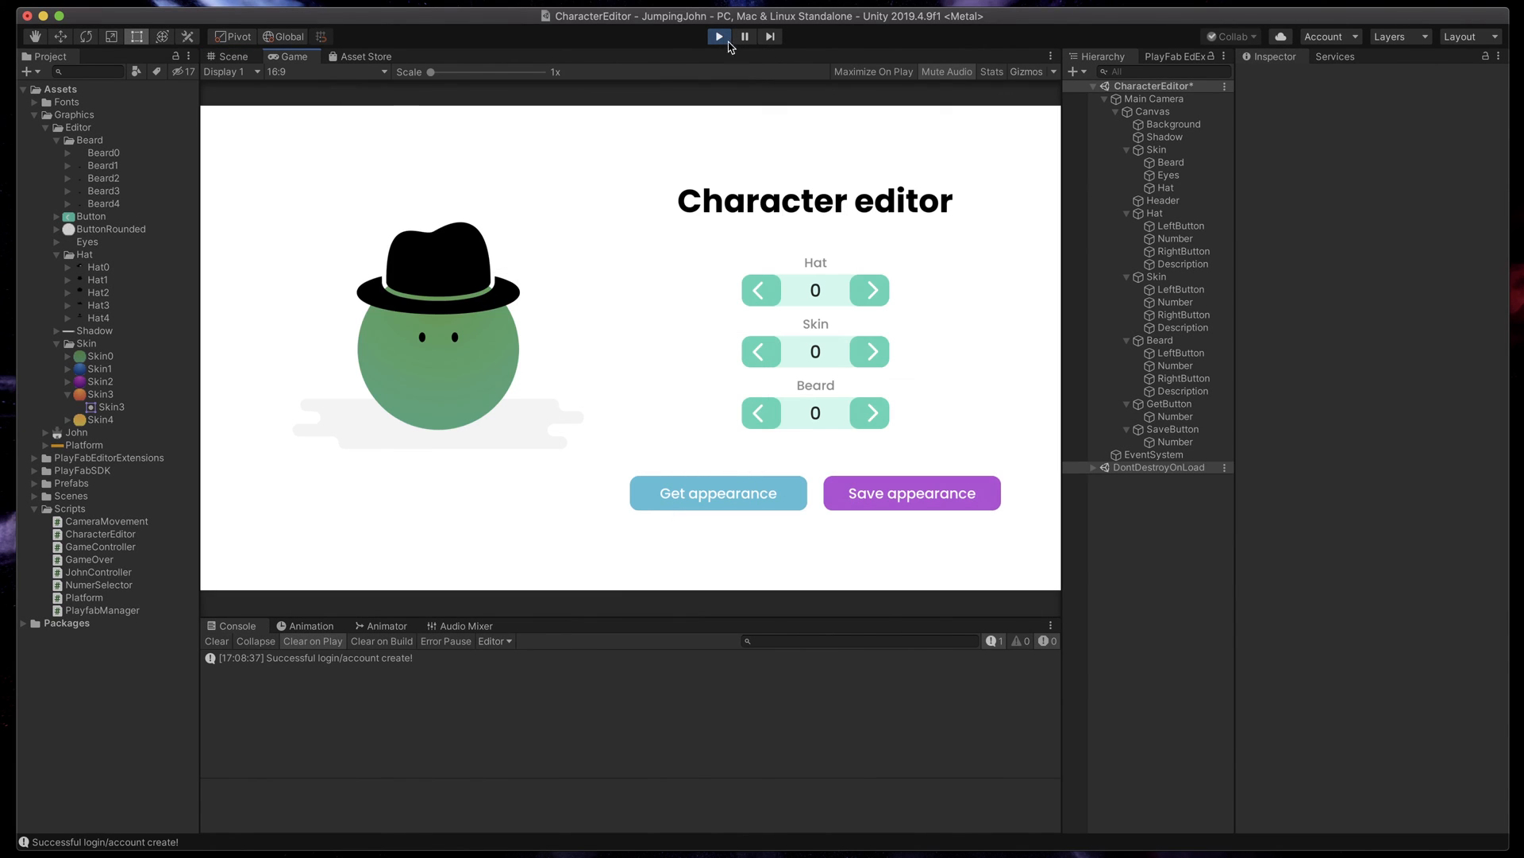
Set the running character to hat 1, skin 2 and beard 1.
click(871, 290)
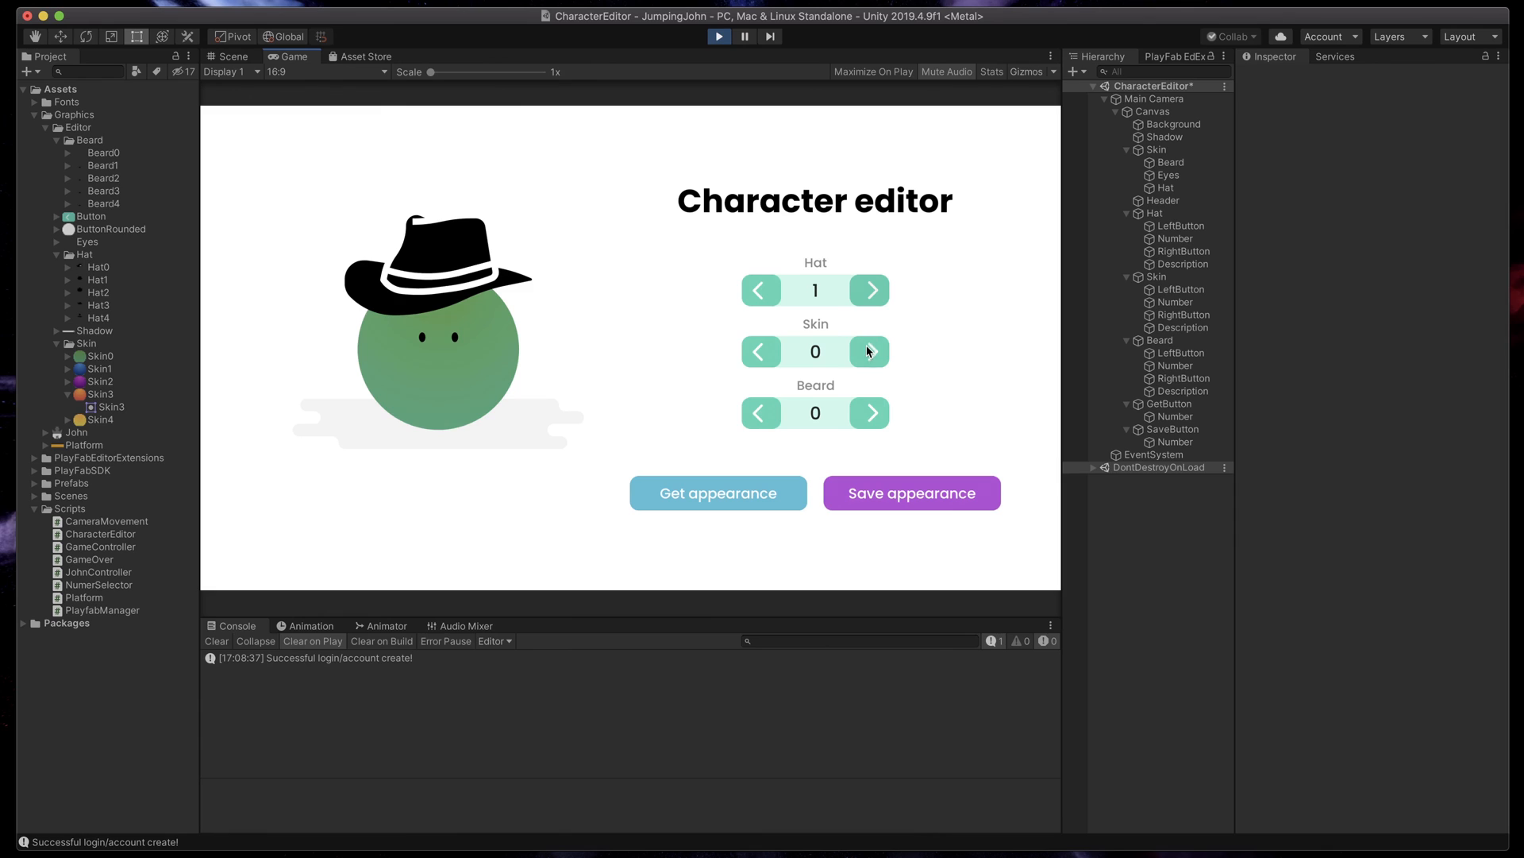
click(870, 412)
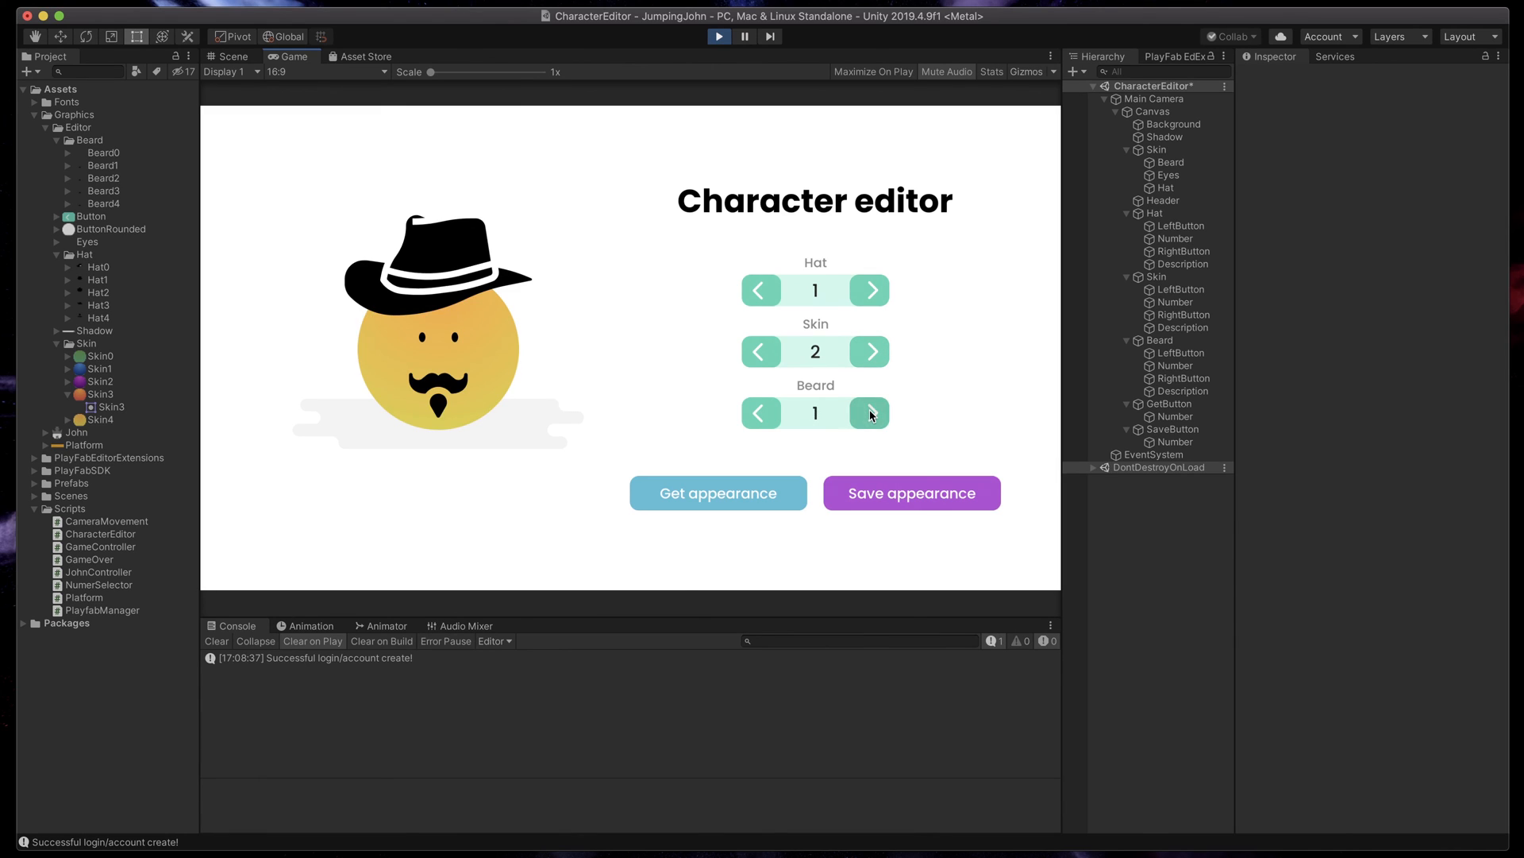
click(870, 413)
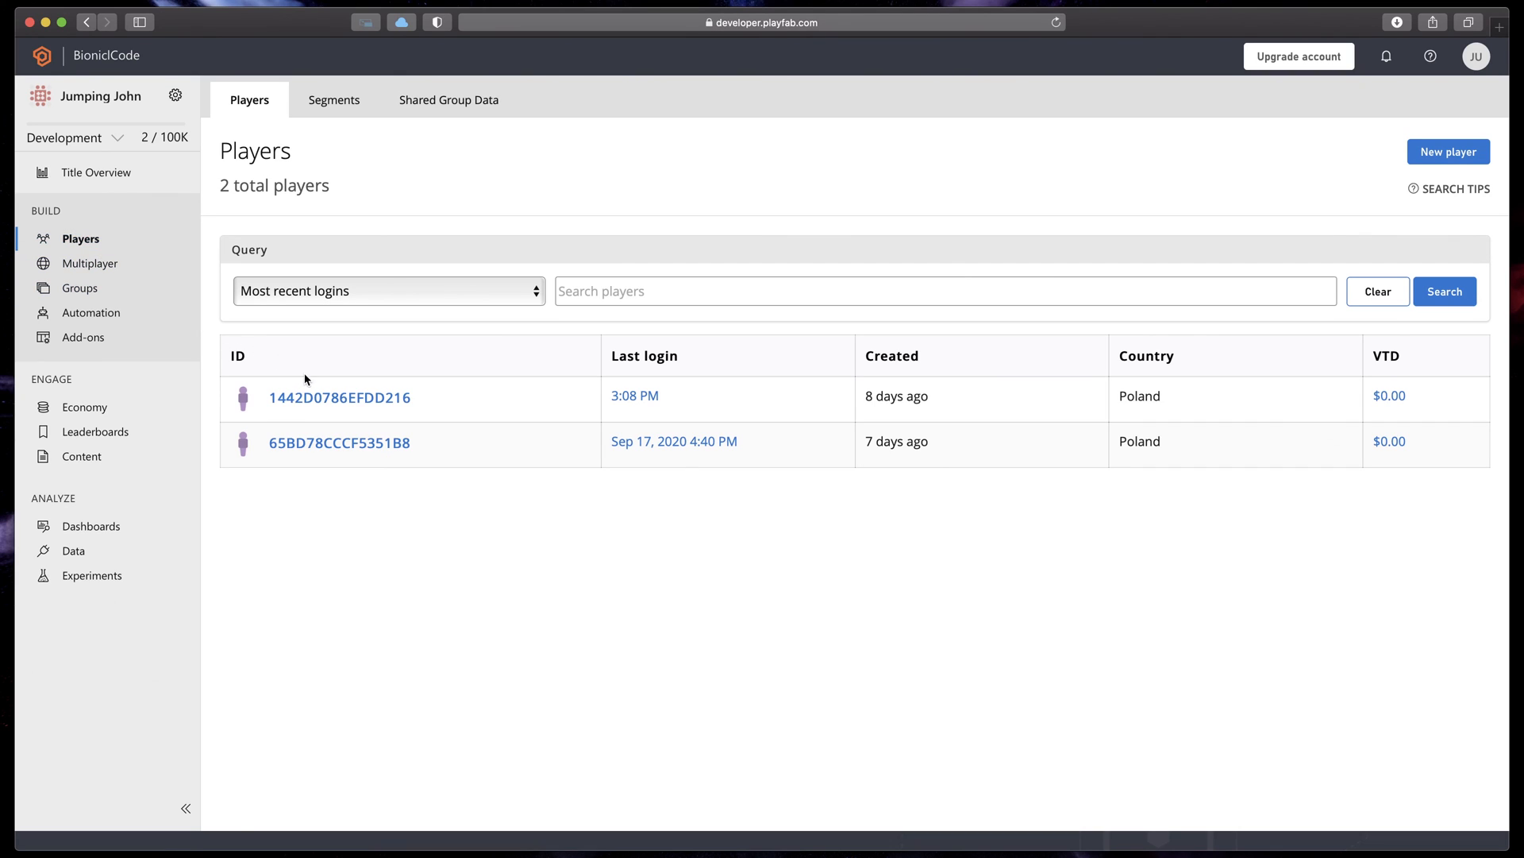
Open the latest-login player's account and its Player Data (Title) tab.
click(341, 398)
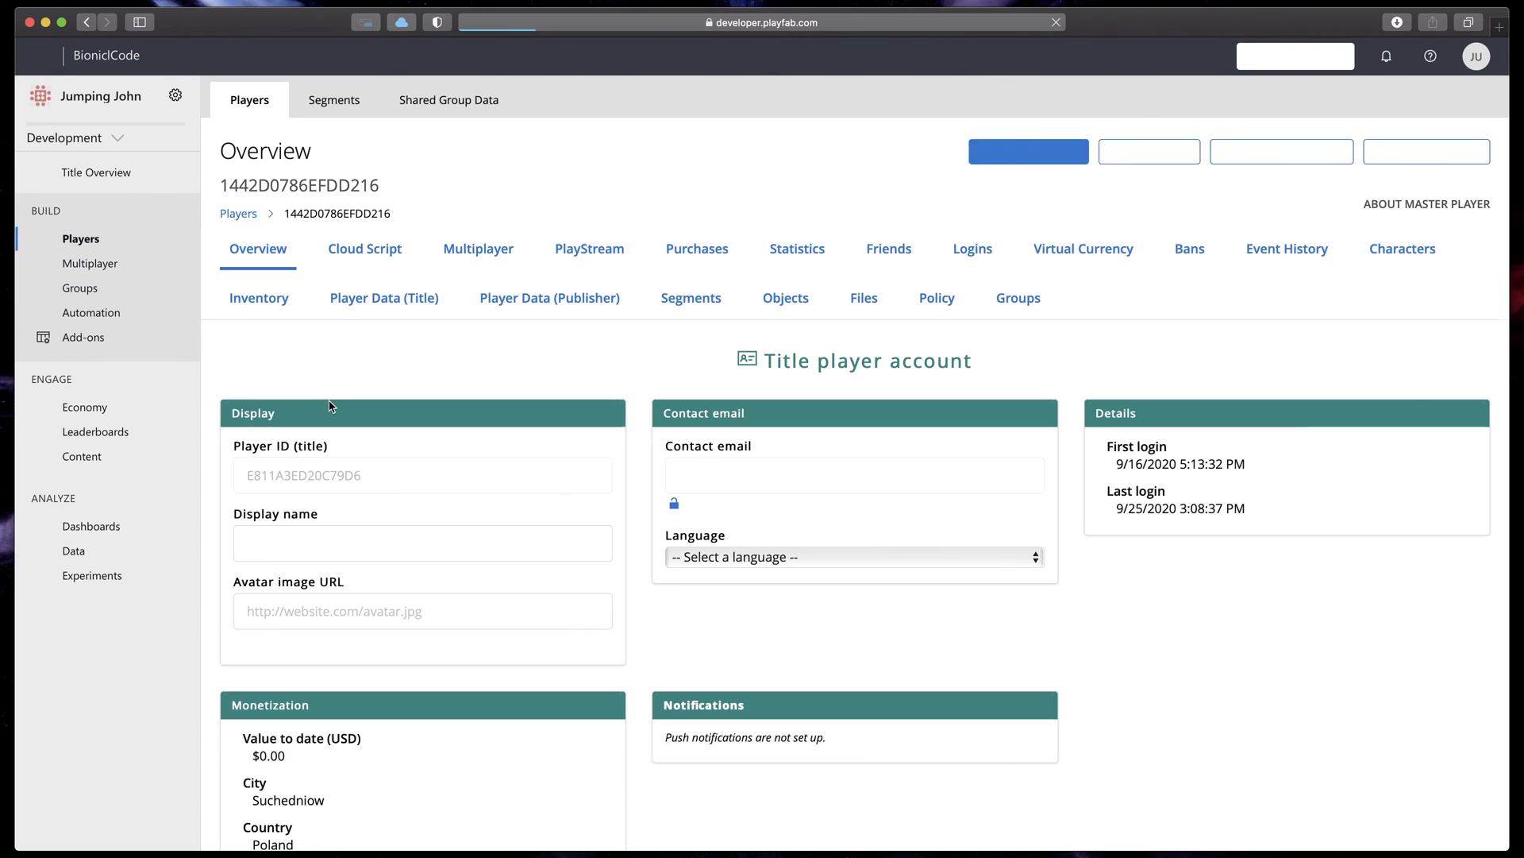
click(384, 298)
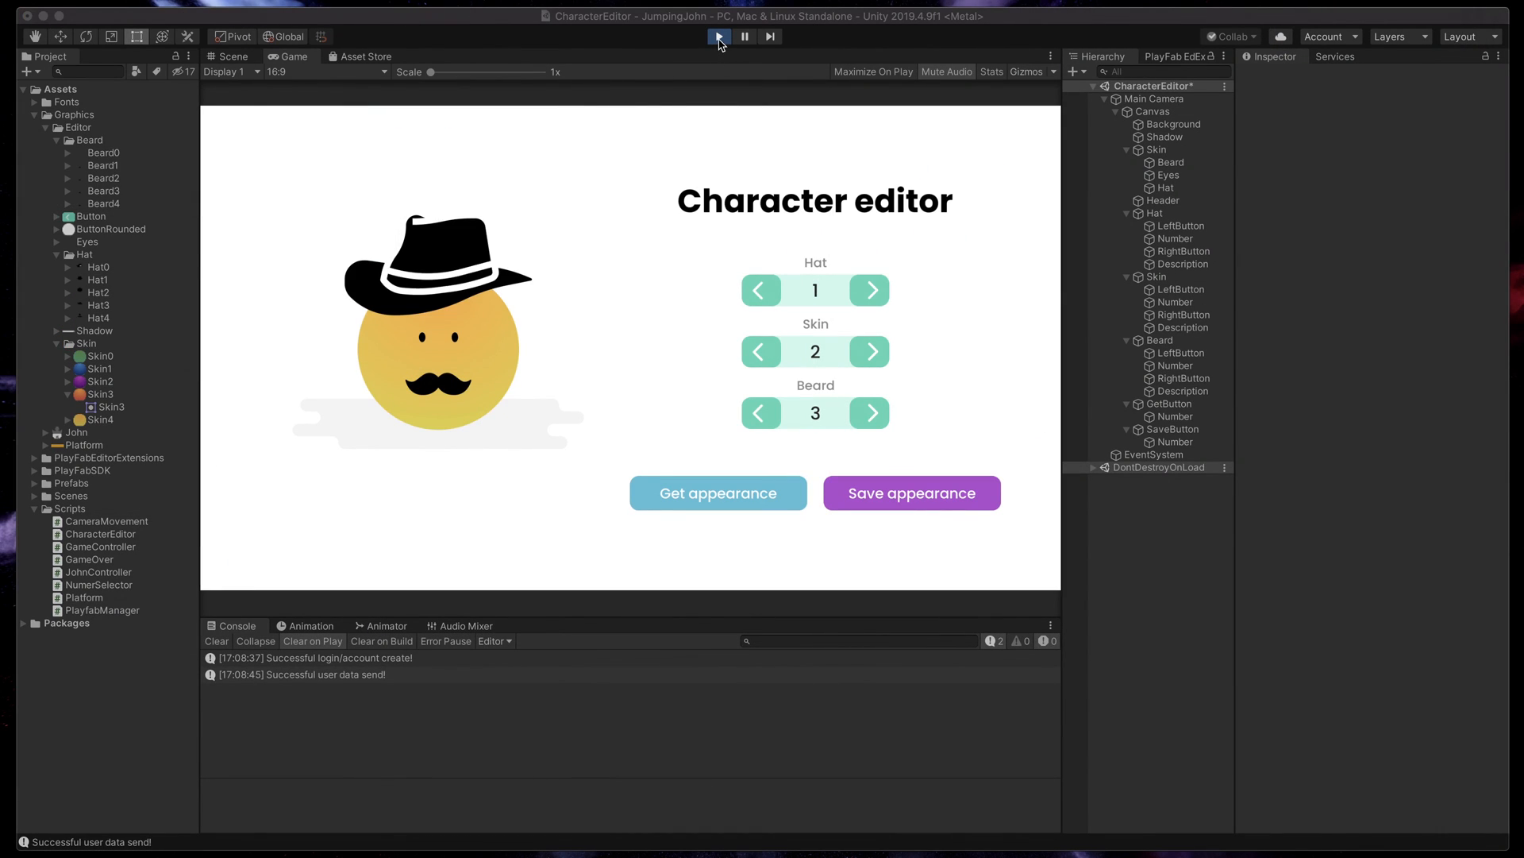
Stop the running game in Unity's Play mode.
click(719, 36)
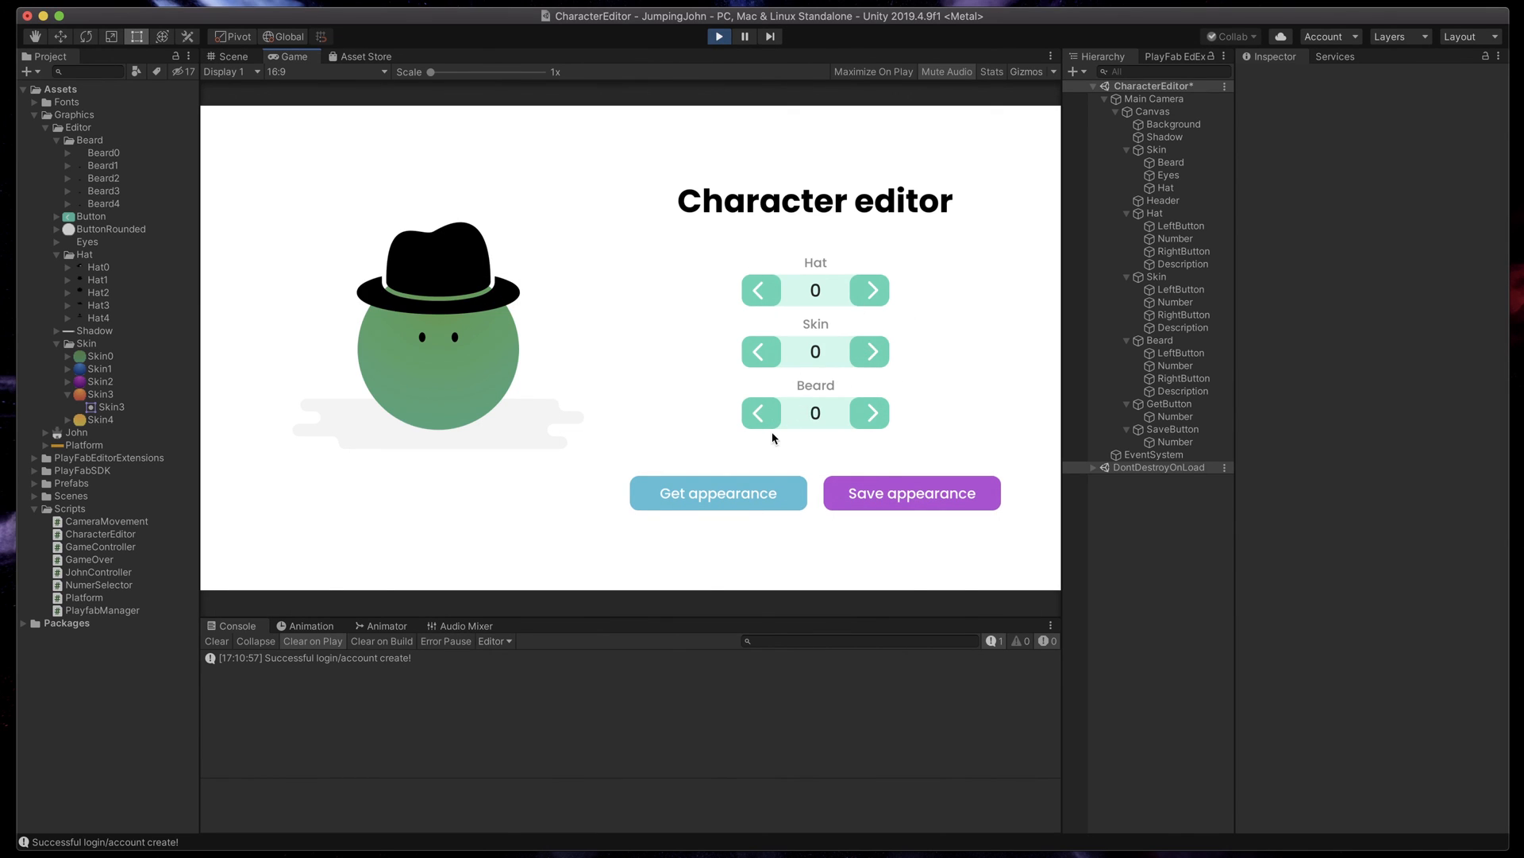
mouse_move(1026, 326)
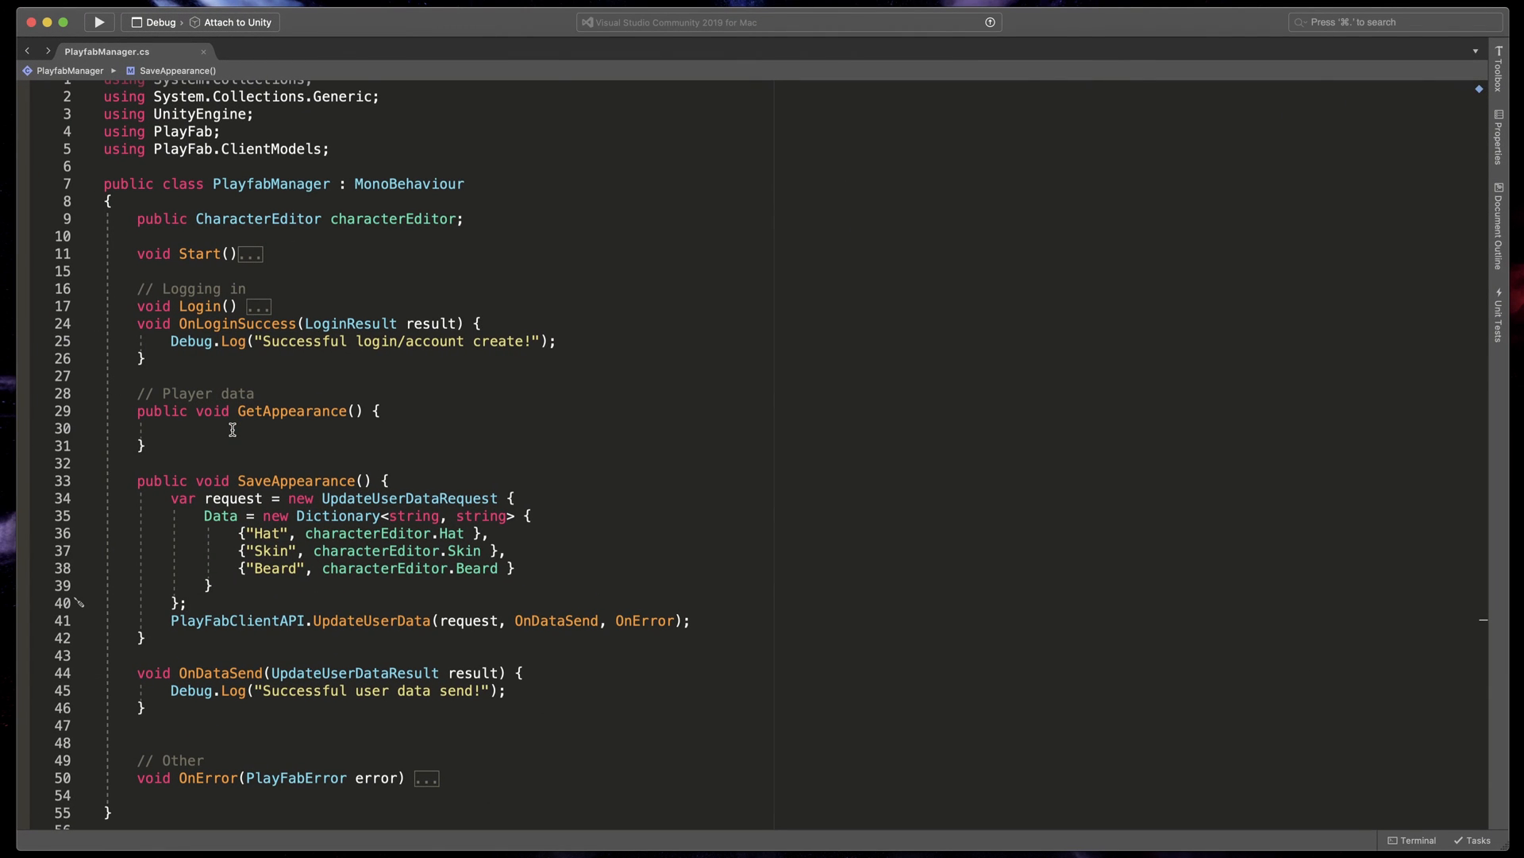
In GetAppearance, call PlayFabClientAPI.GetUserData(new GetUserDataRequest(), OnDataRecieved, OnError).
click(173, 428)
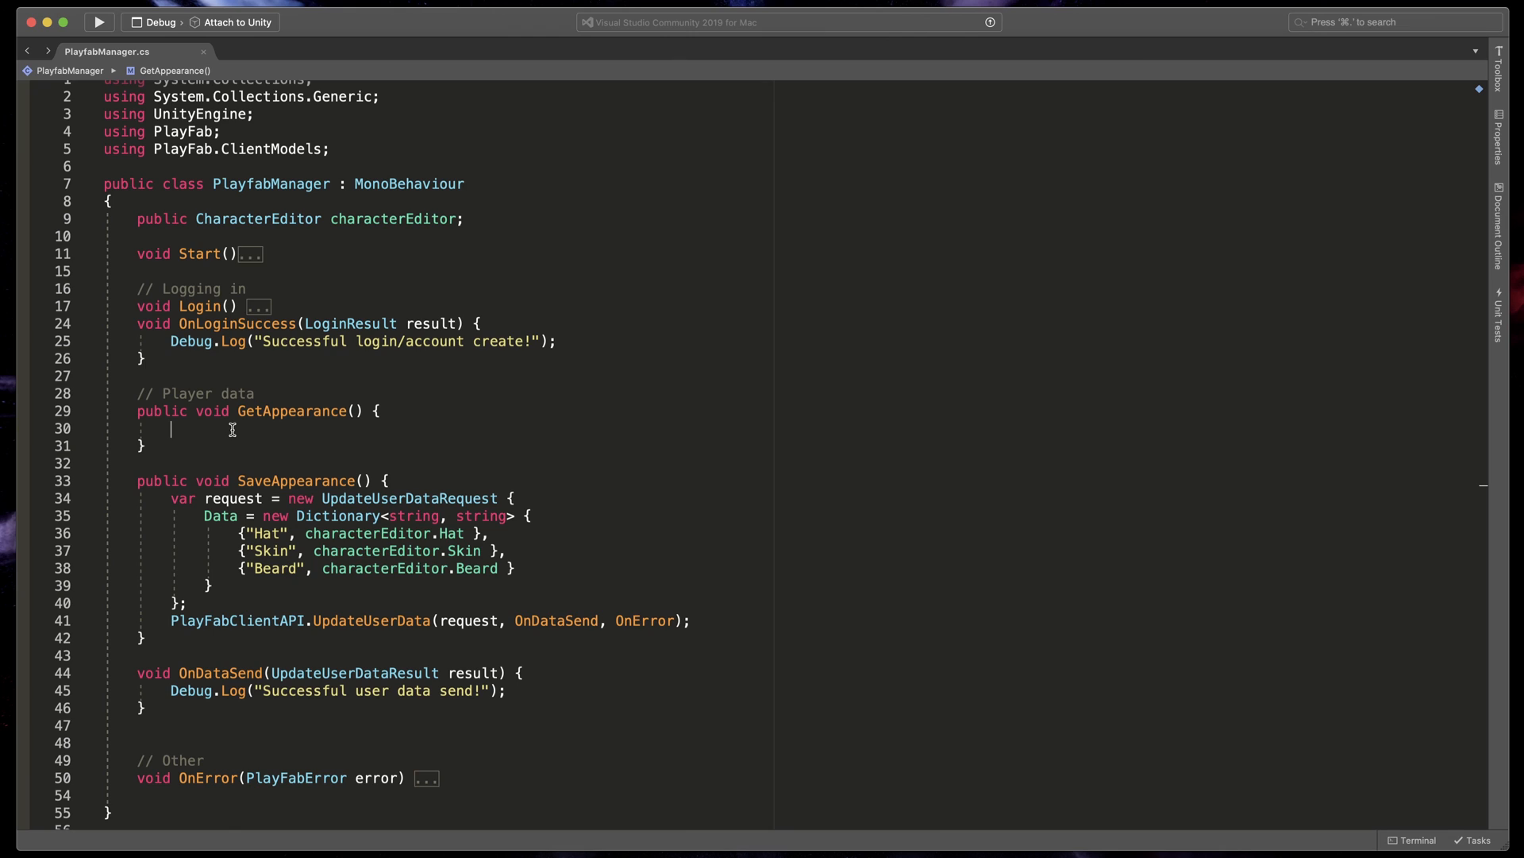
text(playfab)
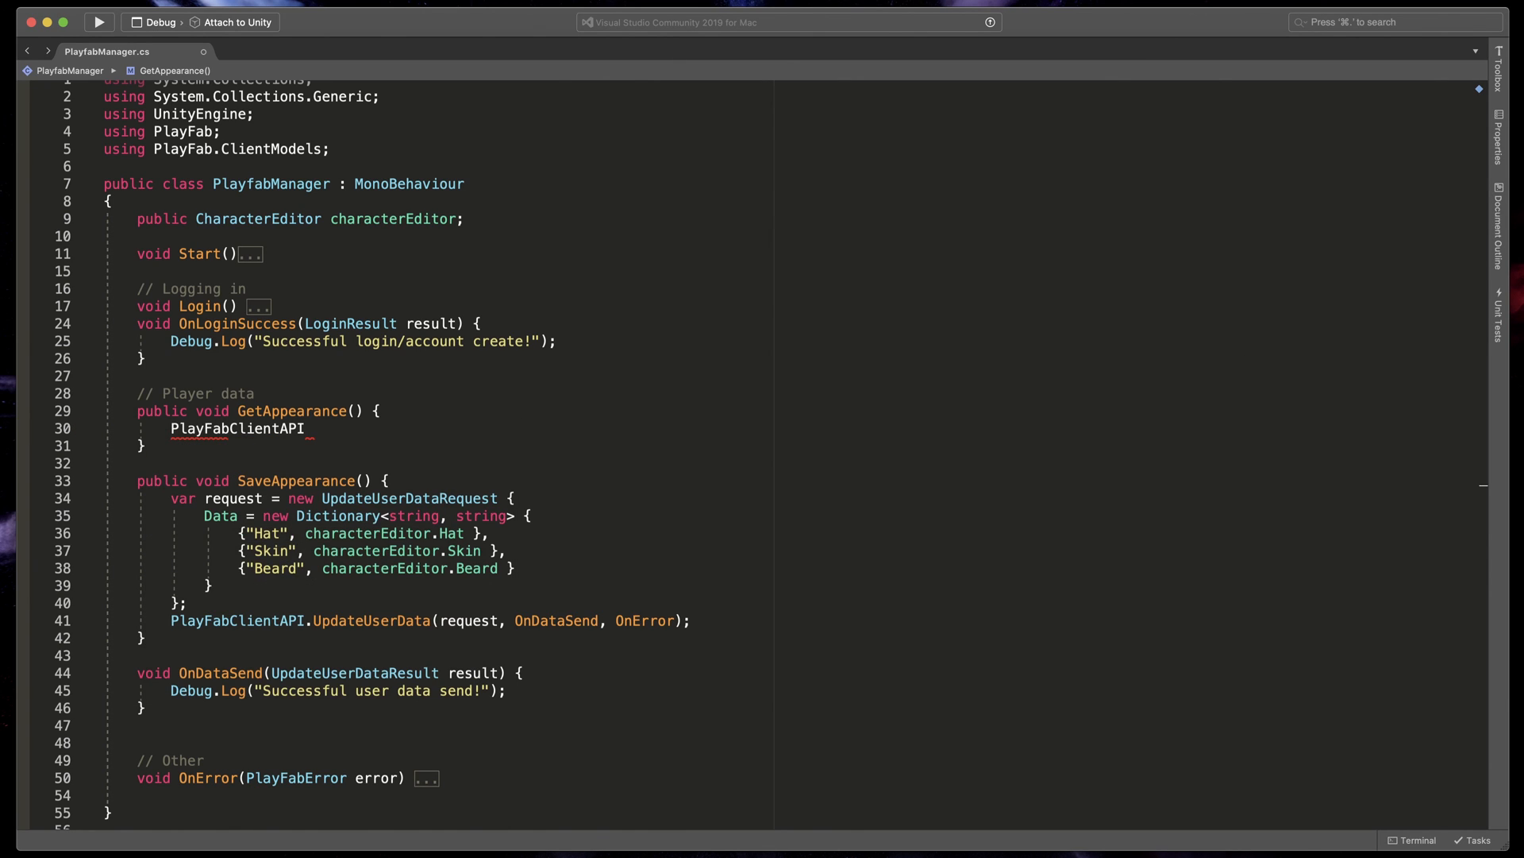
text(.getuse)
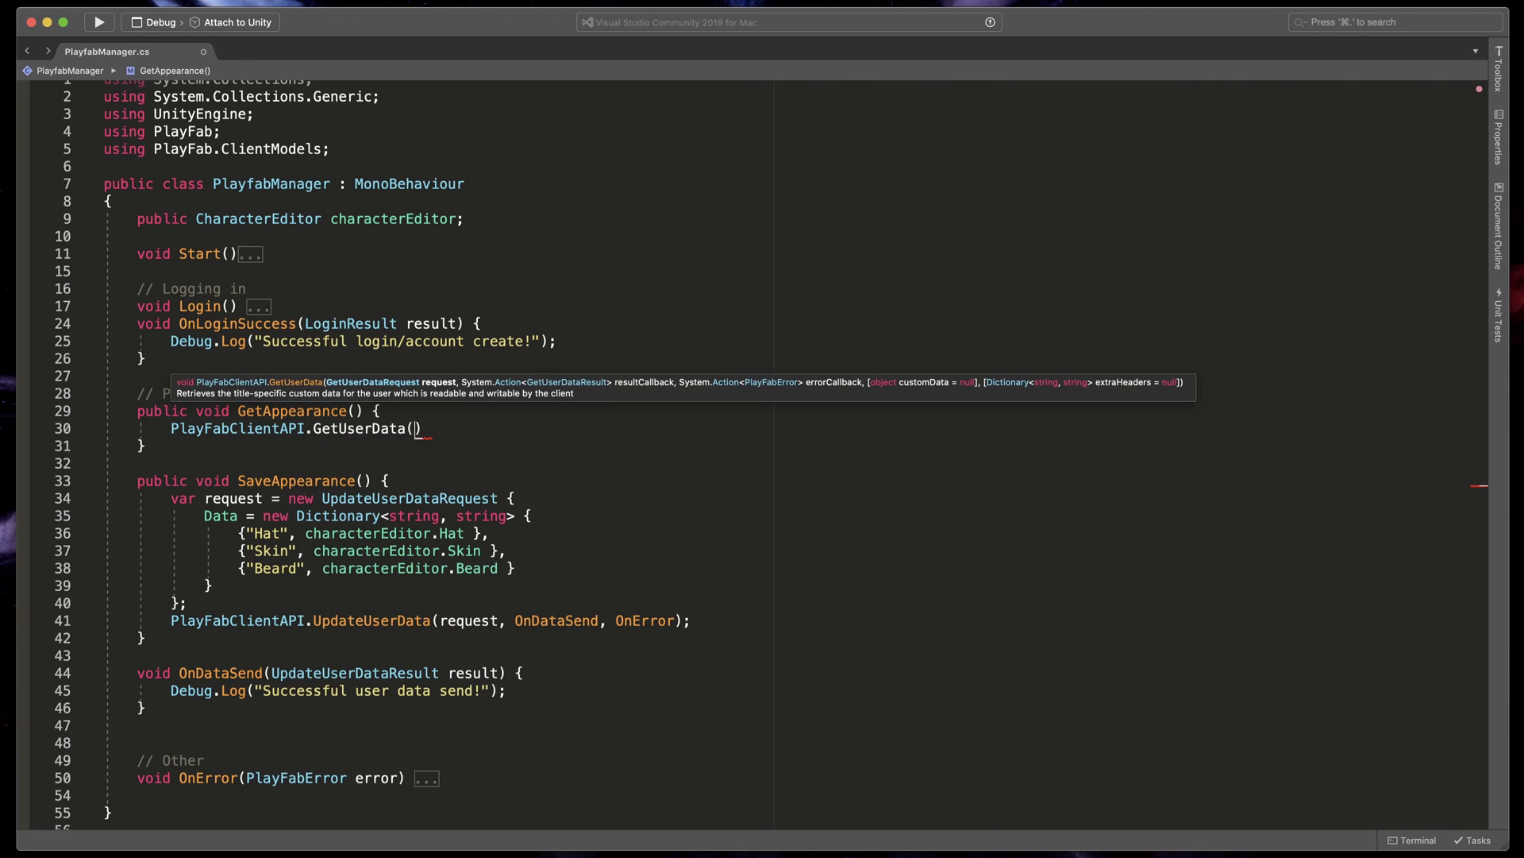
text(new GetUserDataRequest()
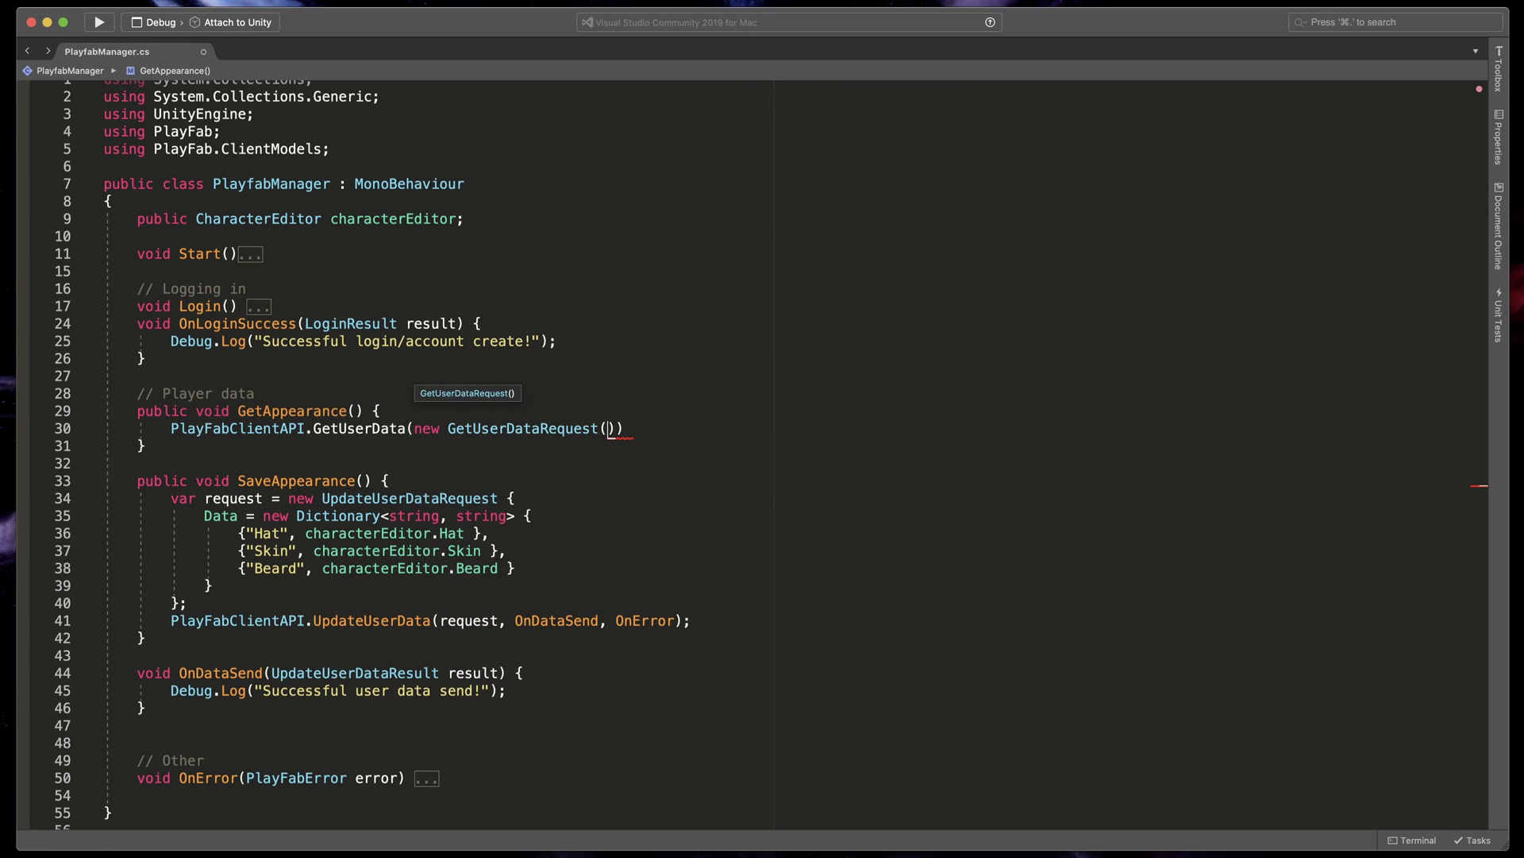
text(, O)
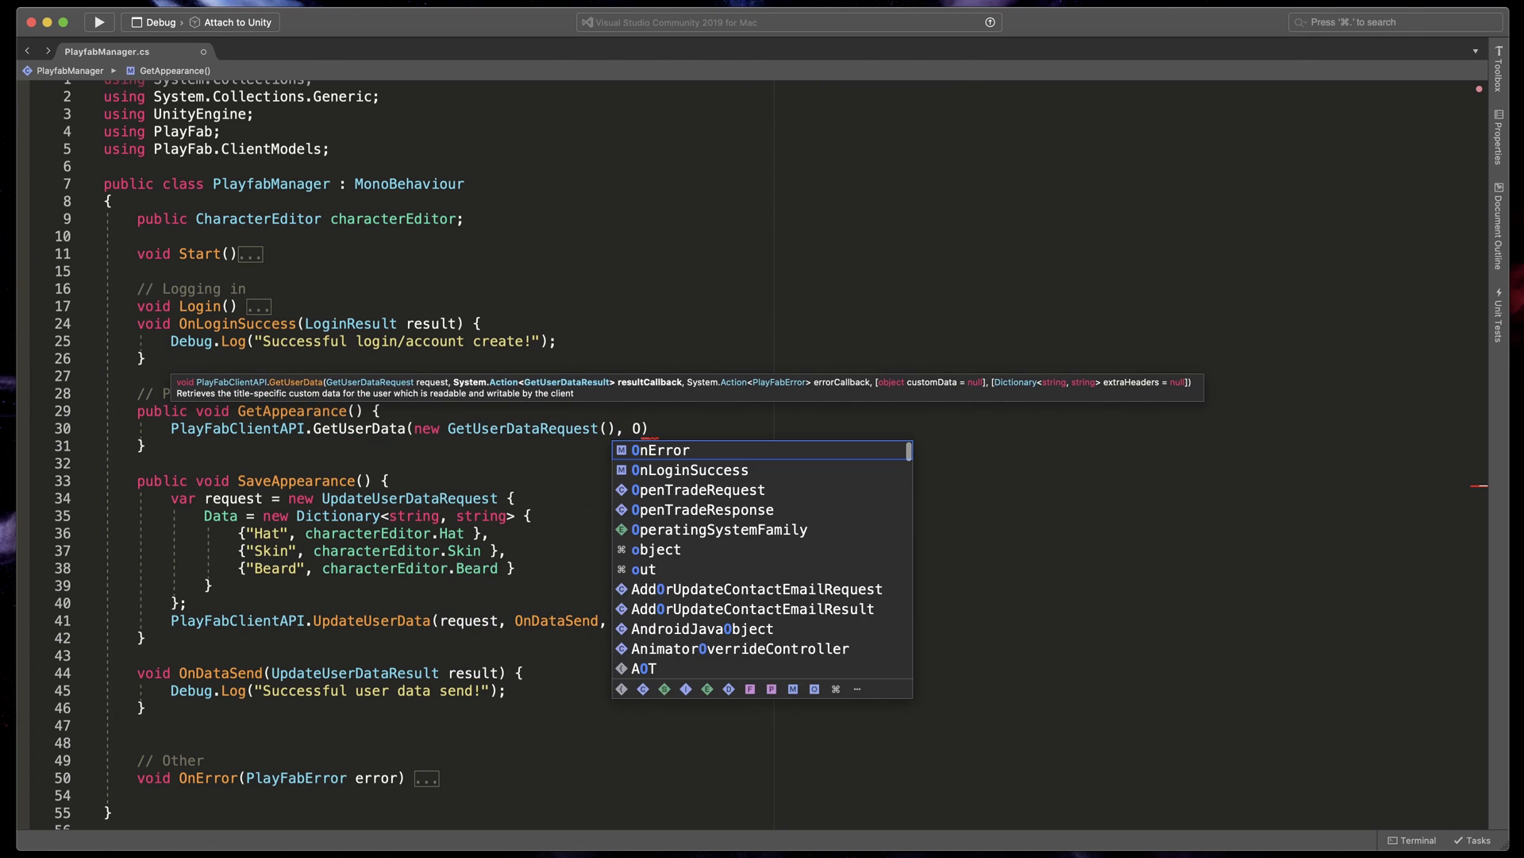
text(OnDataR)
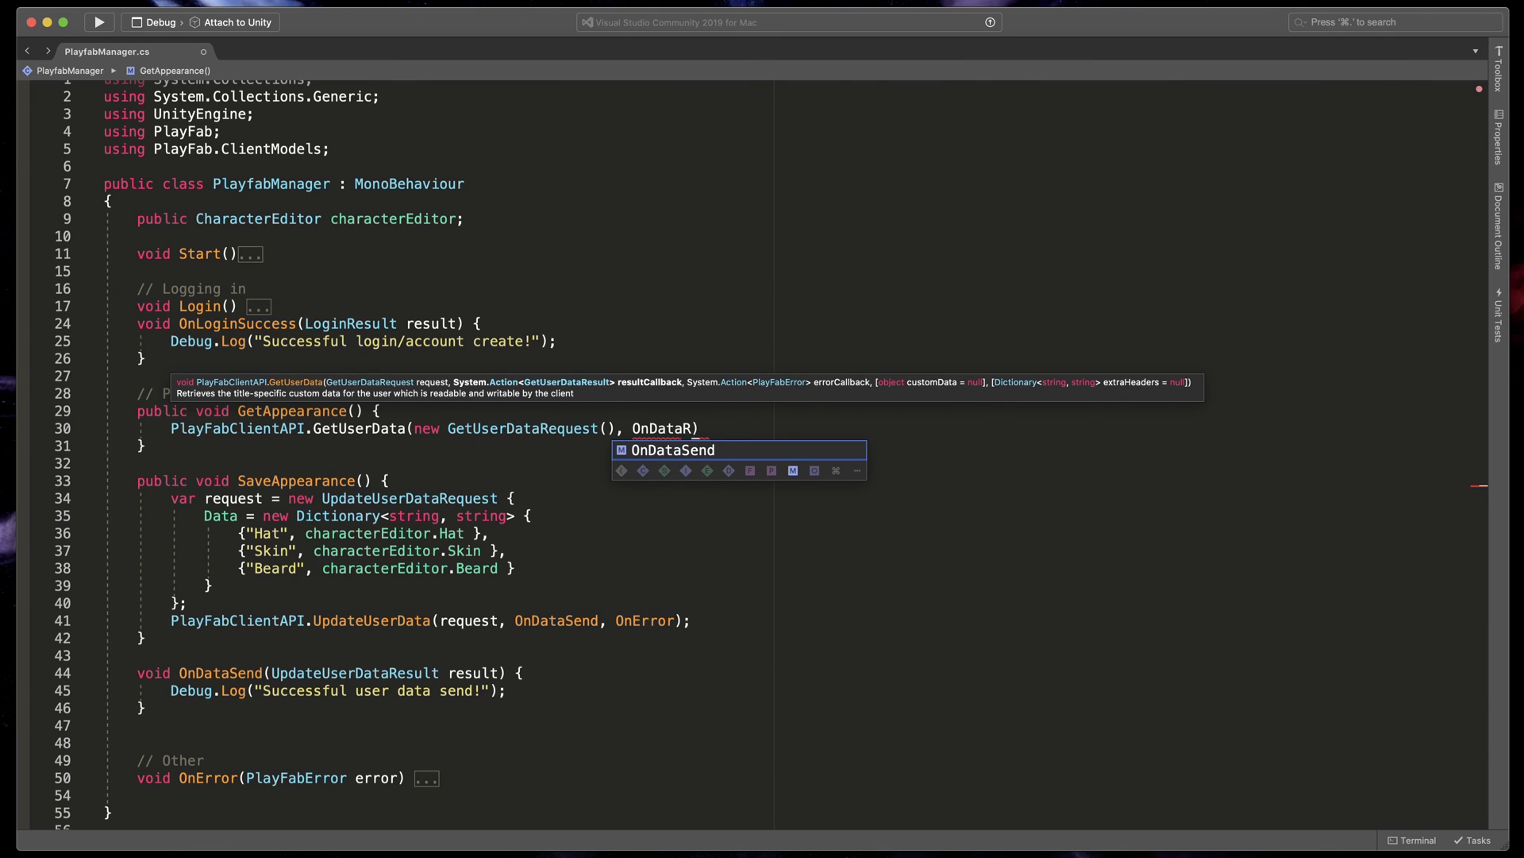
text(ecieved, OnError)
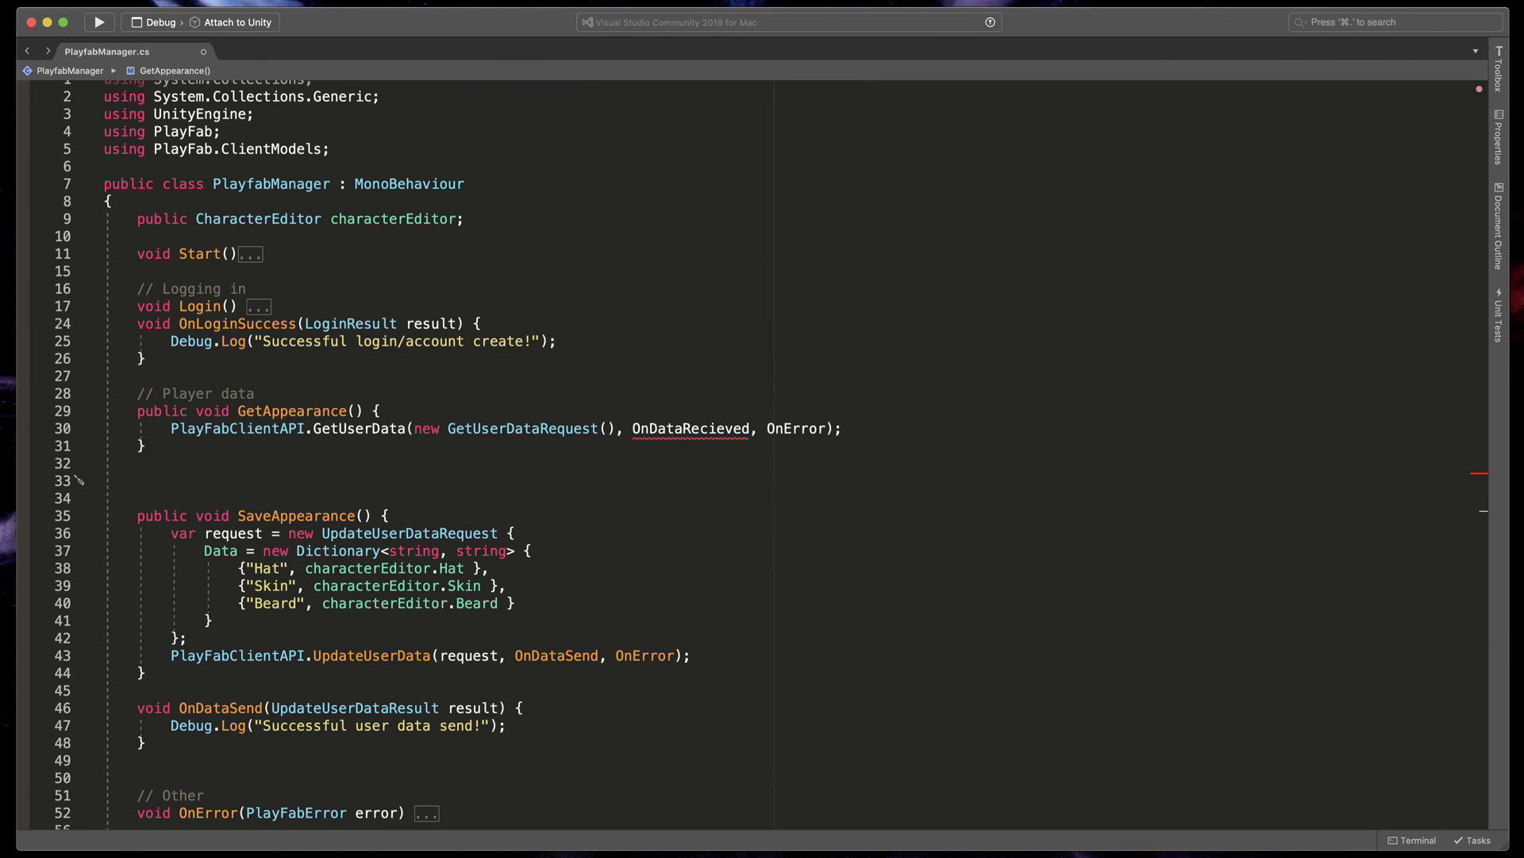
Write OnDataRecieved(GetUserDataResult result) logging "Recieved user data!" and begin a result check.
text(OnDataRev)
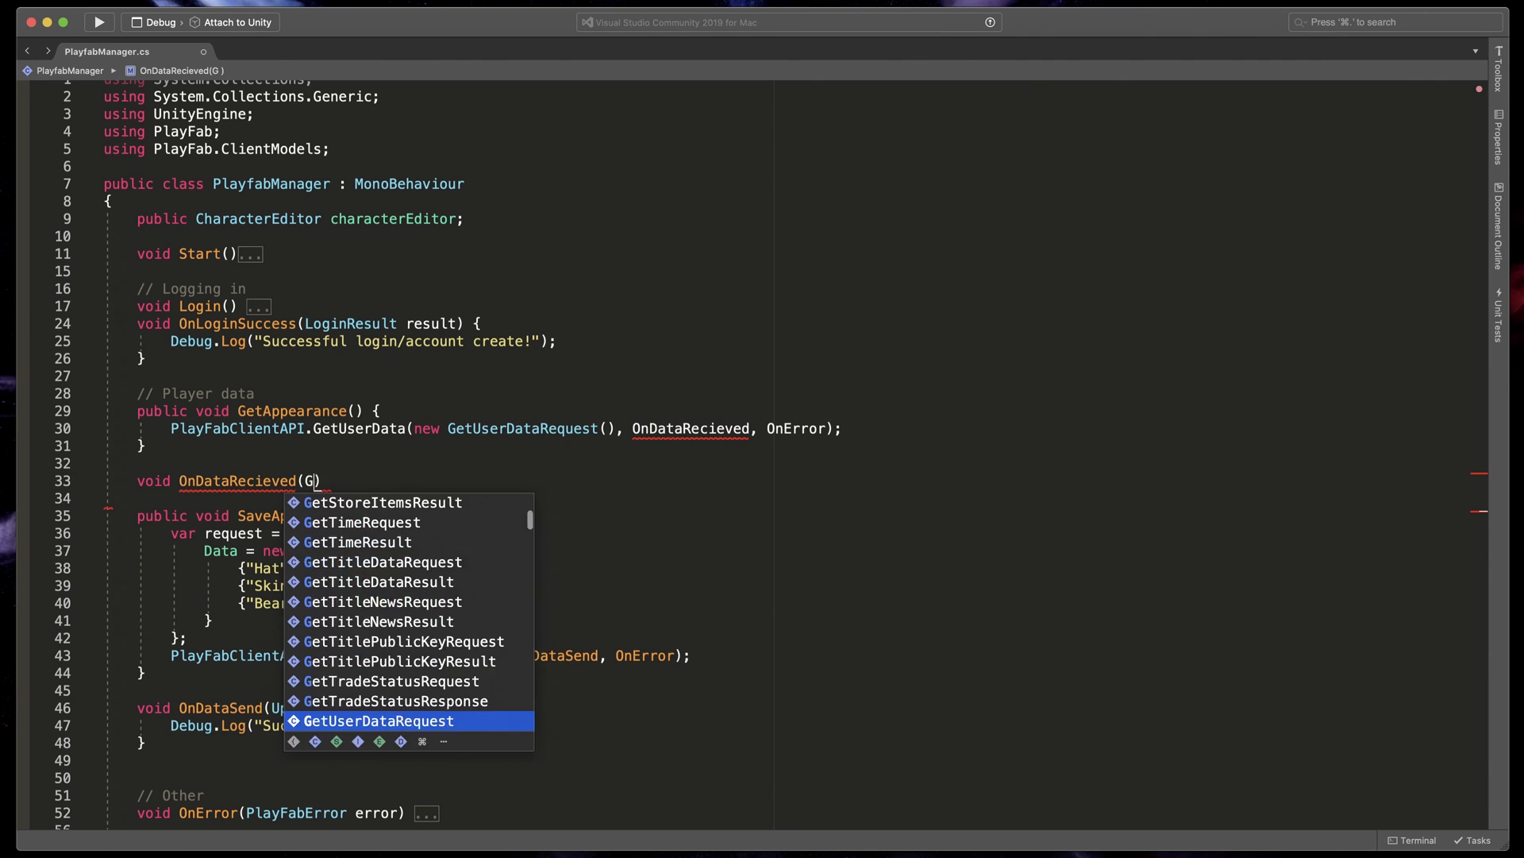
text(GetUserDataResult result)
click(790, 498)
text(Debug)
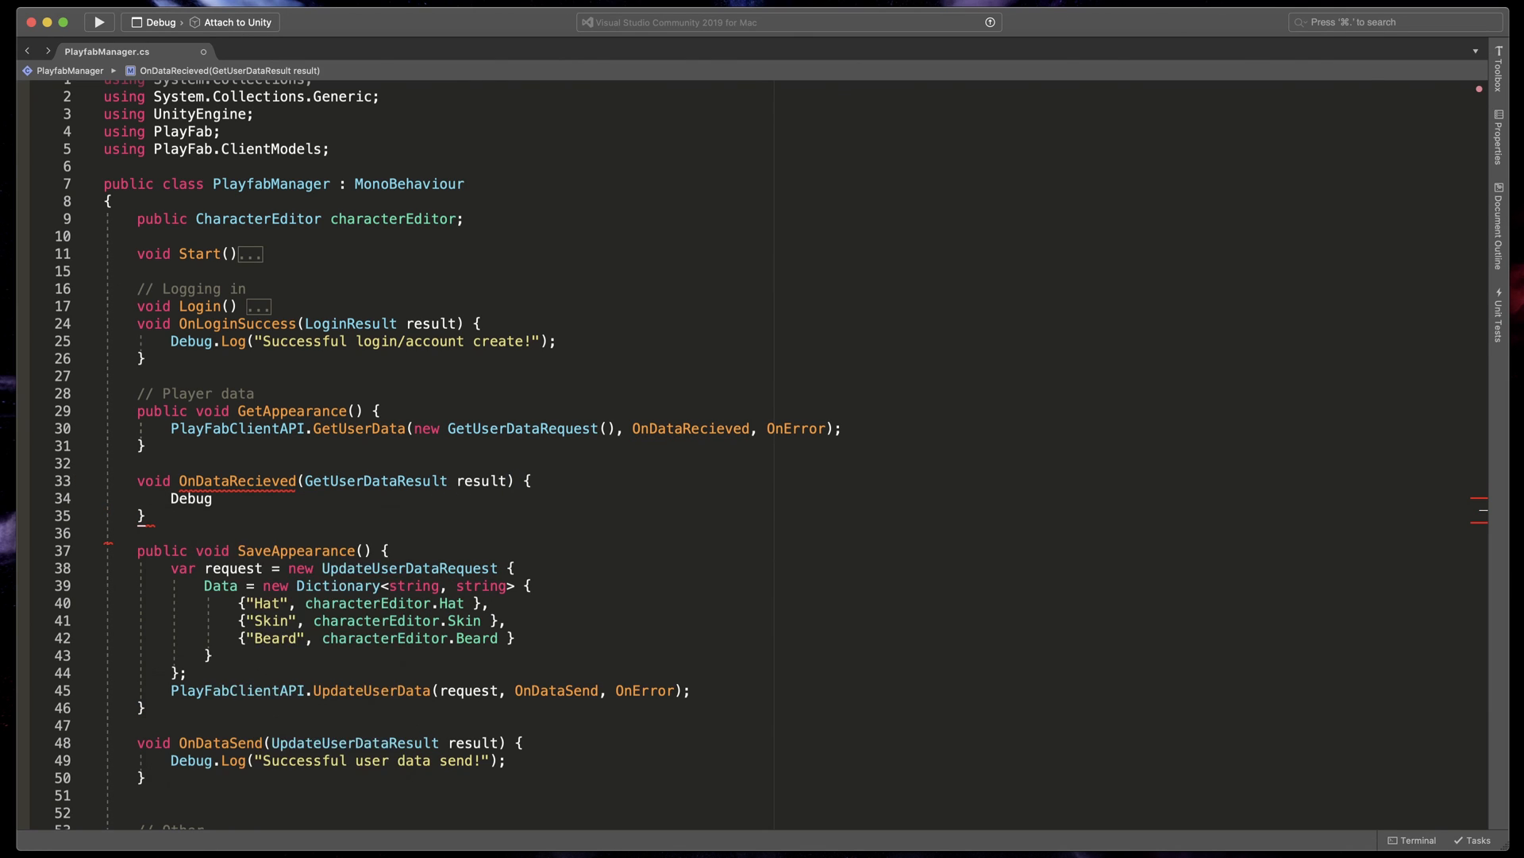
text(.Log(""))
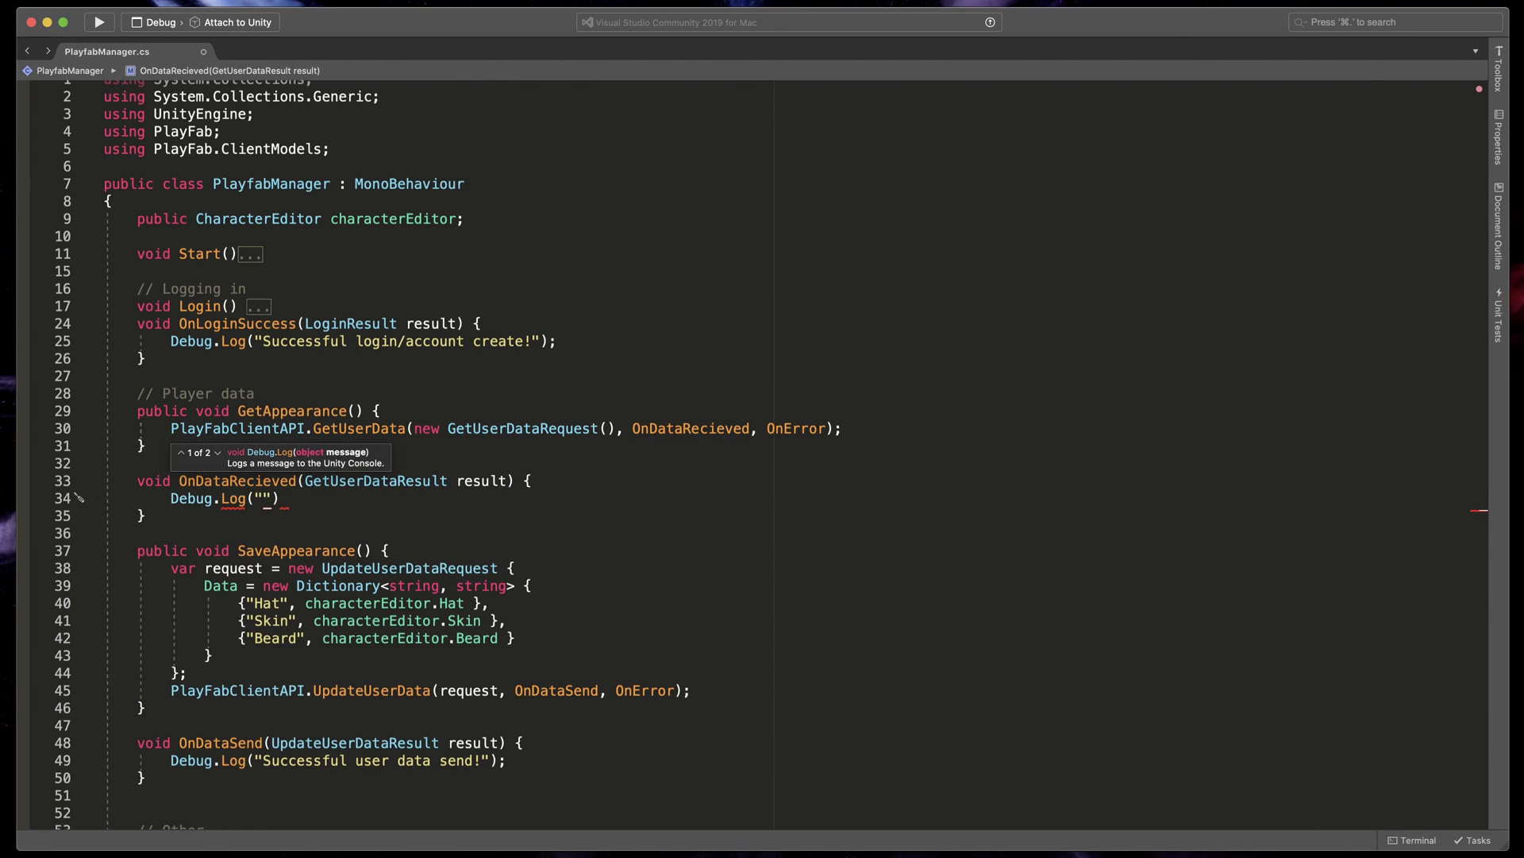
text(Recieved user data!)
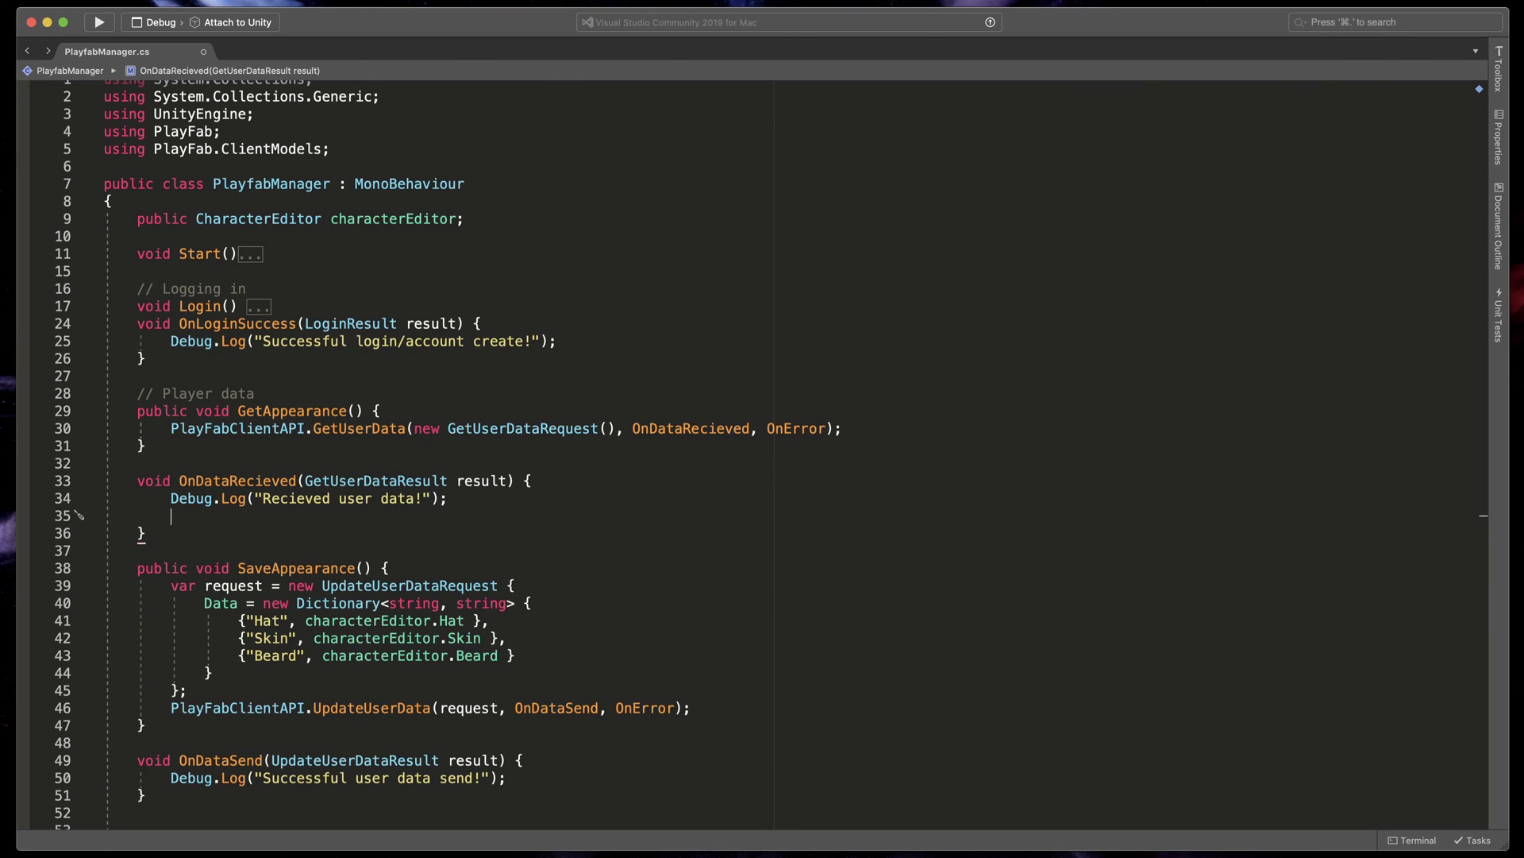
text(if (result.Data != nul)
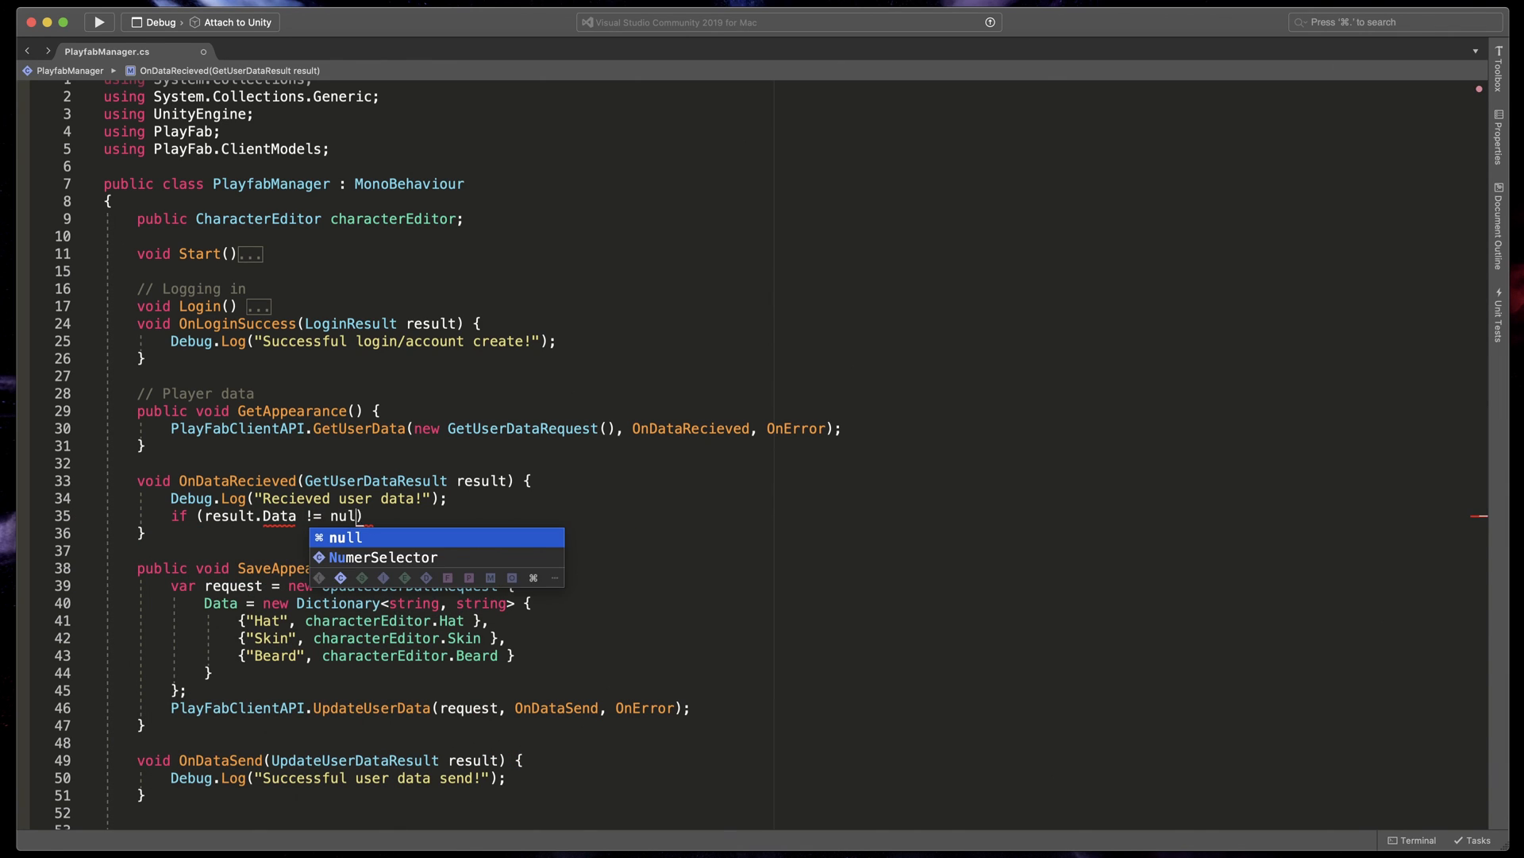
Require result.Data to be non-null and contain the Hat, Skin and Beard keys.
text(&& result.da)
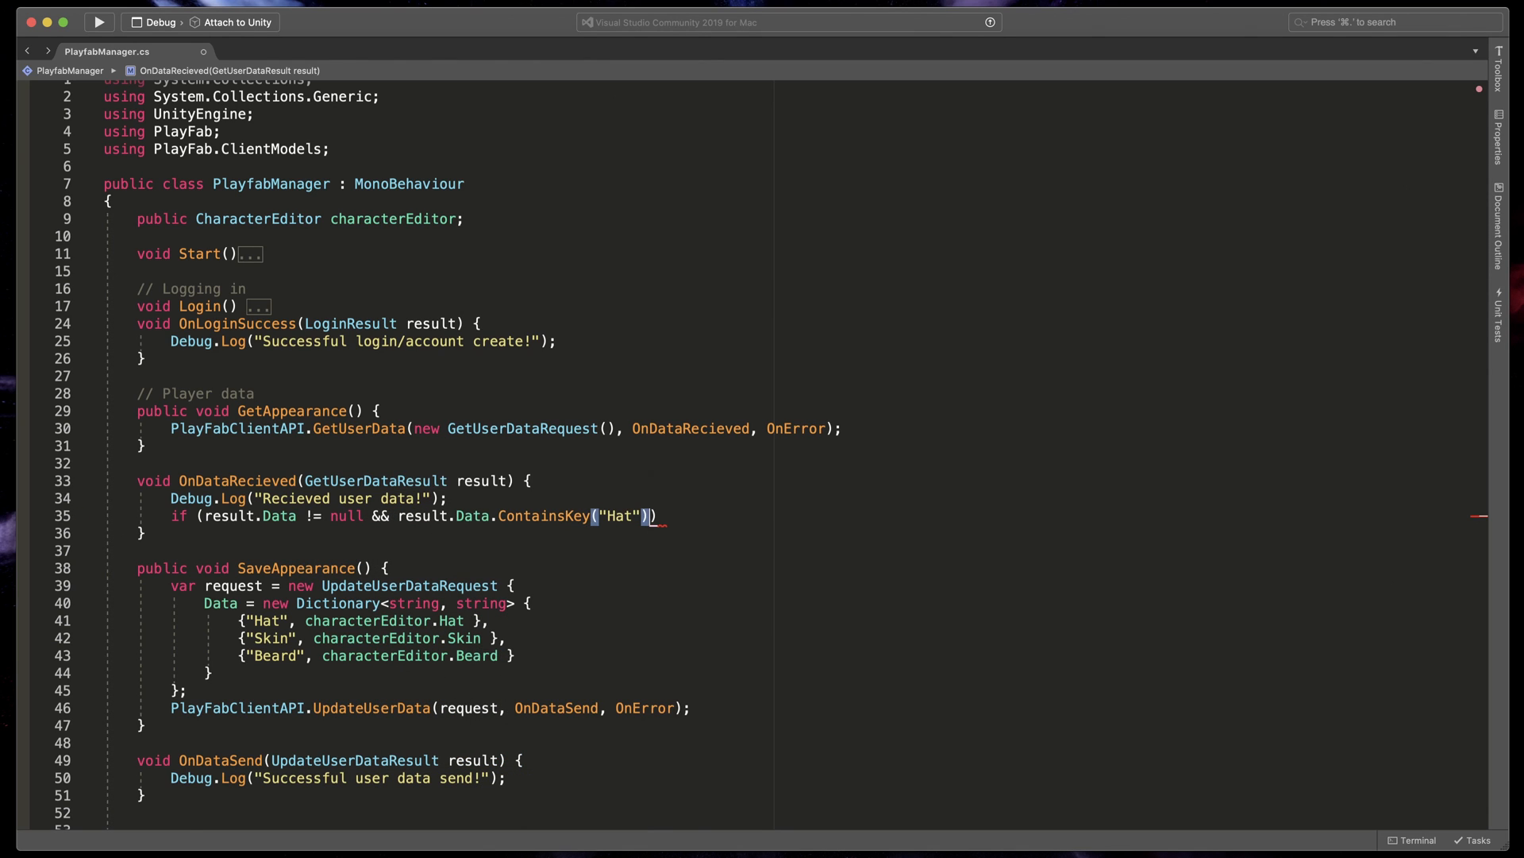
text(&& result.Data.ContainsKey("Skin)
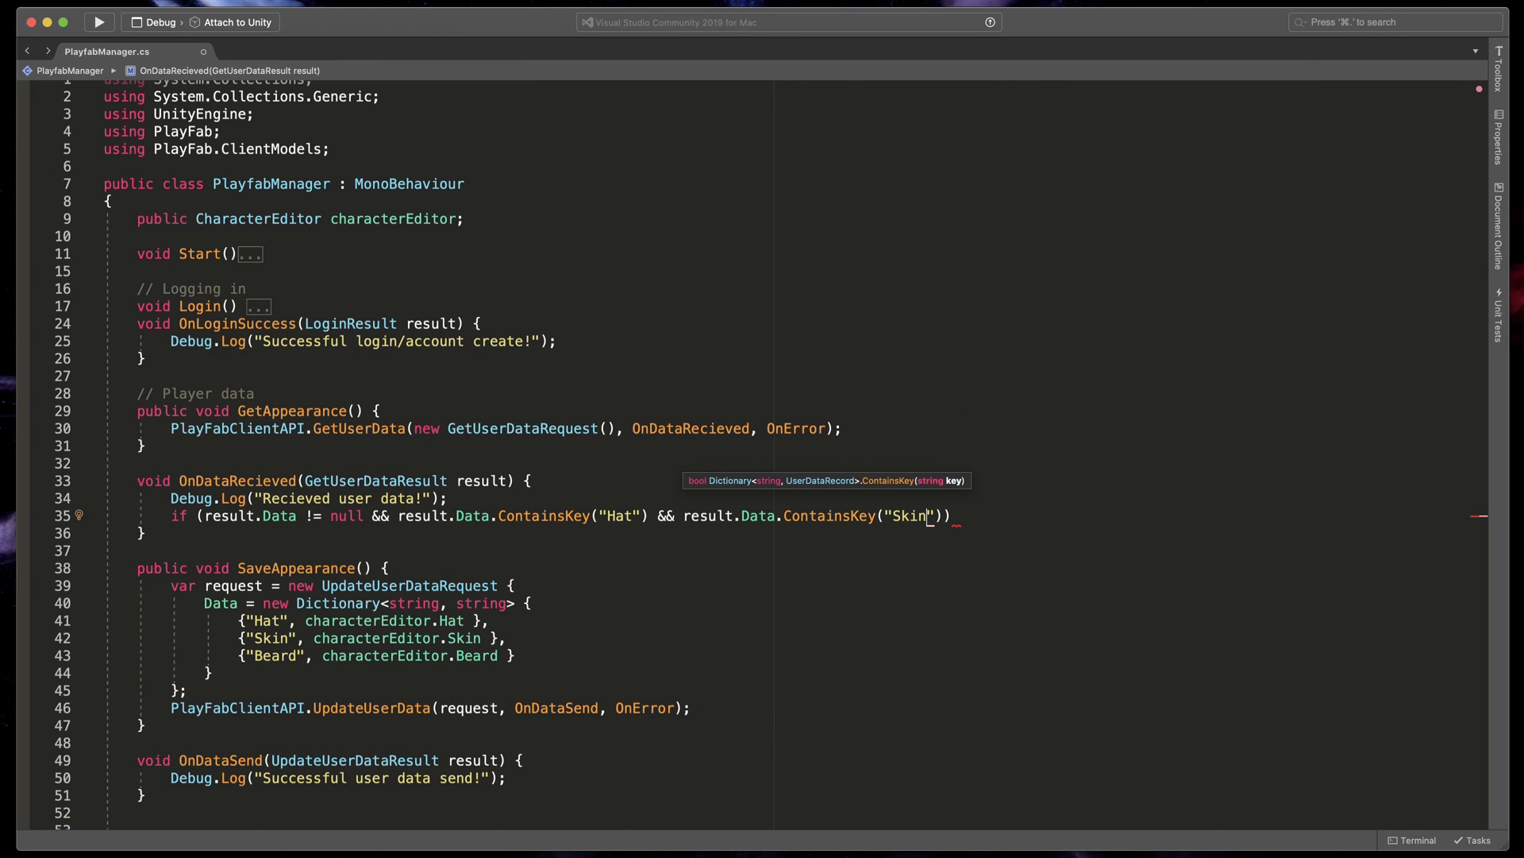
text(&&)
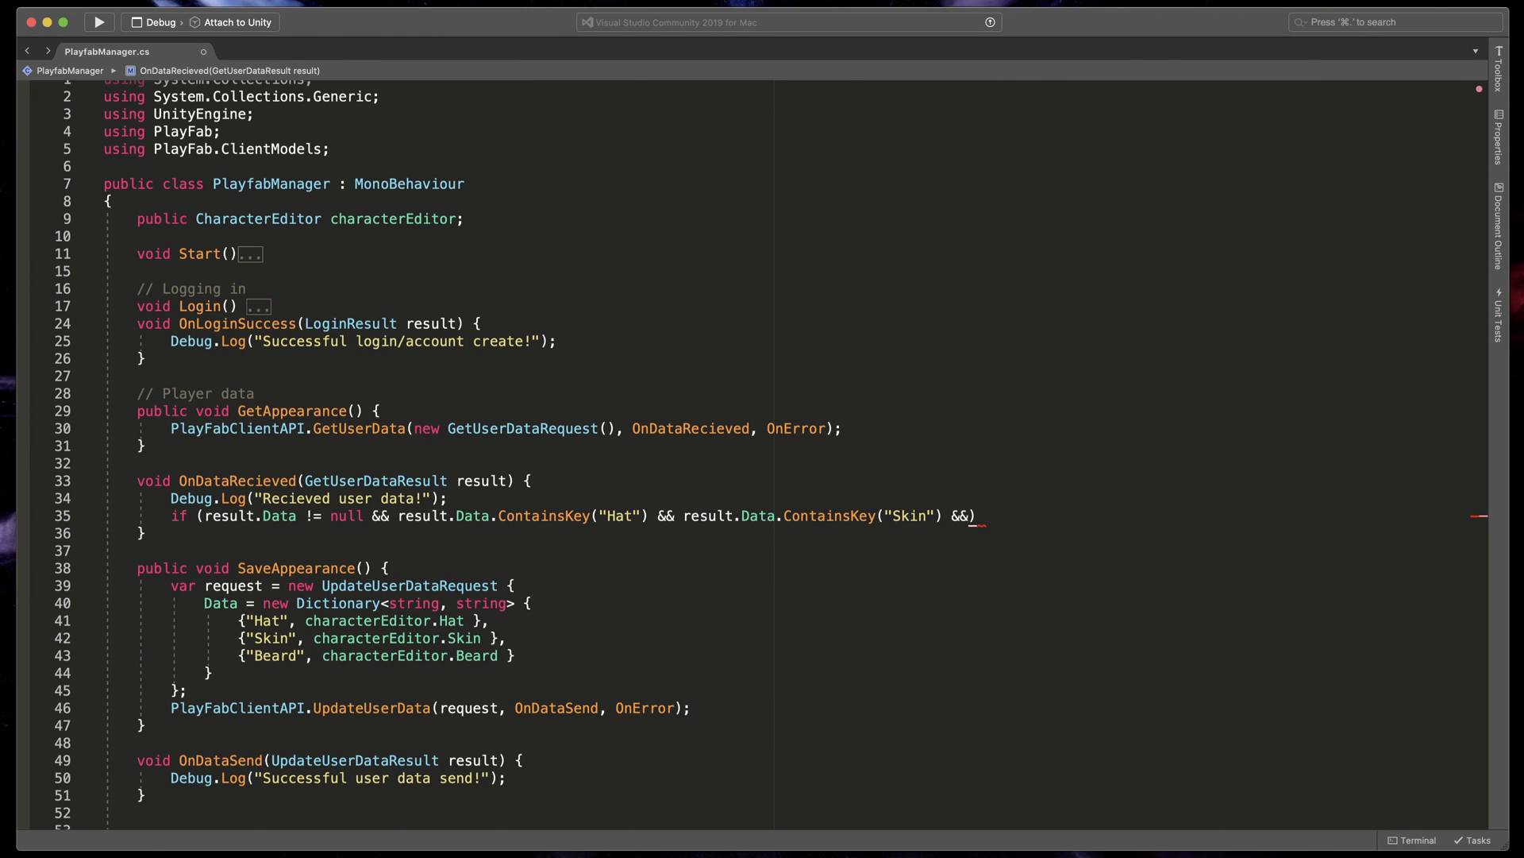
text(result.Data.ContainsKey("Beard)
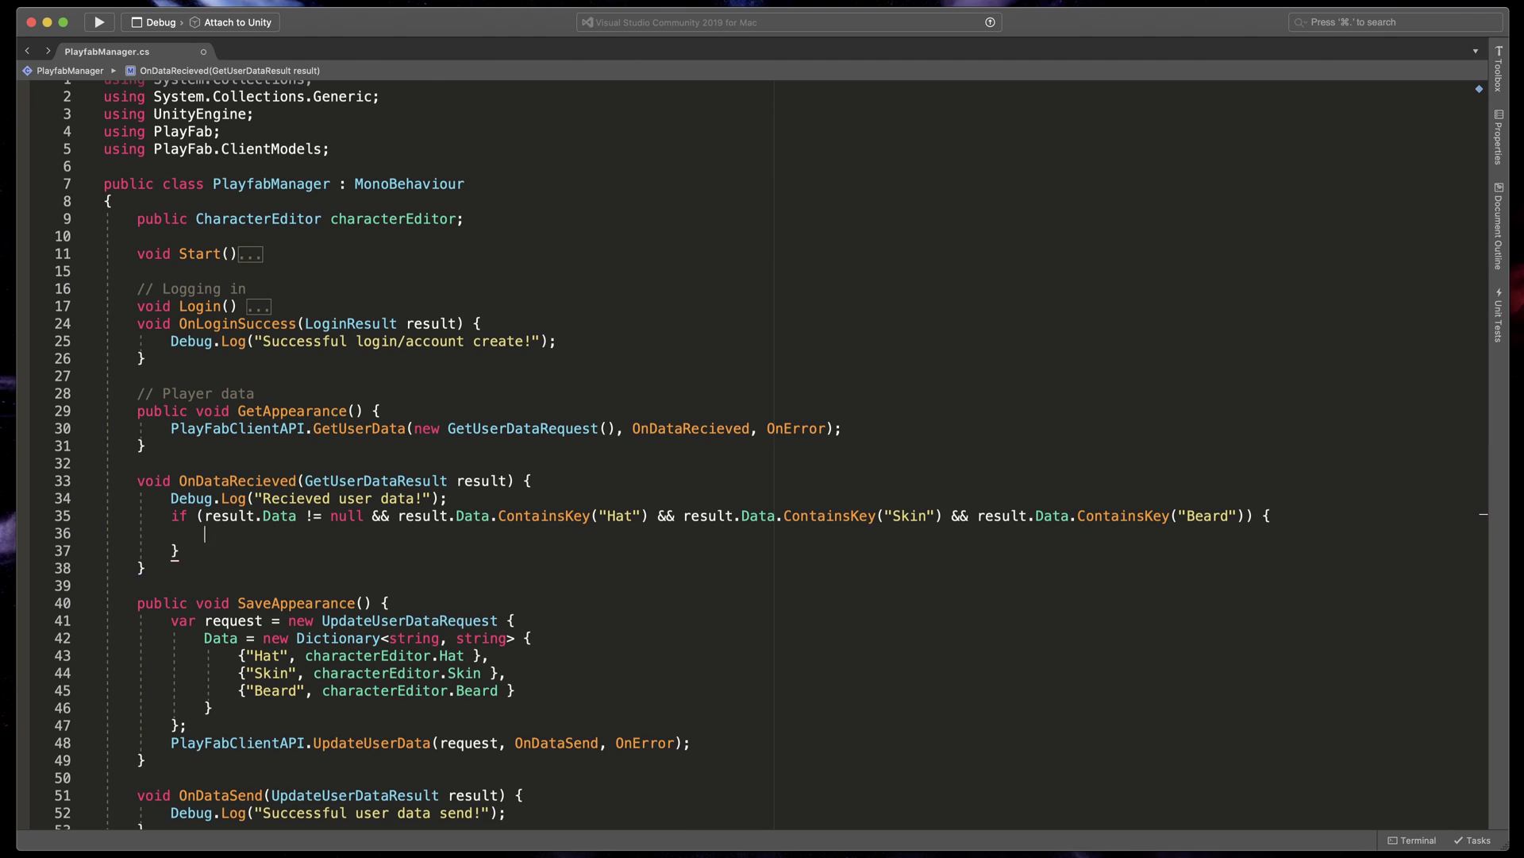
Call characterEditor.SetAppearance with result.Data Hat, Skin, Beard values; else log "Player data not complete".
text(characterEditor.)
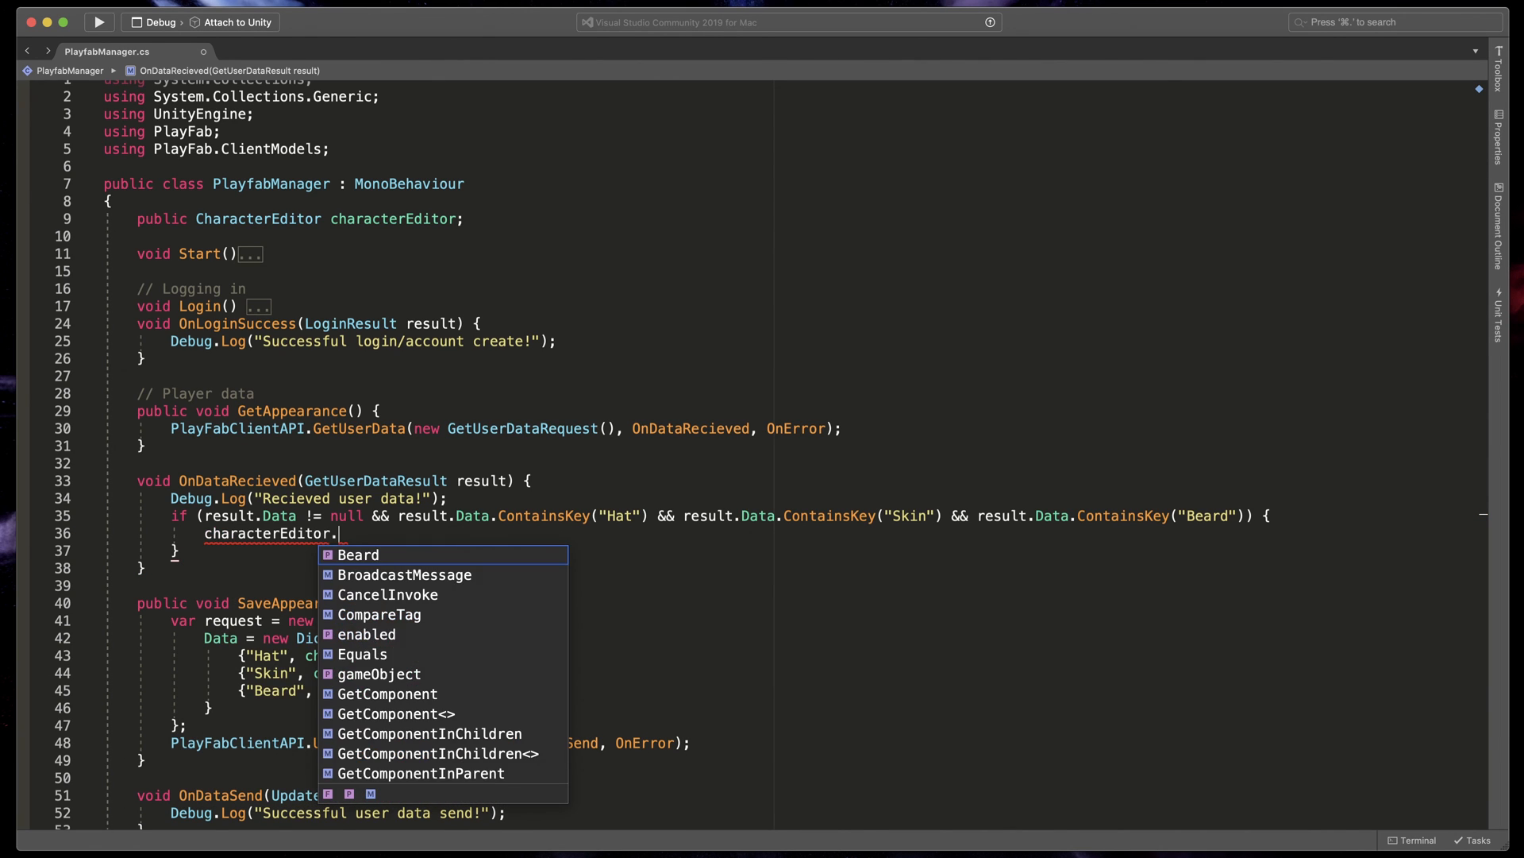
text(SetAppearance)
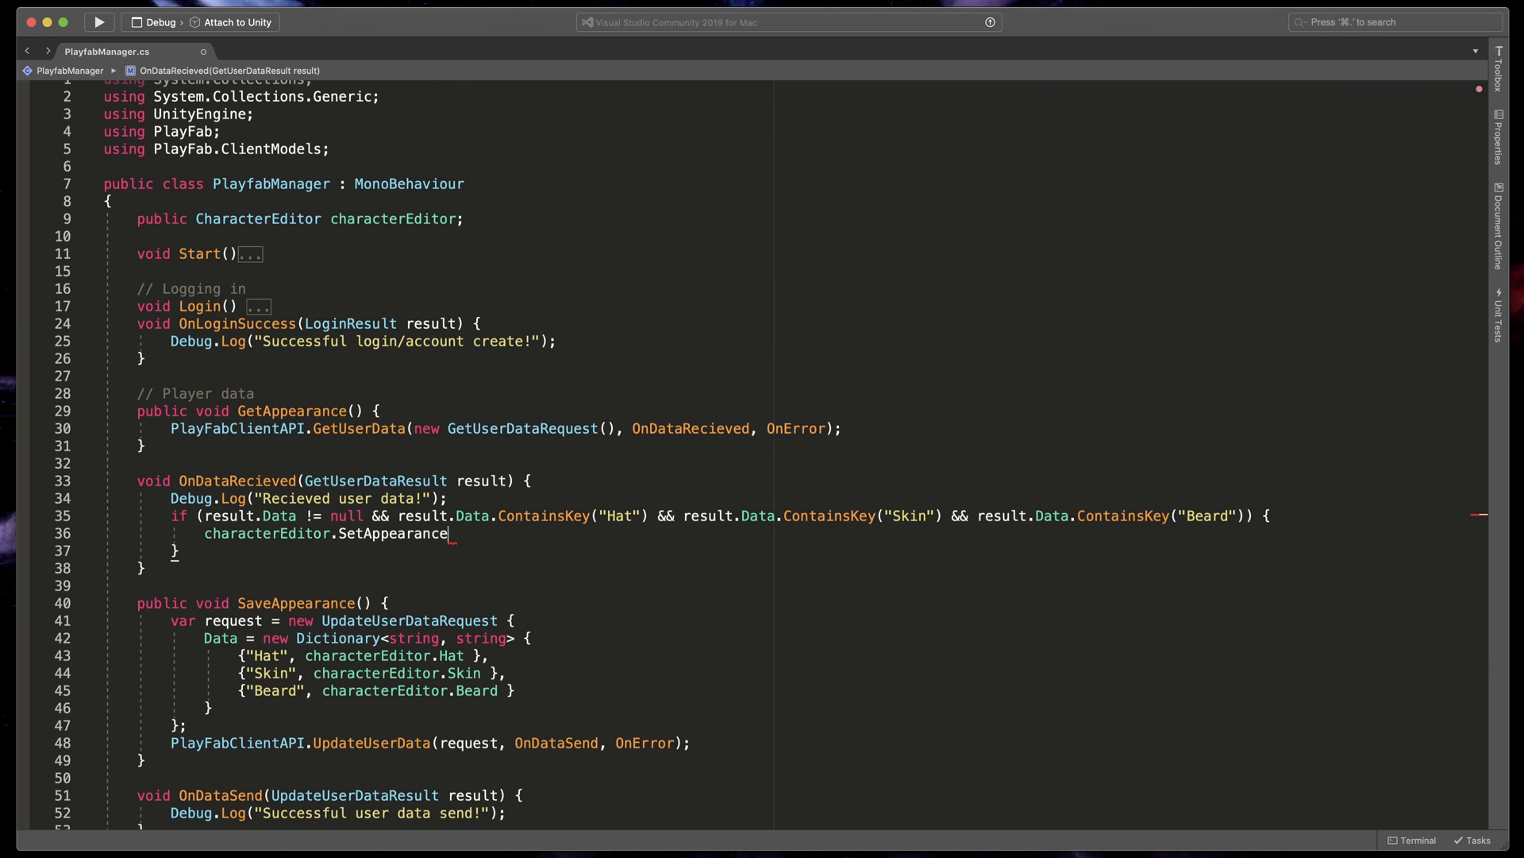
text(()
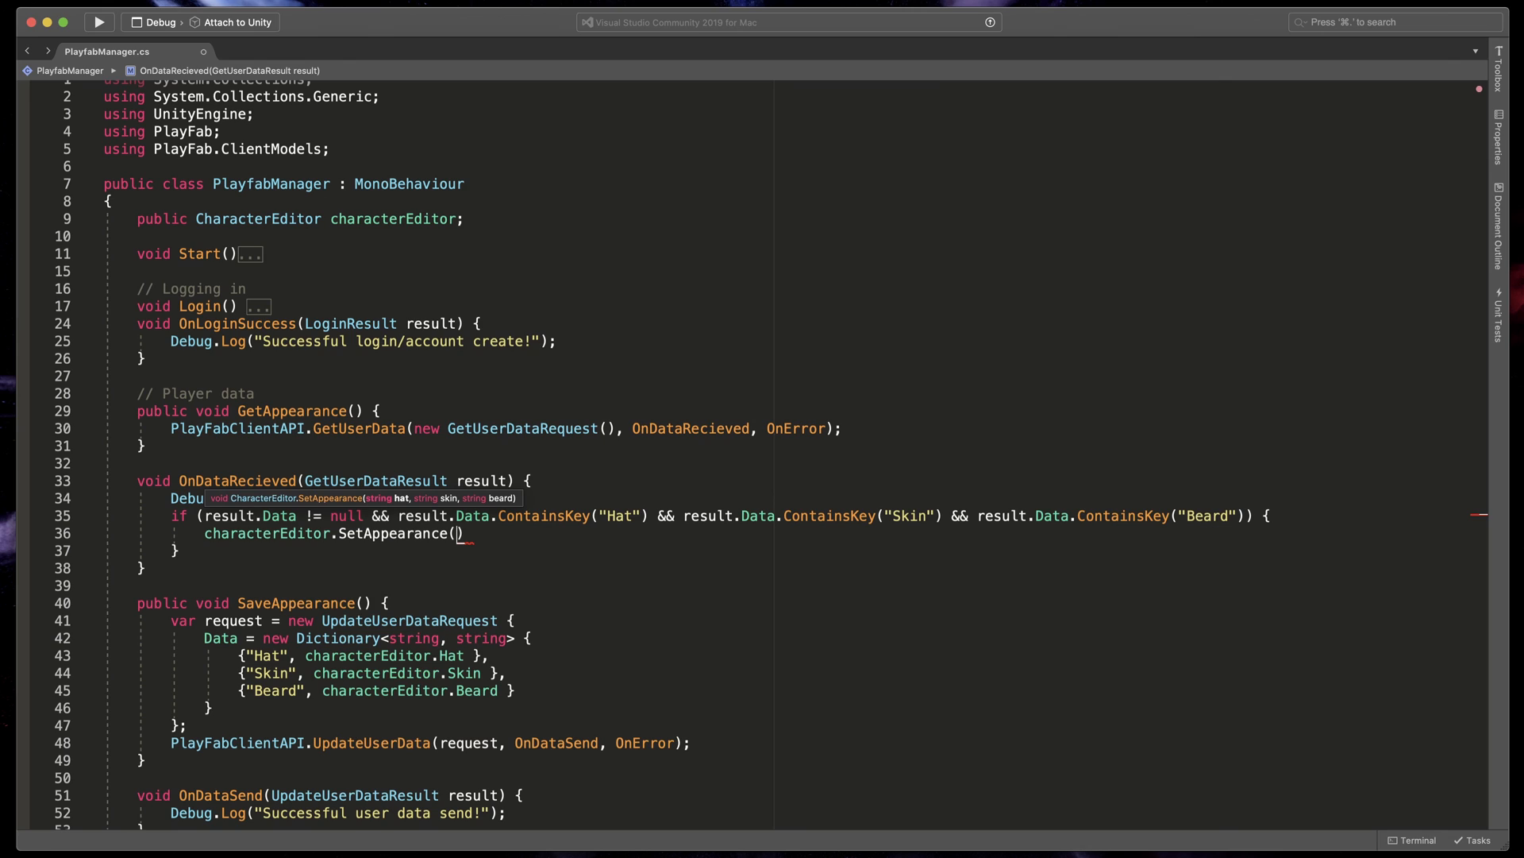
text(result.Data["Hat"])
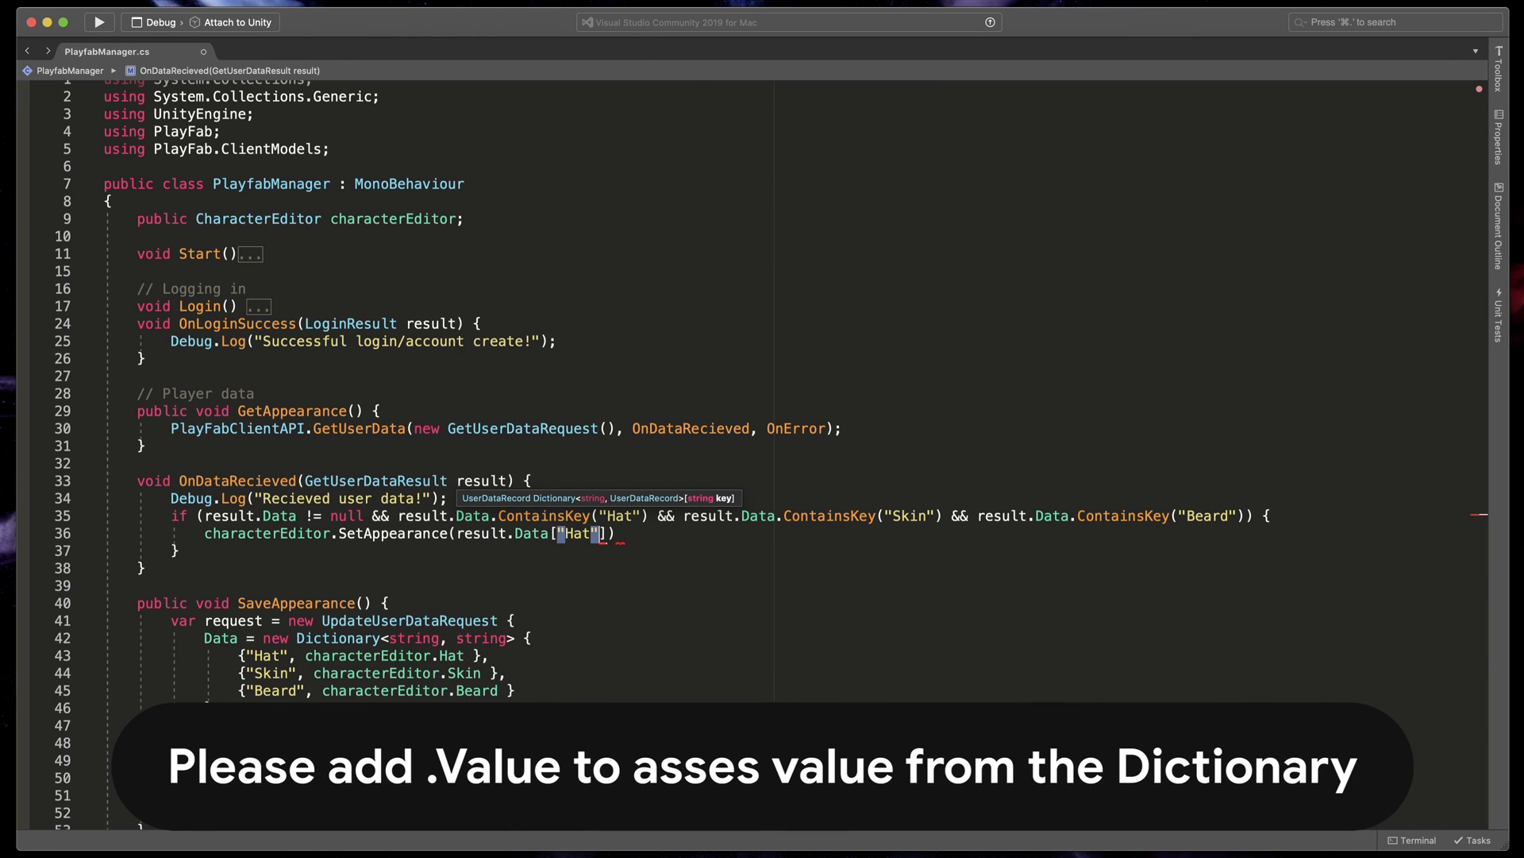
text(.Value, result.Data)
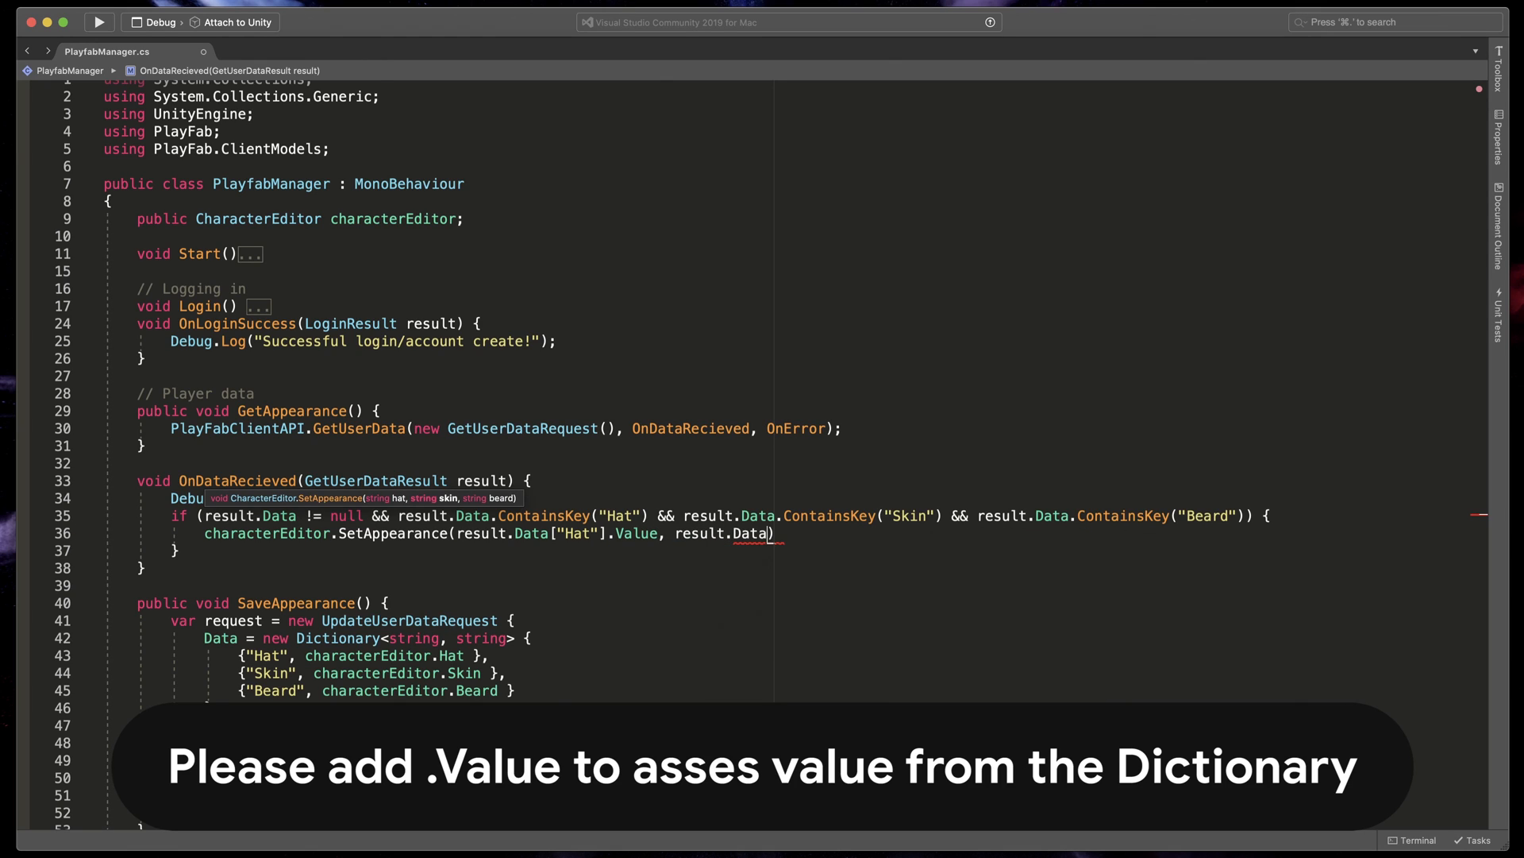
text(["Skin"].Value, result.da)
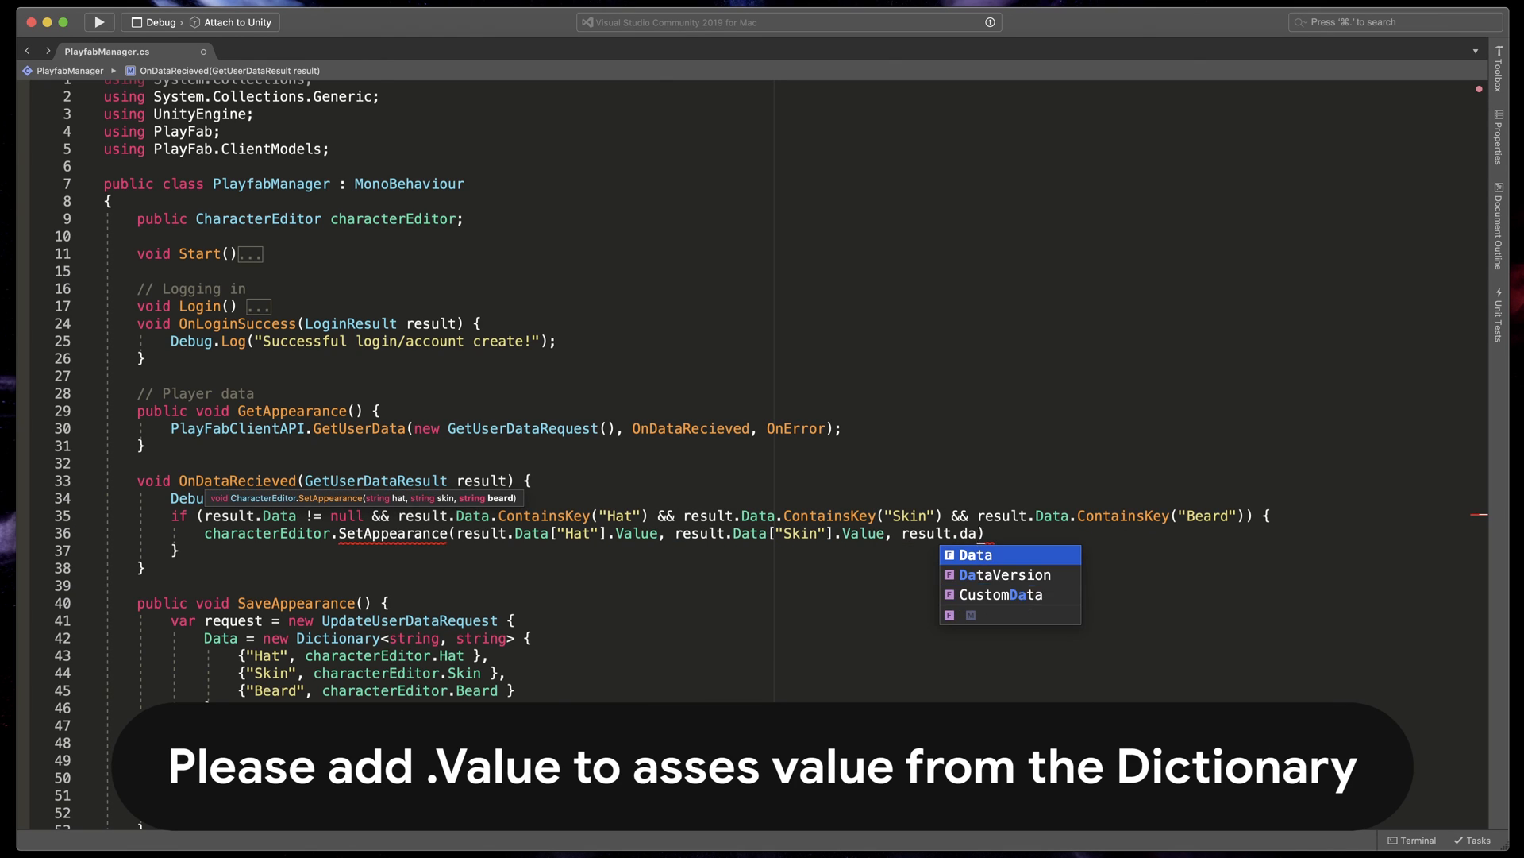
text(["Beard"].Value)
click(821, 550)
text( else {)
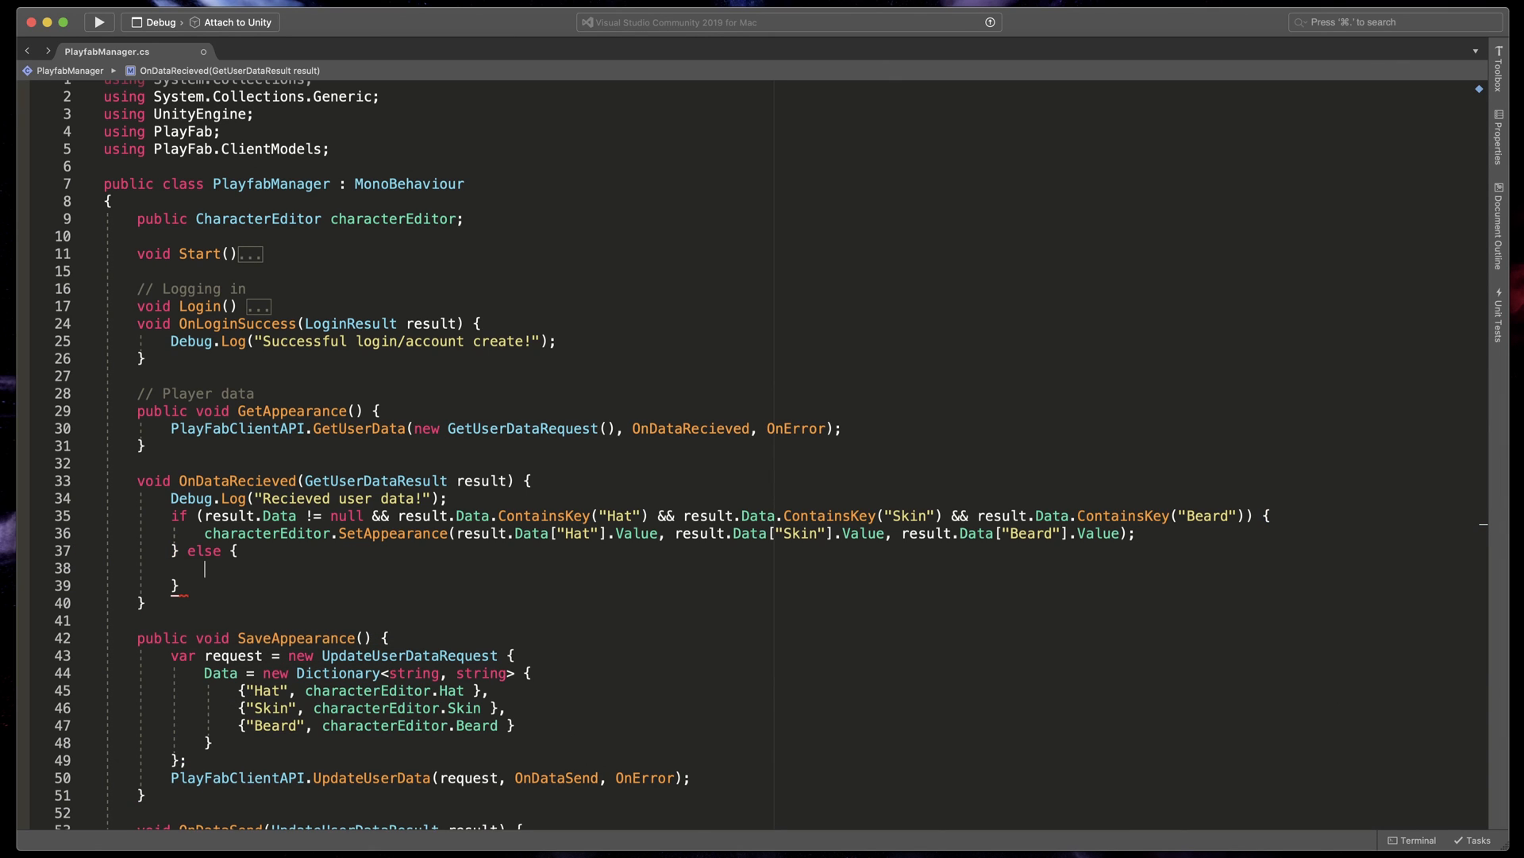
text(Debug.Log)
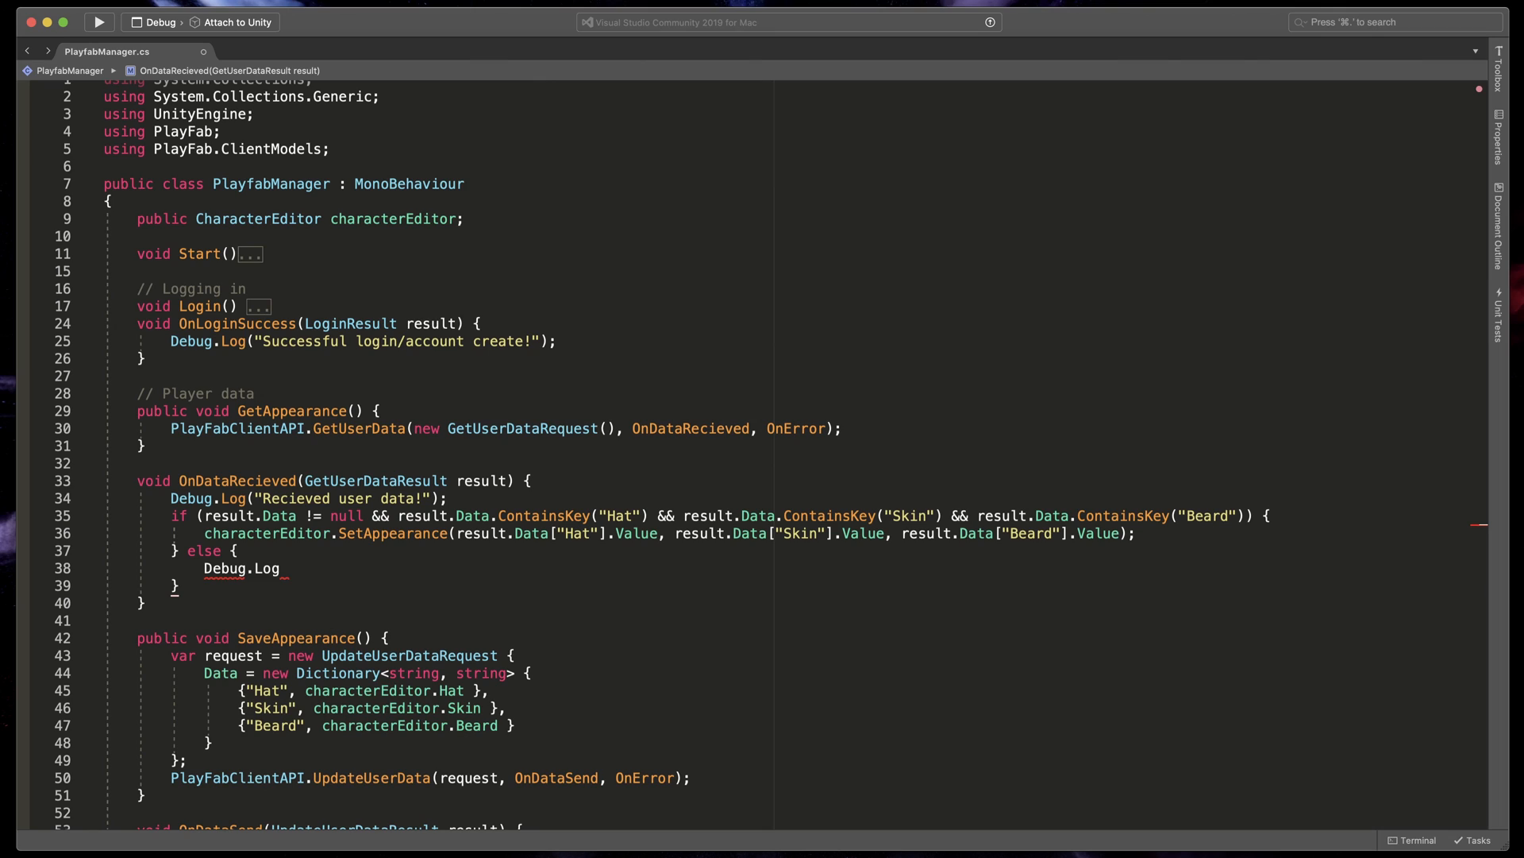
text("Player data not")
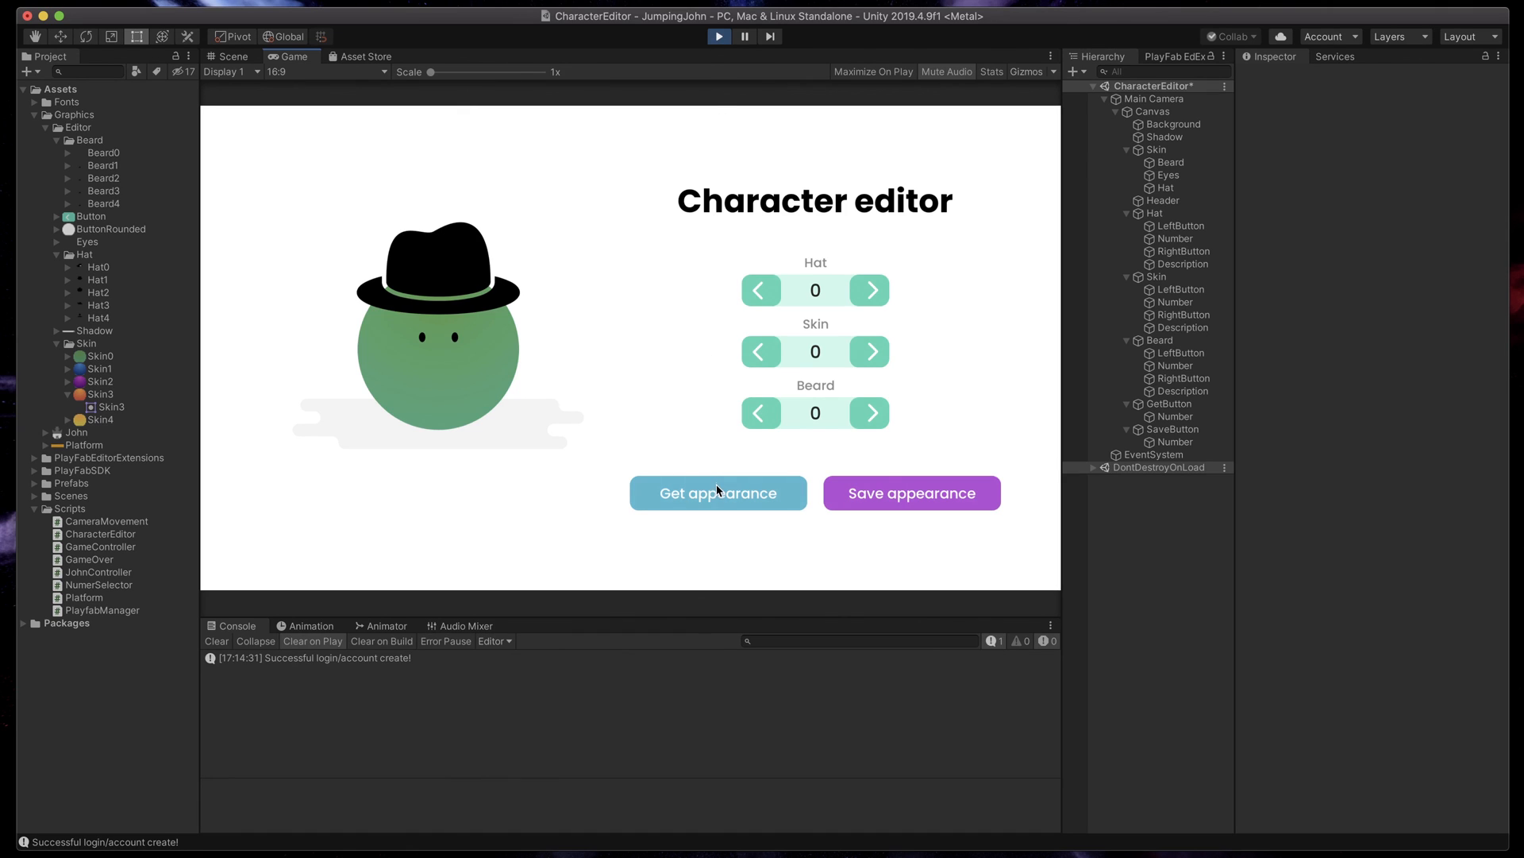
Click Get appearance in the running Game view to request the saved appearance.
click(718, 492)
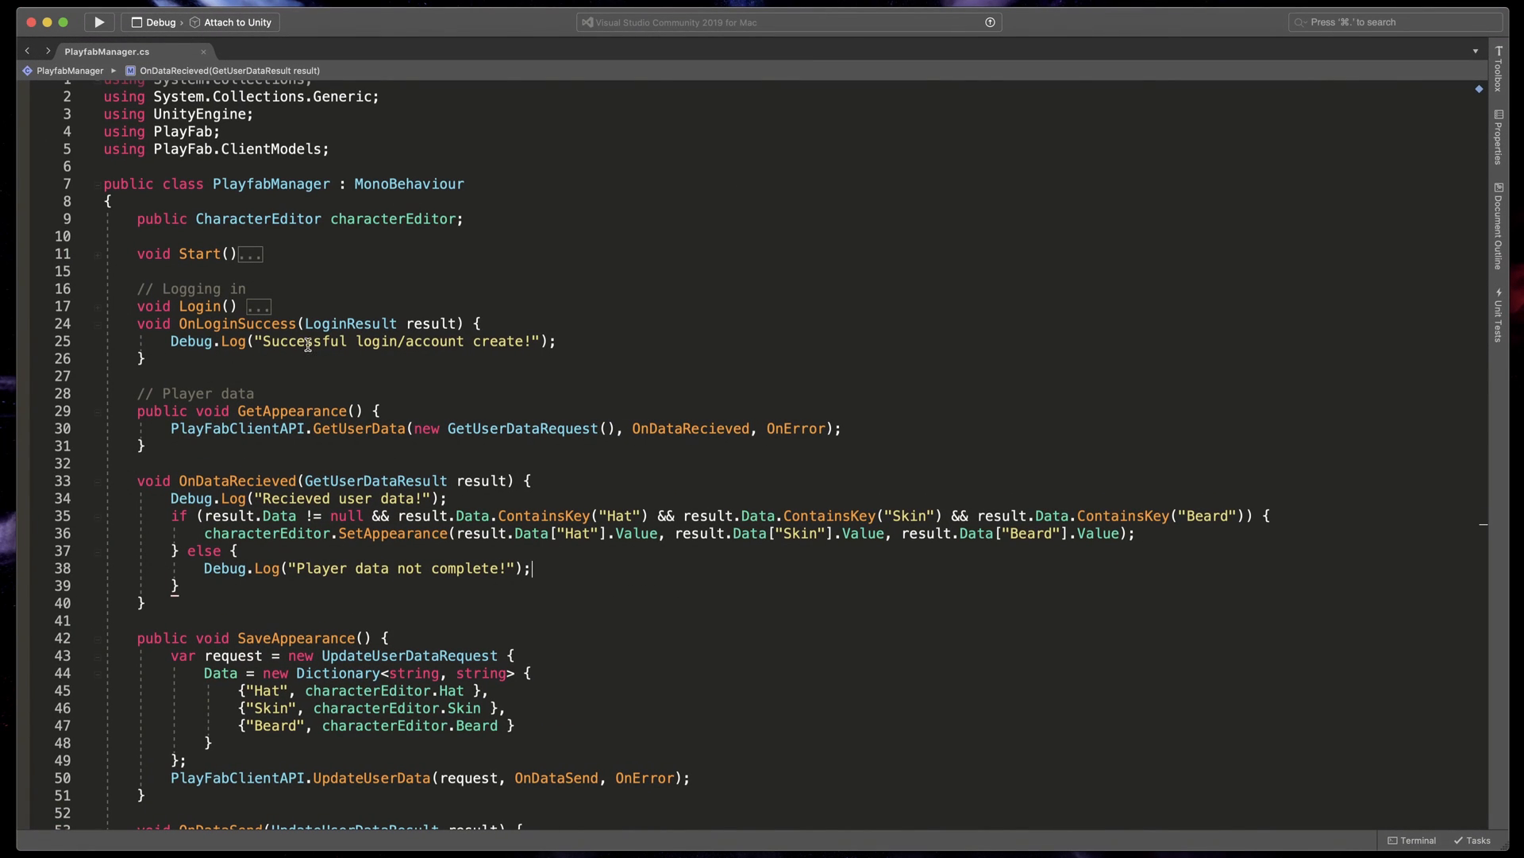
Call GetAppearance() in OnLoginSuccess, then stop play once the saved appearance loads.
text(Getapp)
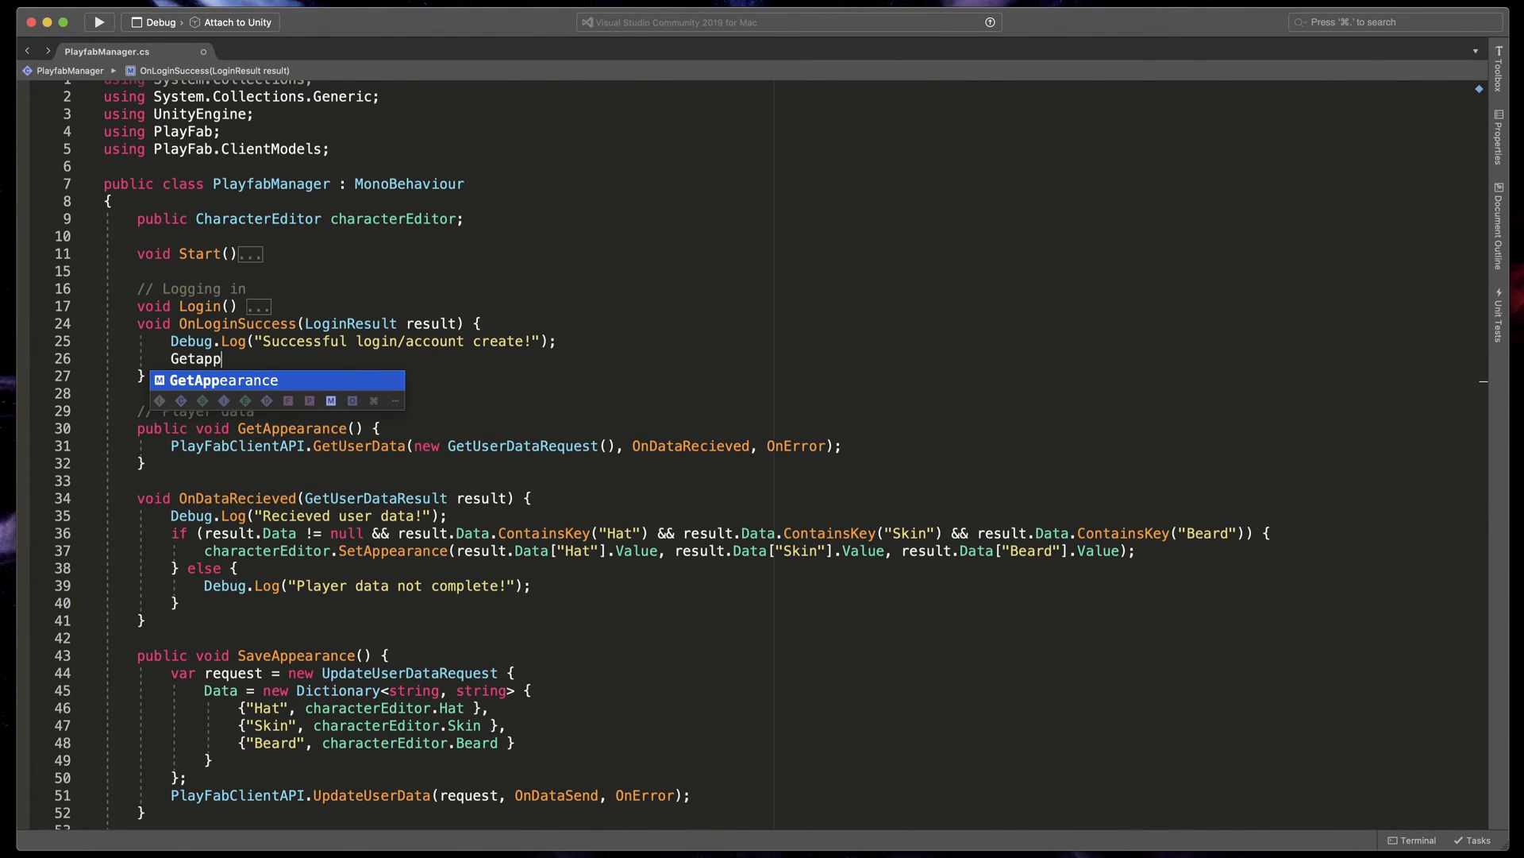
key(Tab)
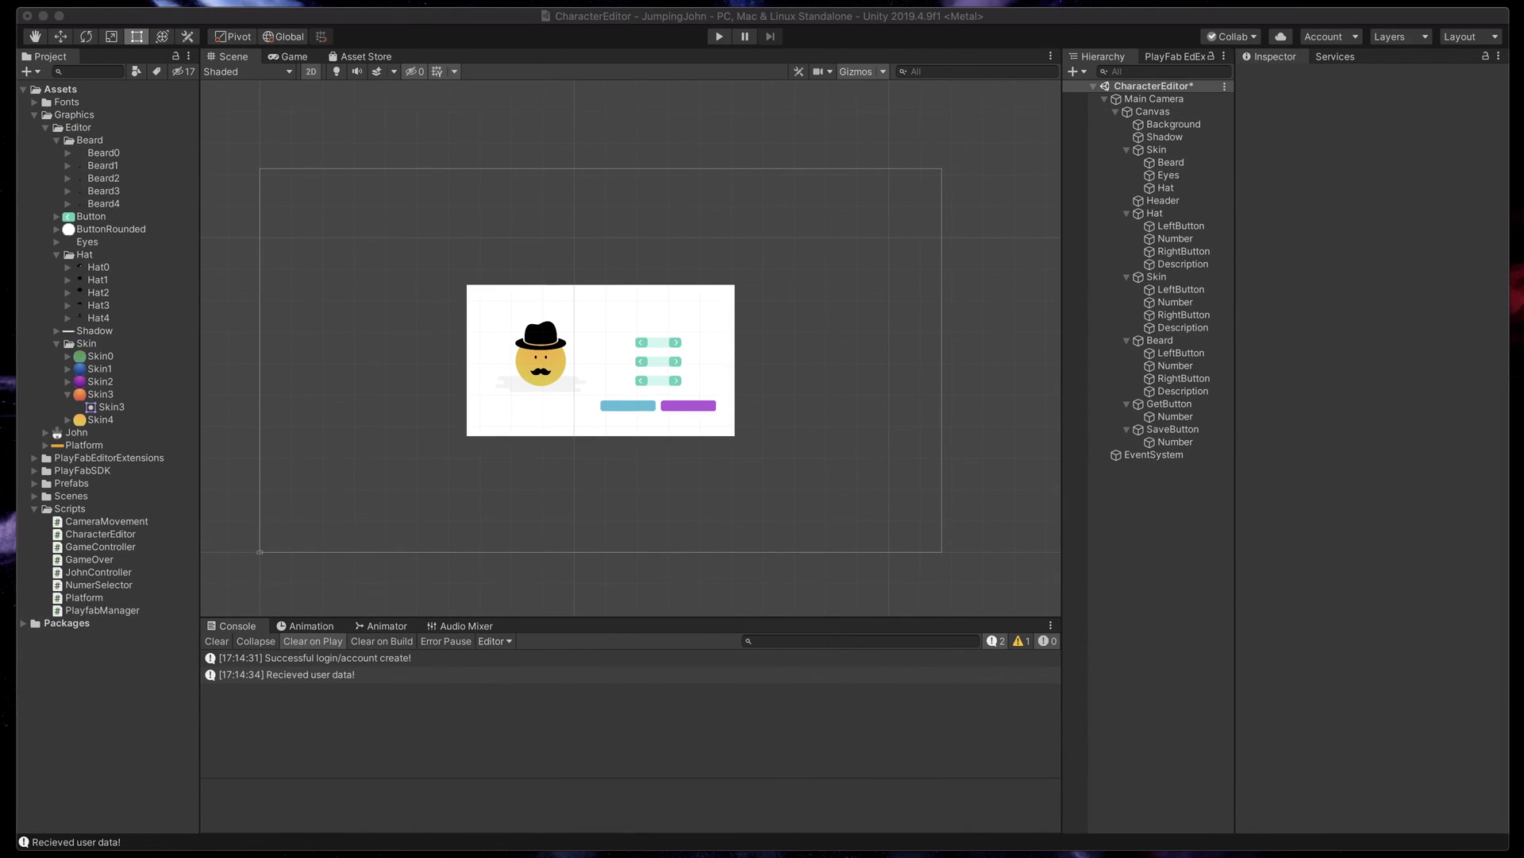
click(718, 36)
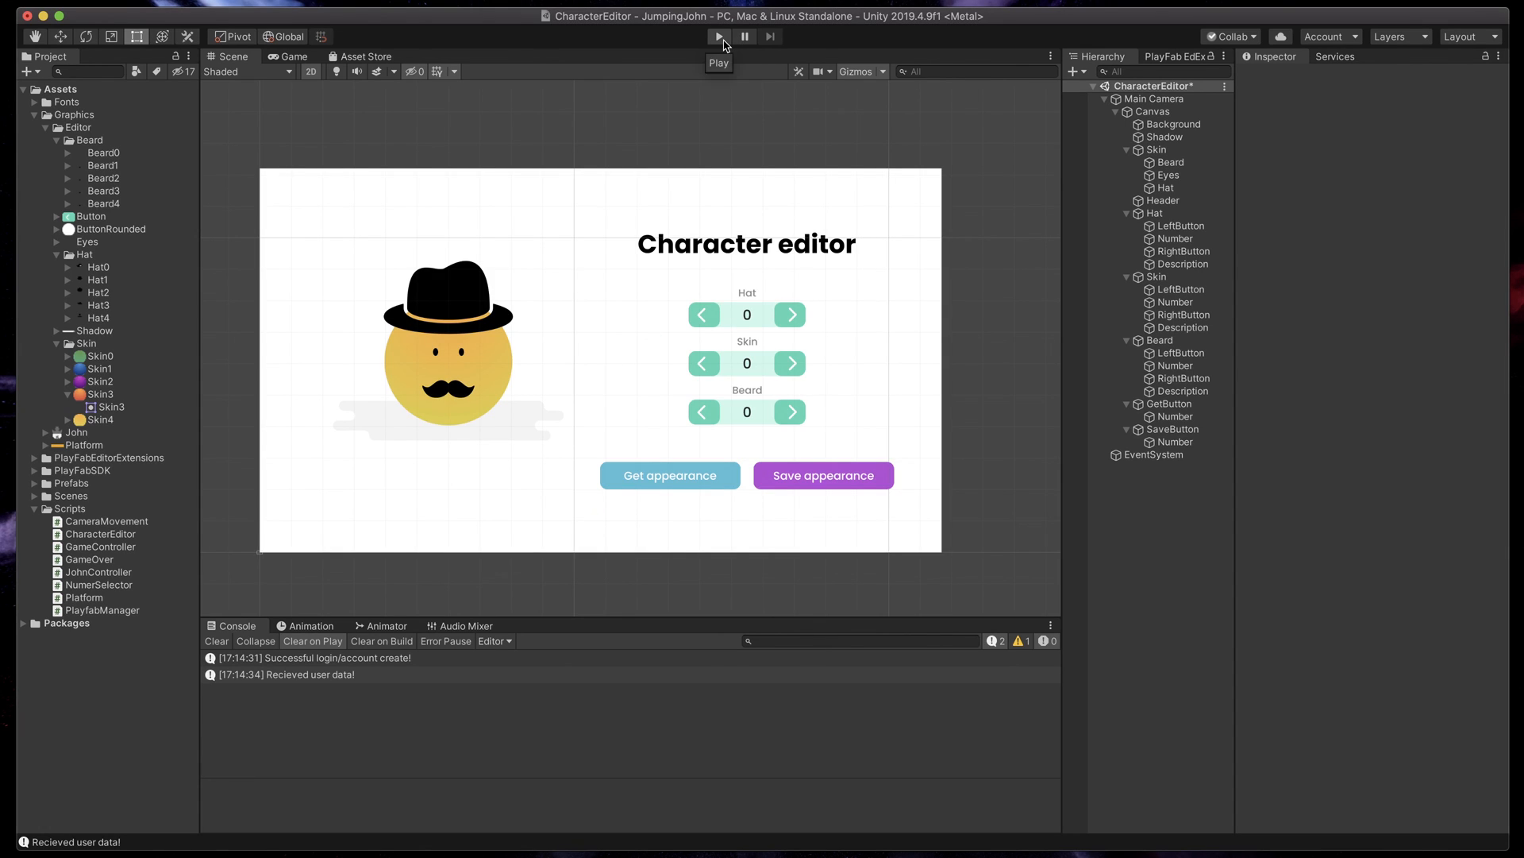